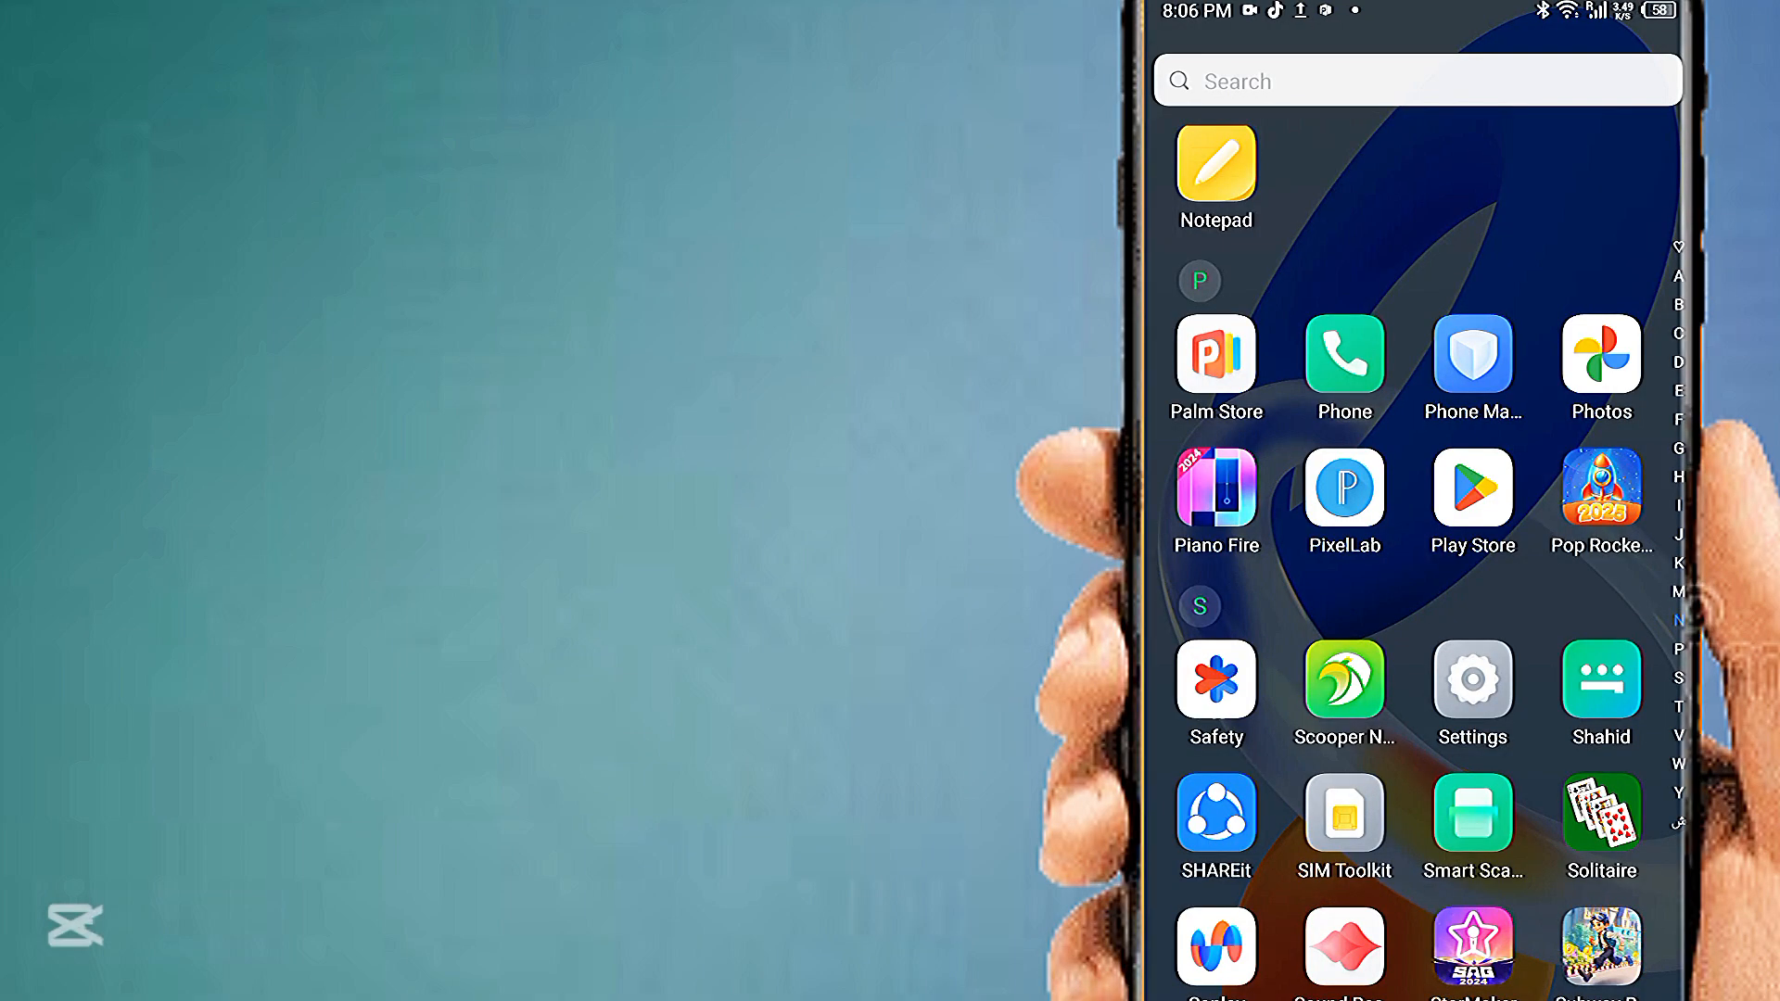
Launch the TECNO Settings app from the app drawer and select SIM & Network Settings
left_click(1472, 693)
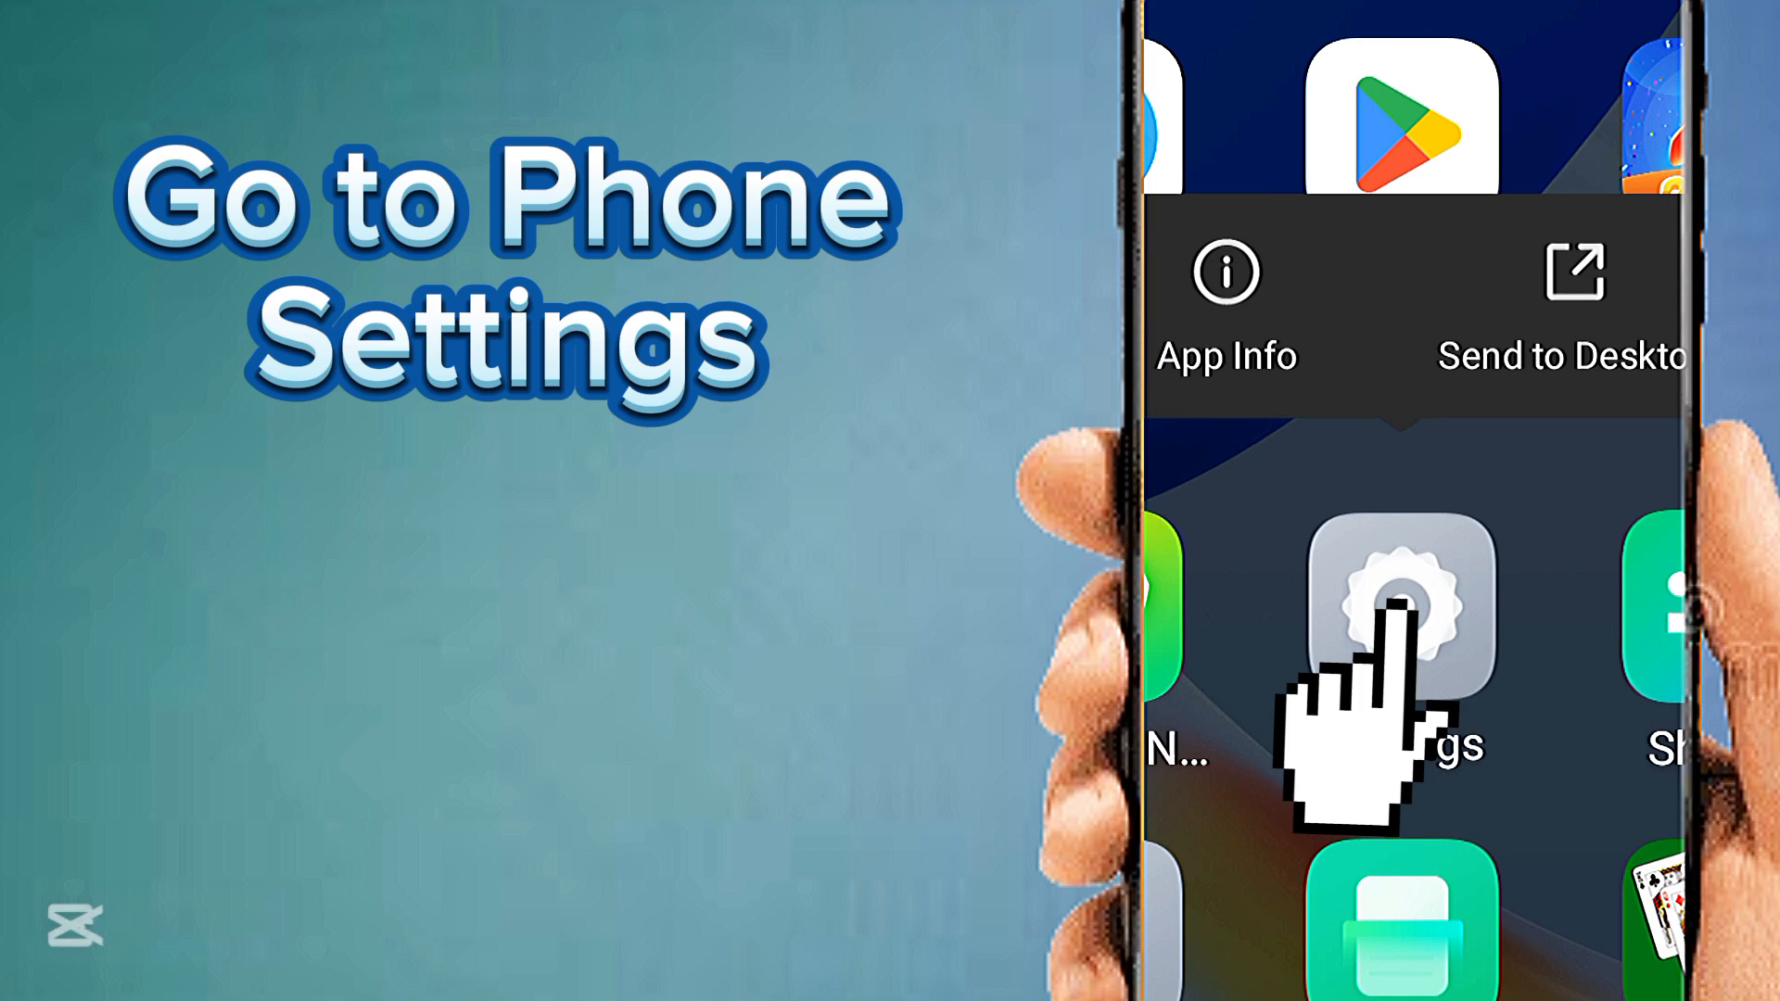
left_click(1404, 613)
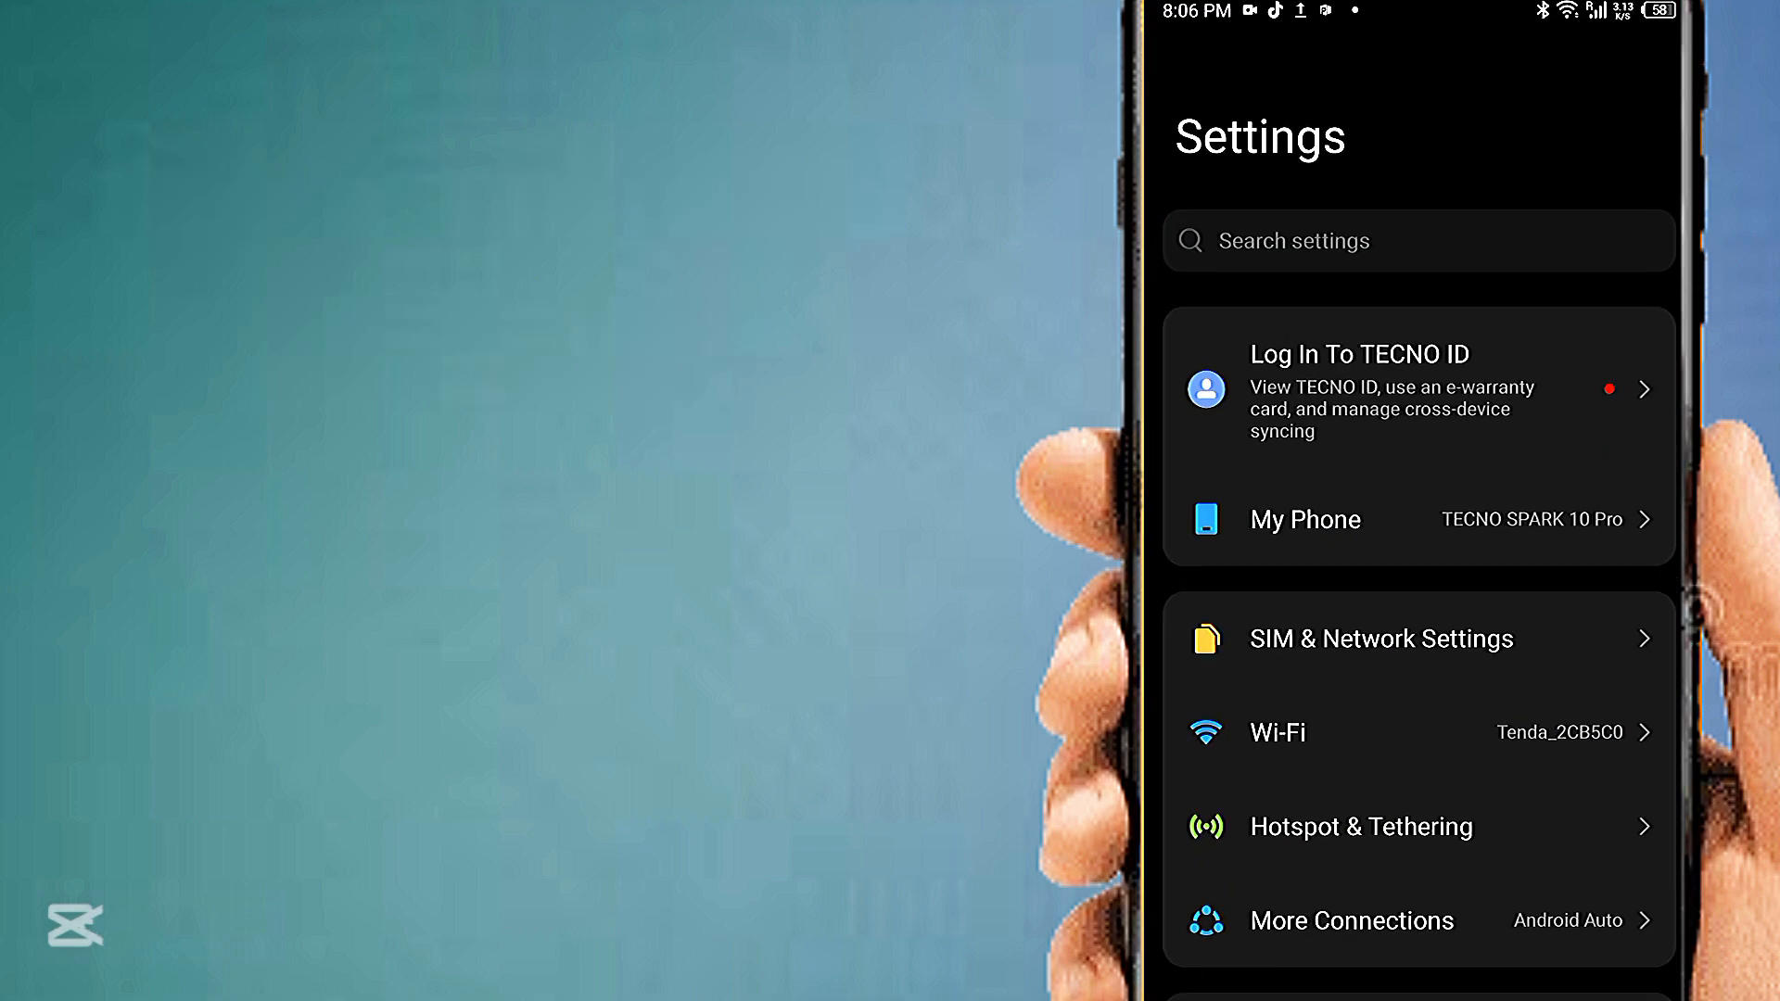
left_click(1380, 638)
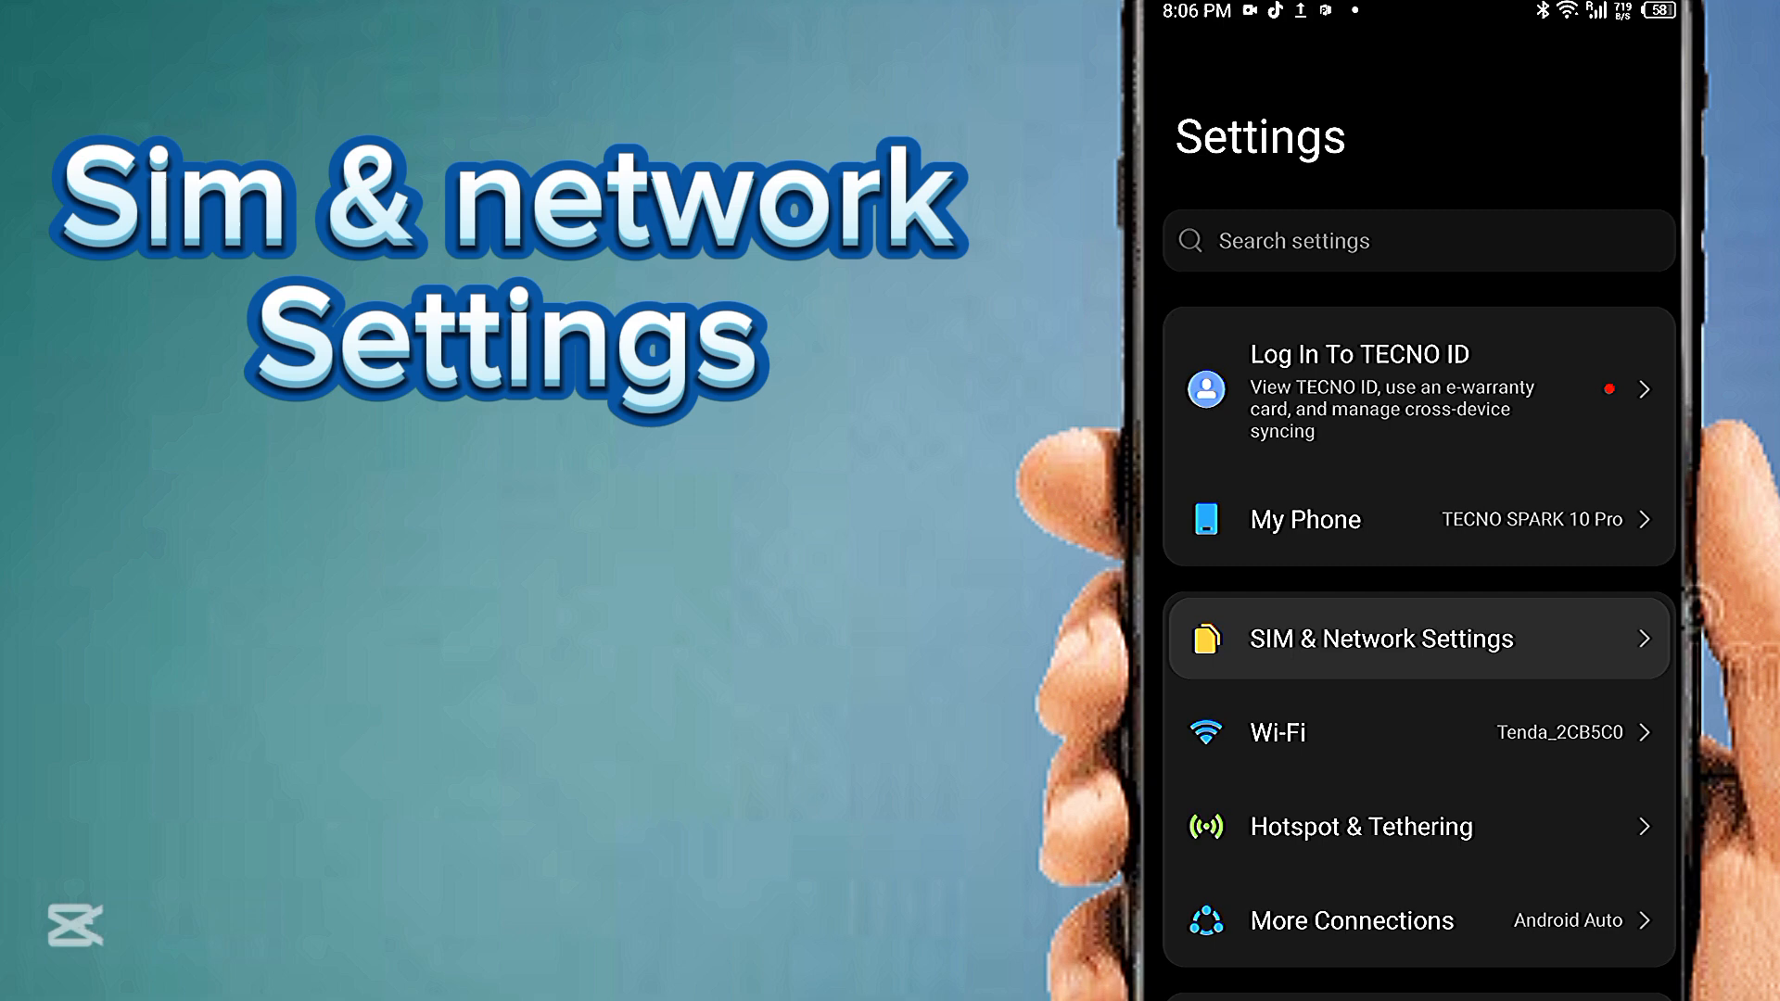
Go to SIM & Network Settings, then SIM 1 (Mobily), then Access Point Names
left_click(1380, 638)
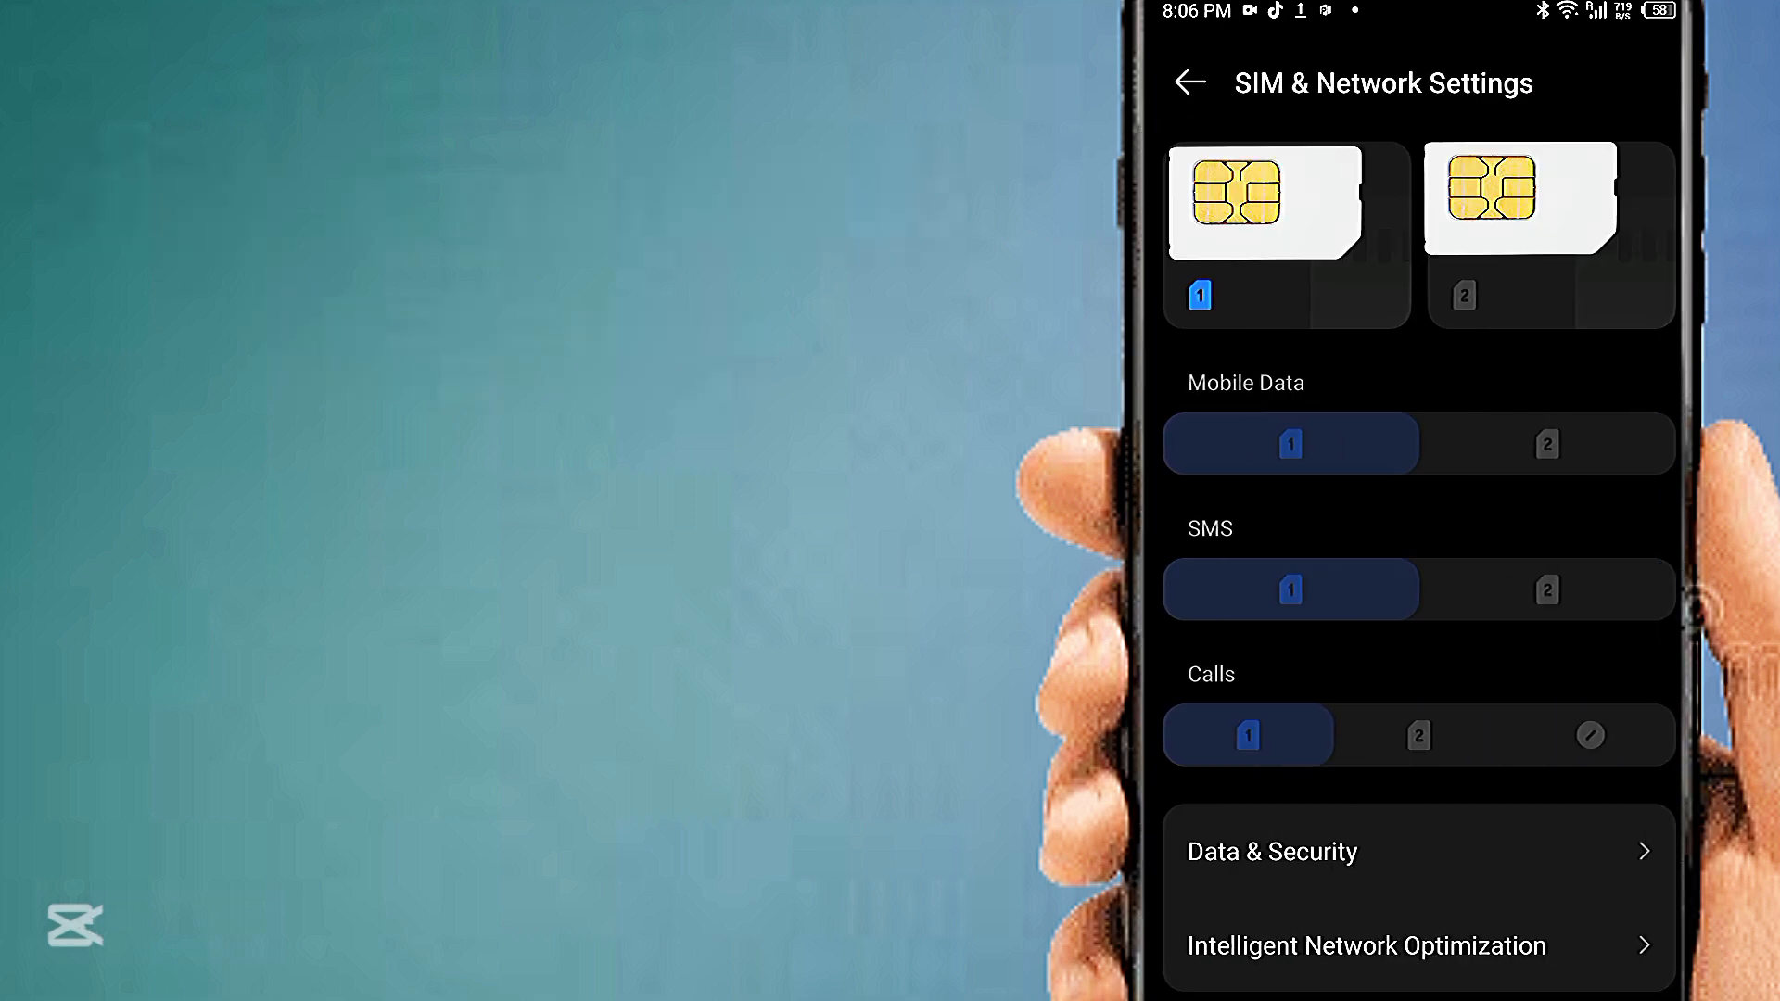
left_click(1263, 202)
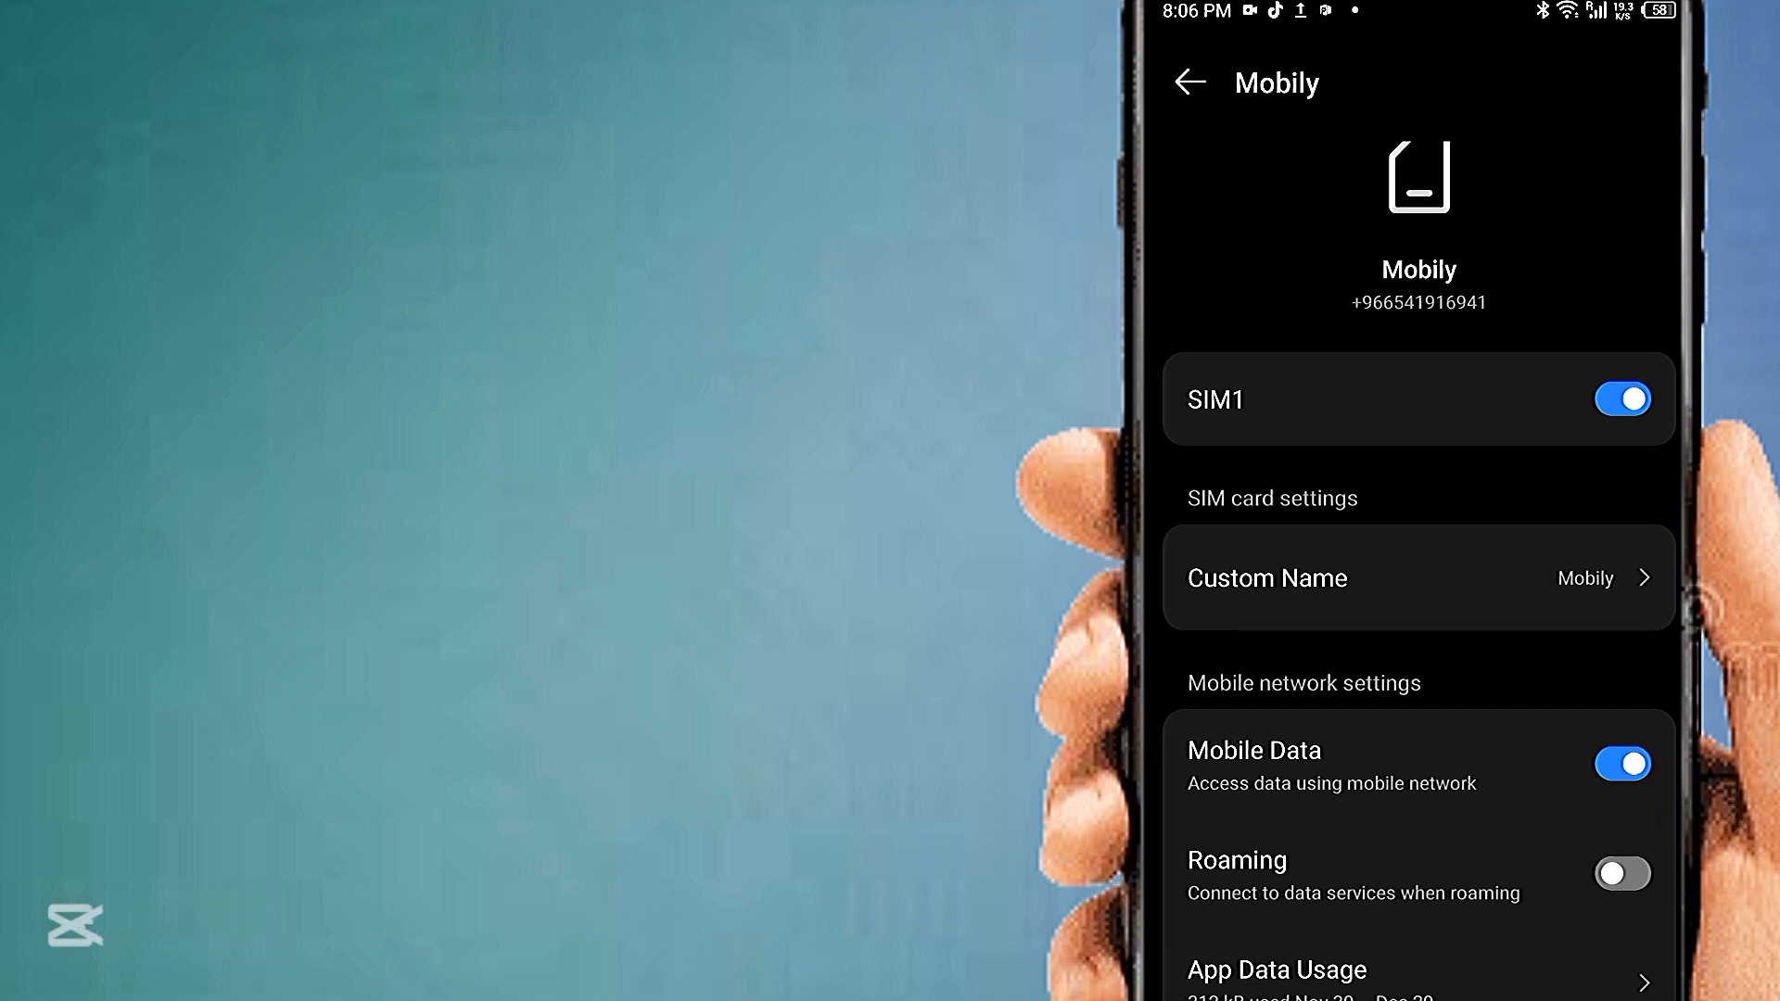
scroll("down", 3)
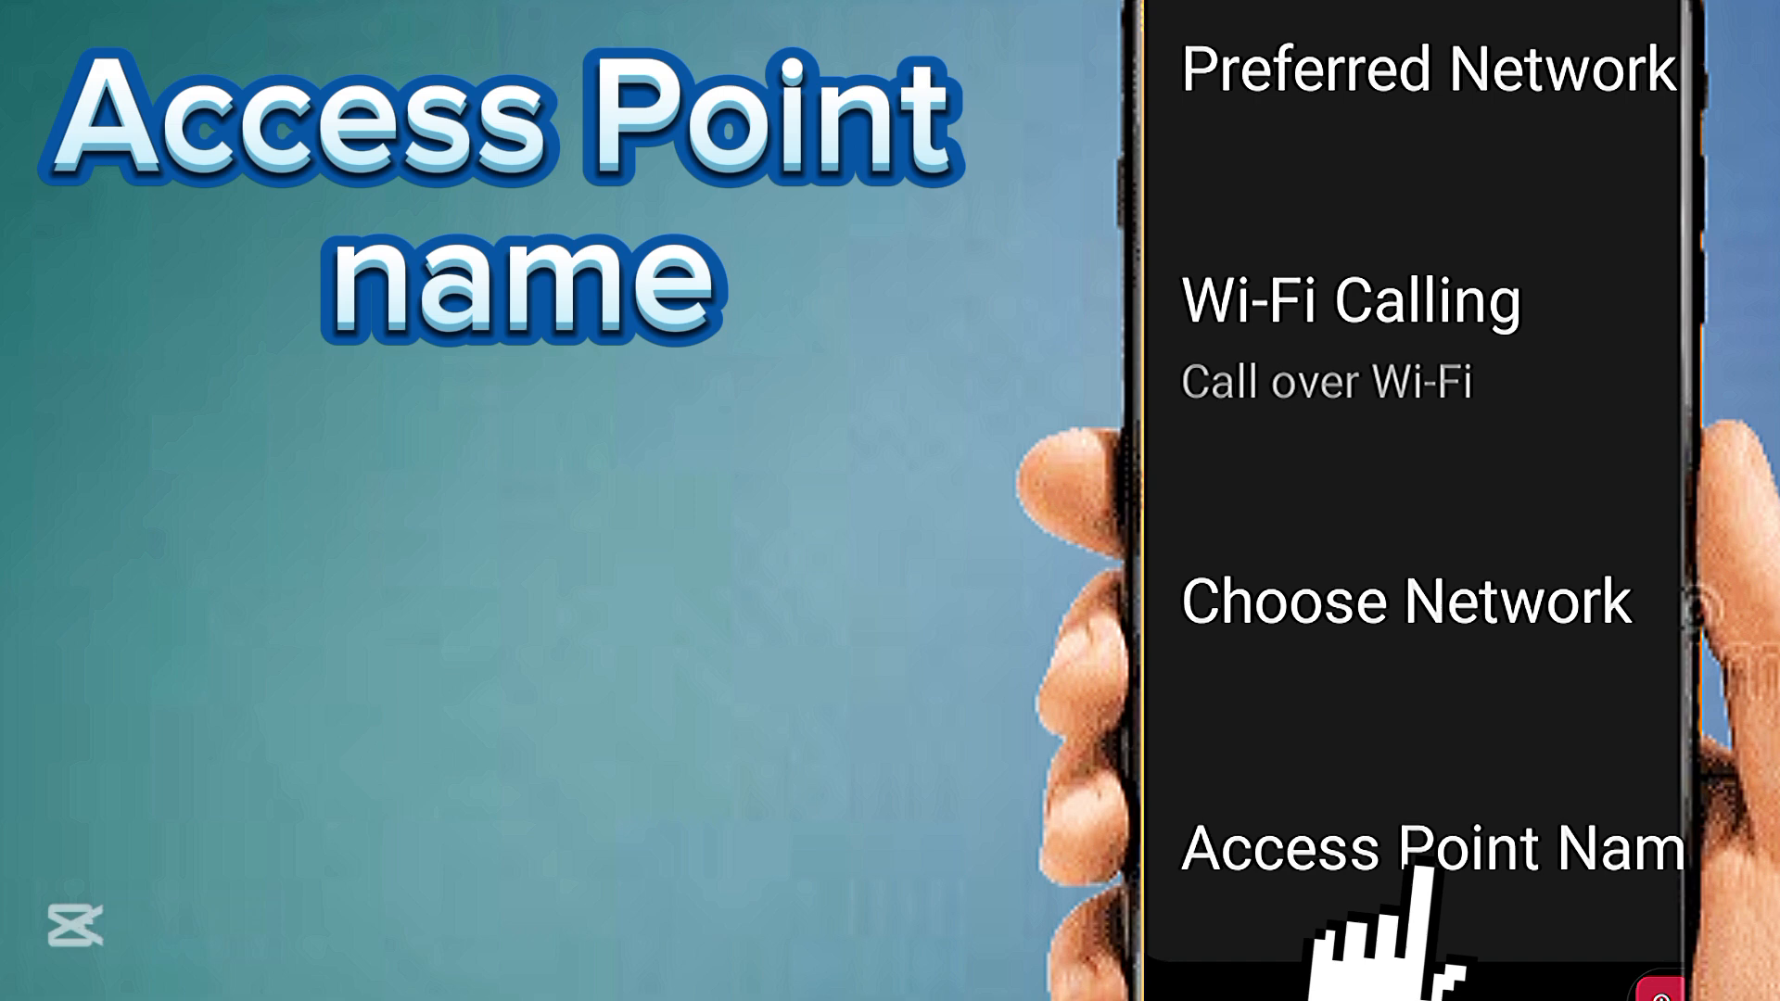
left_click(1430, 850)
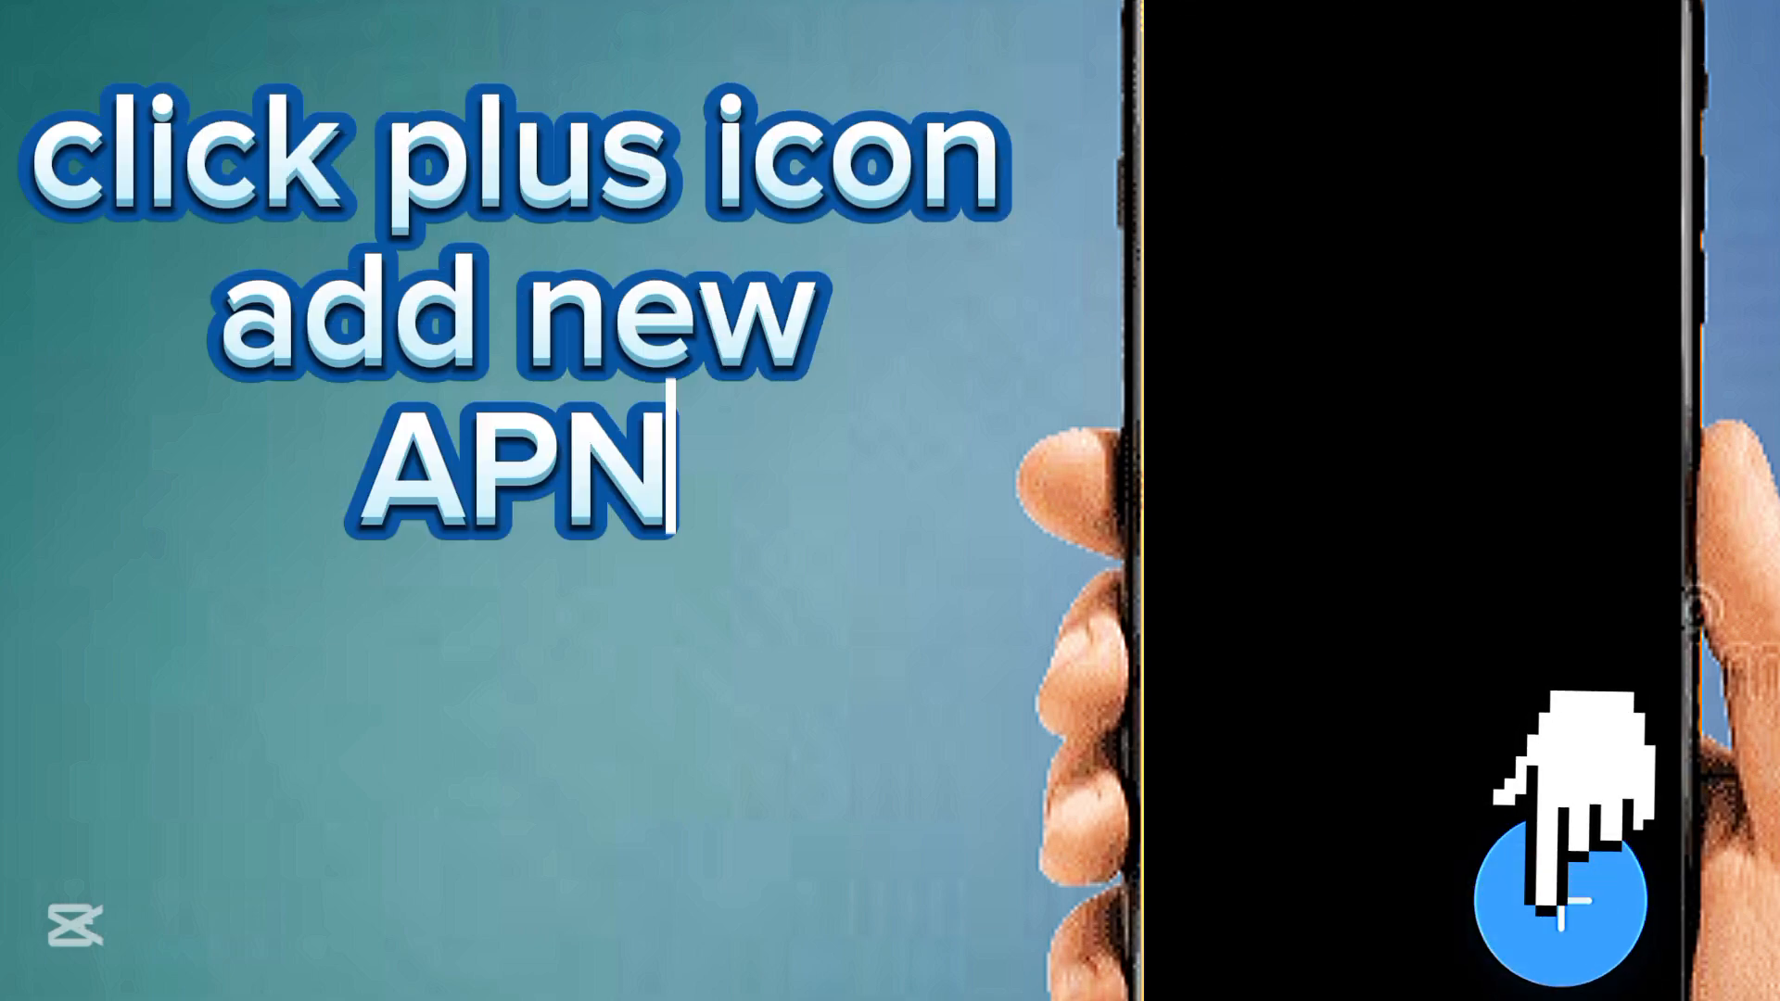
Add a new access point and enter 'Mobily 4G LTE' as its name
left_click(1561, 896)
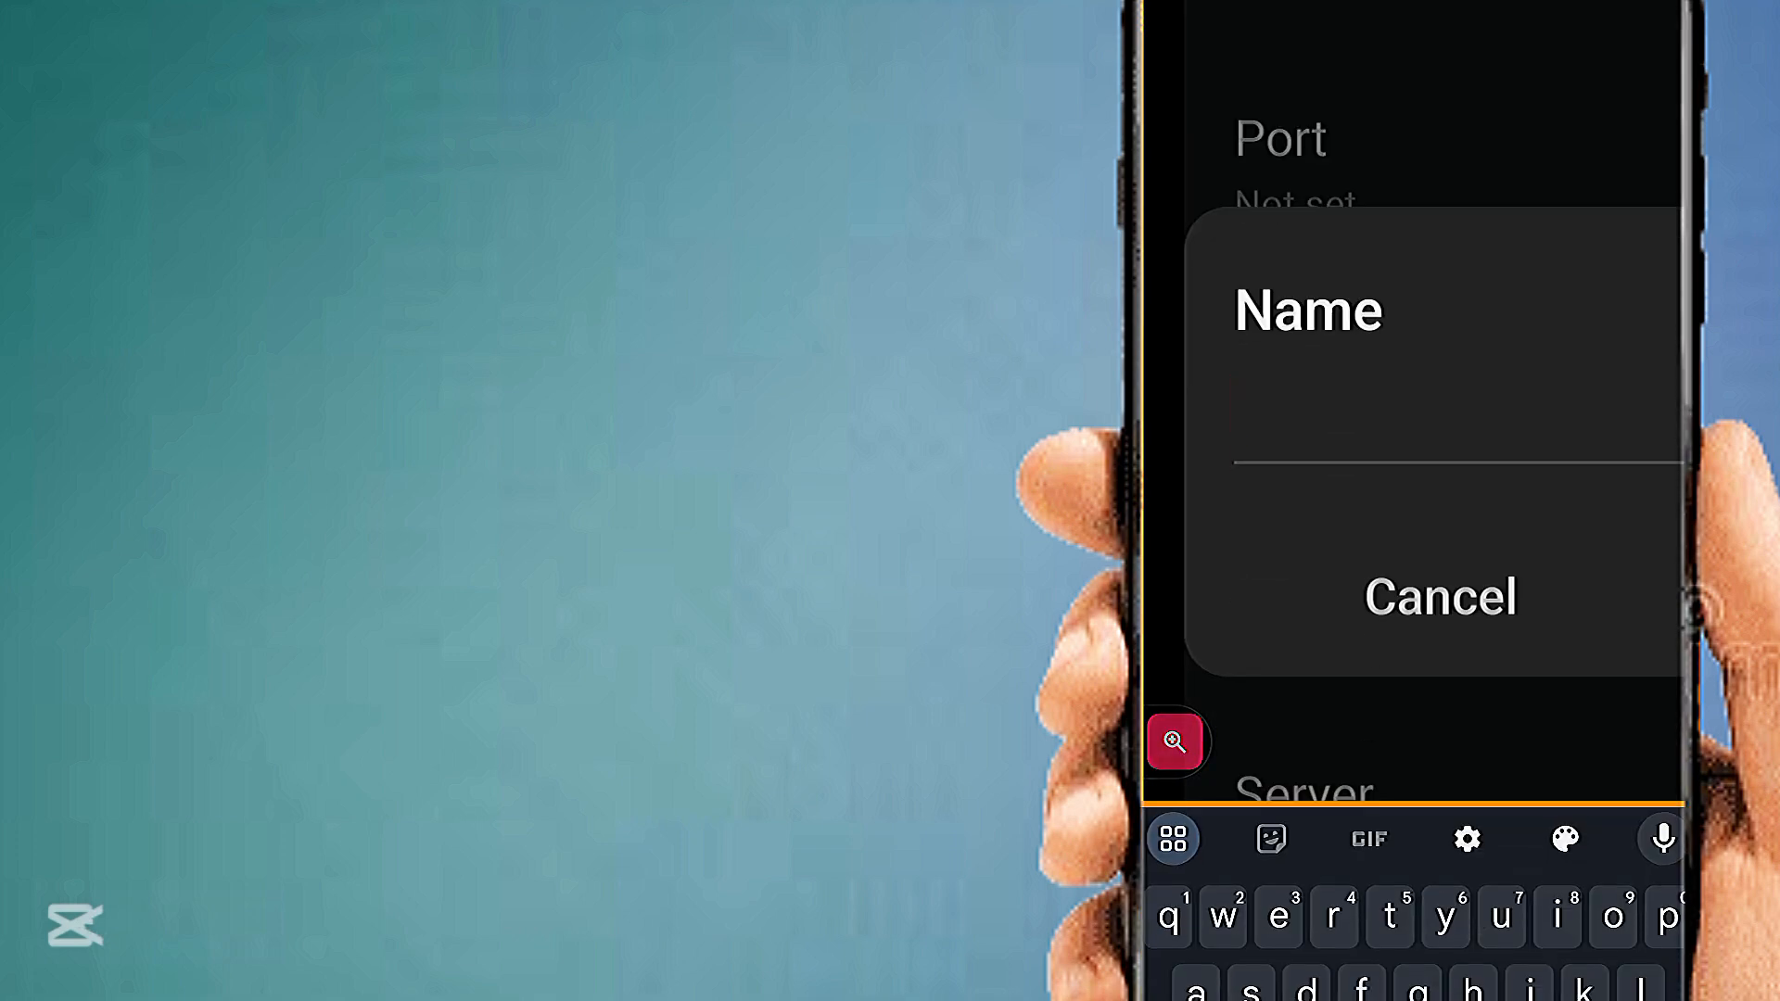
type("Mk")
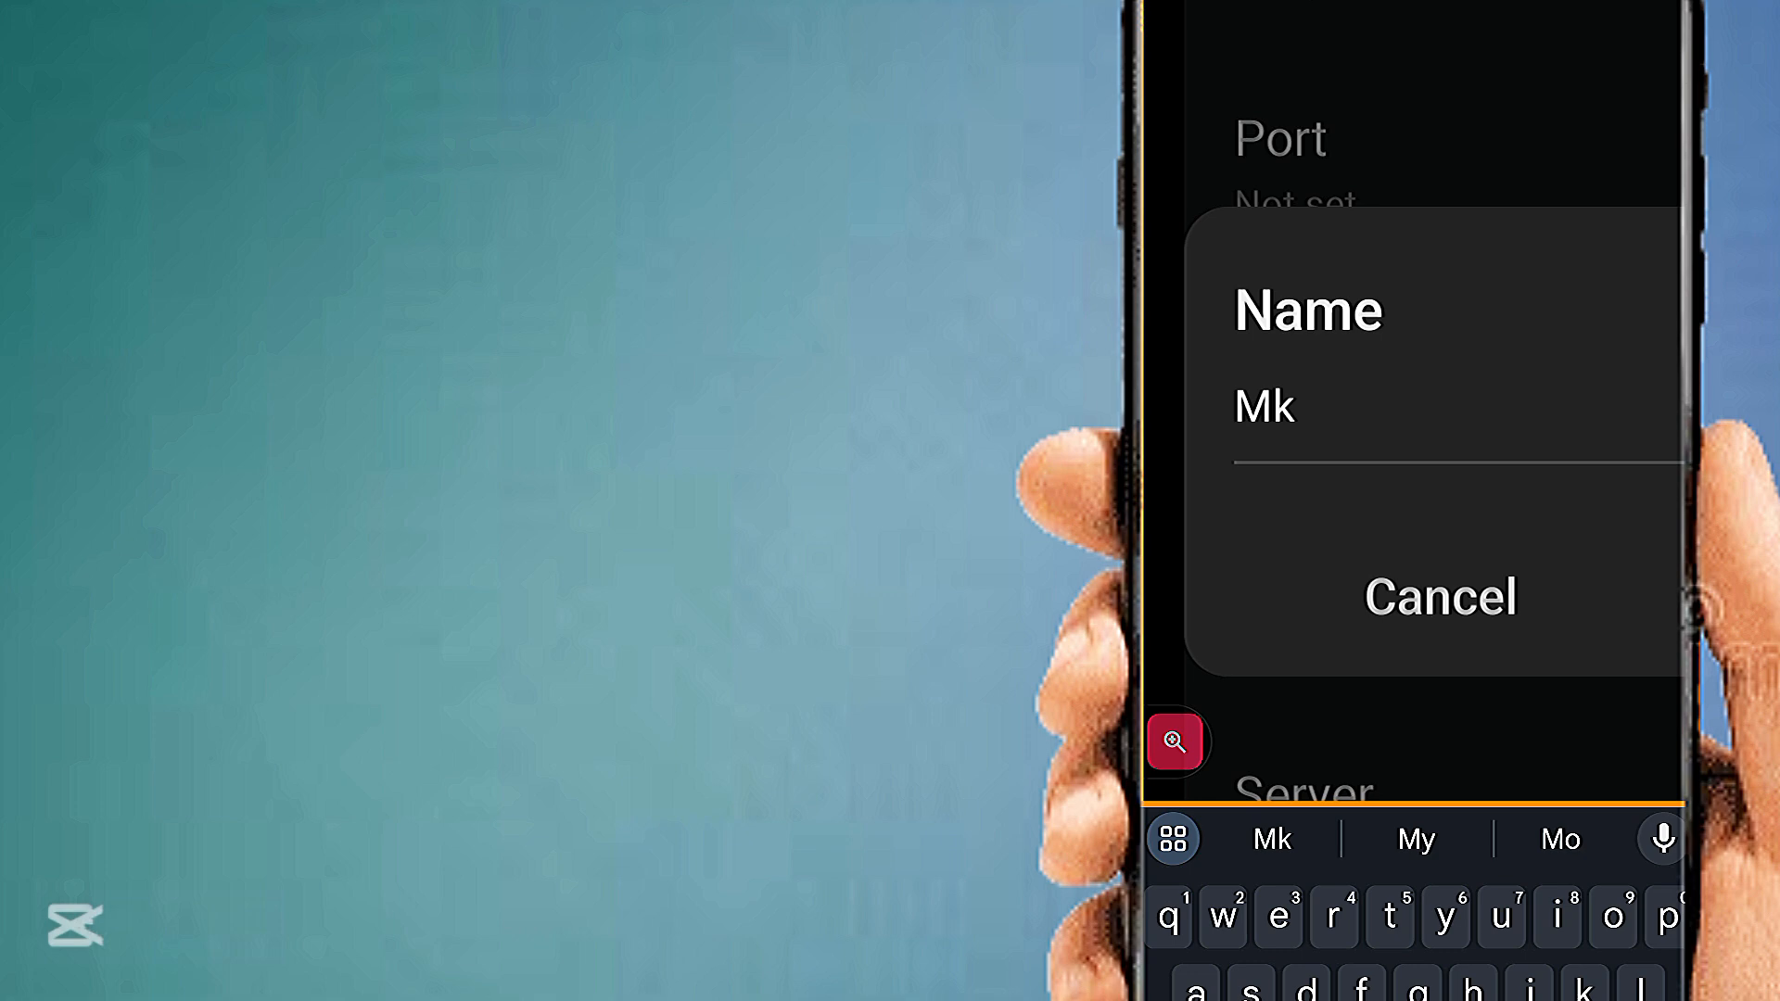
type("o")
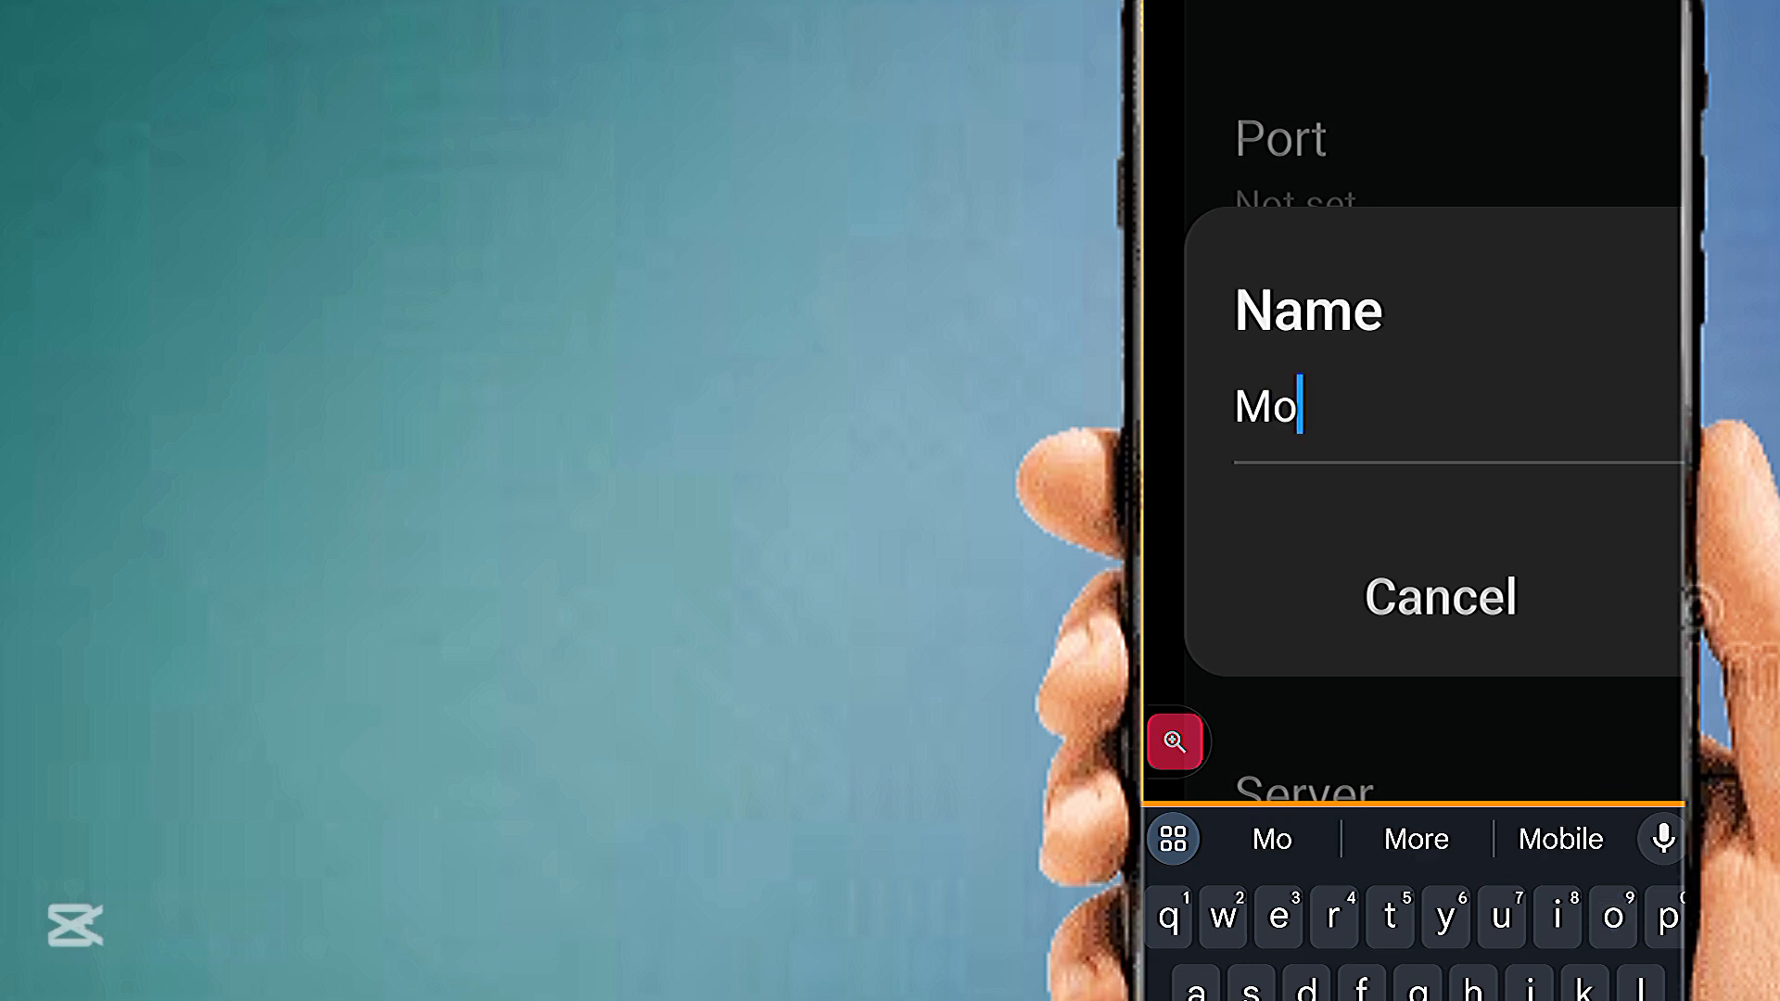
type("bi")
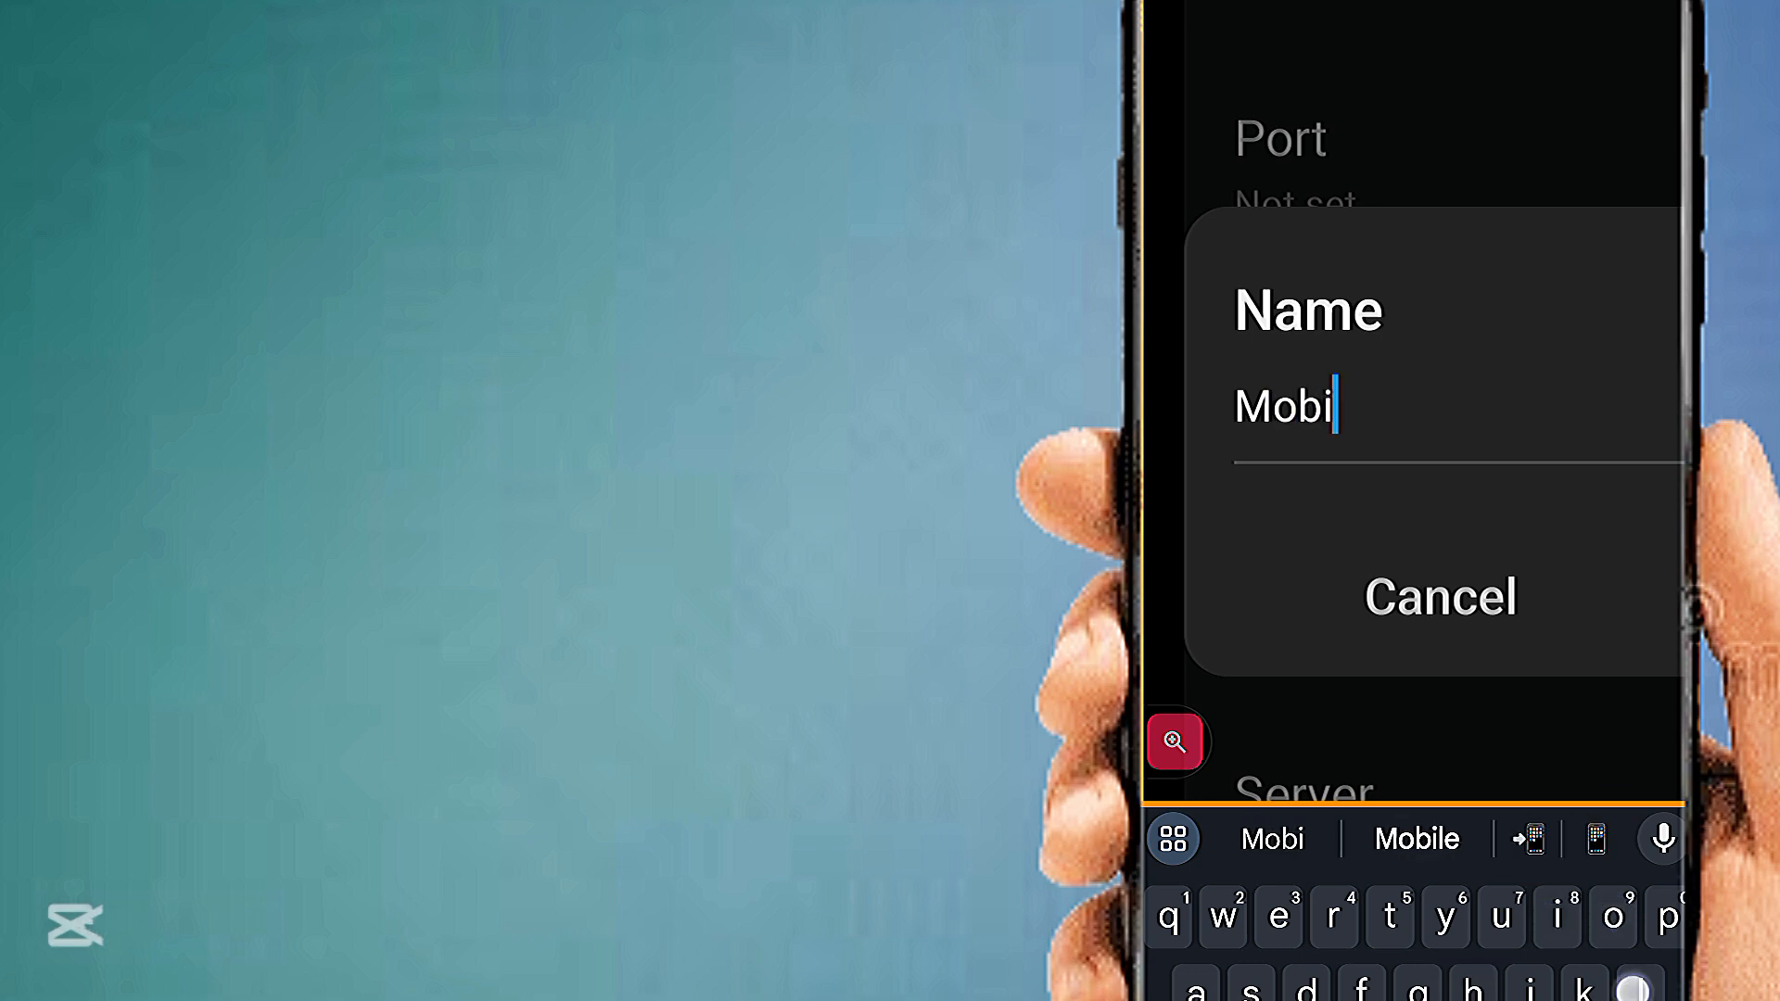
type("y")
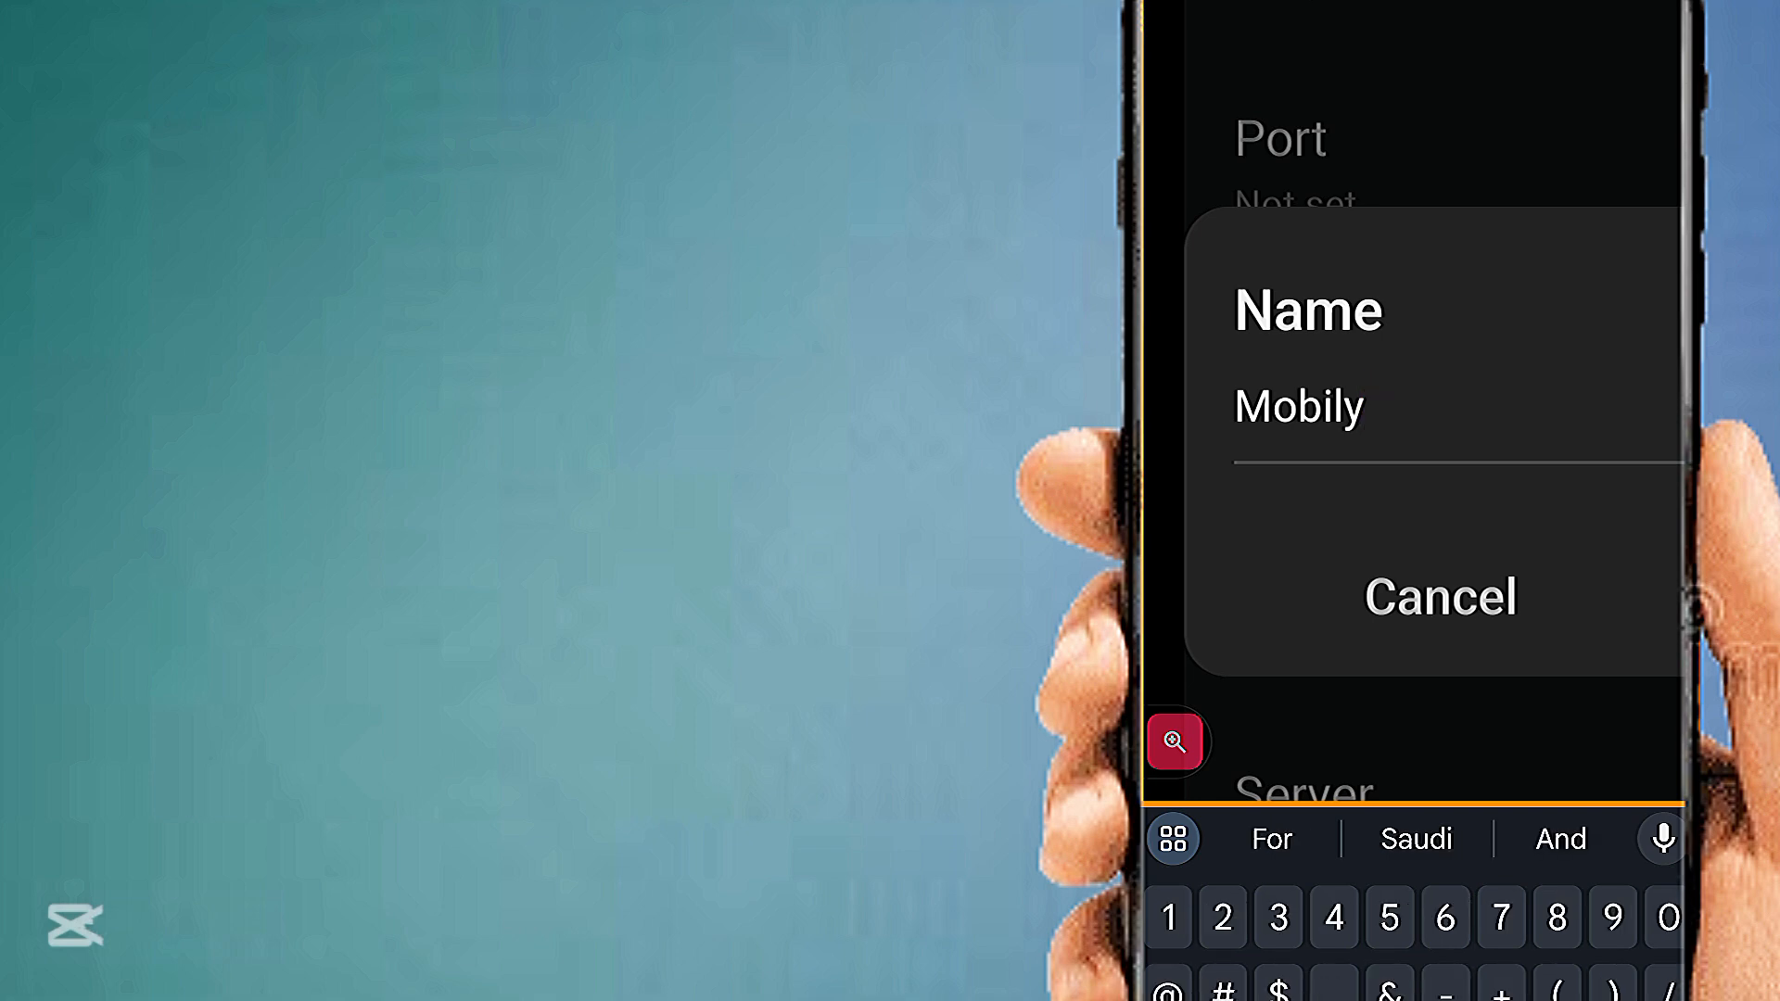
type("4")
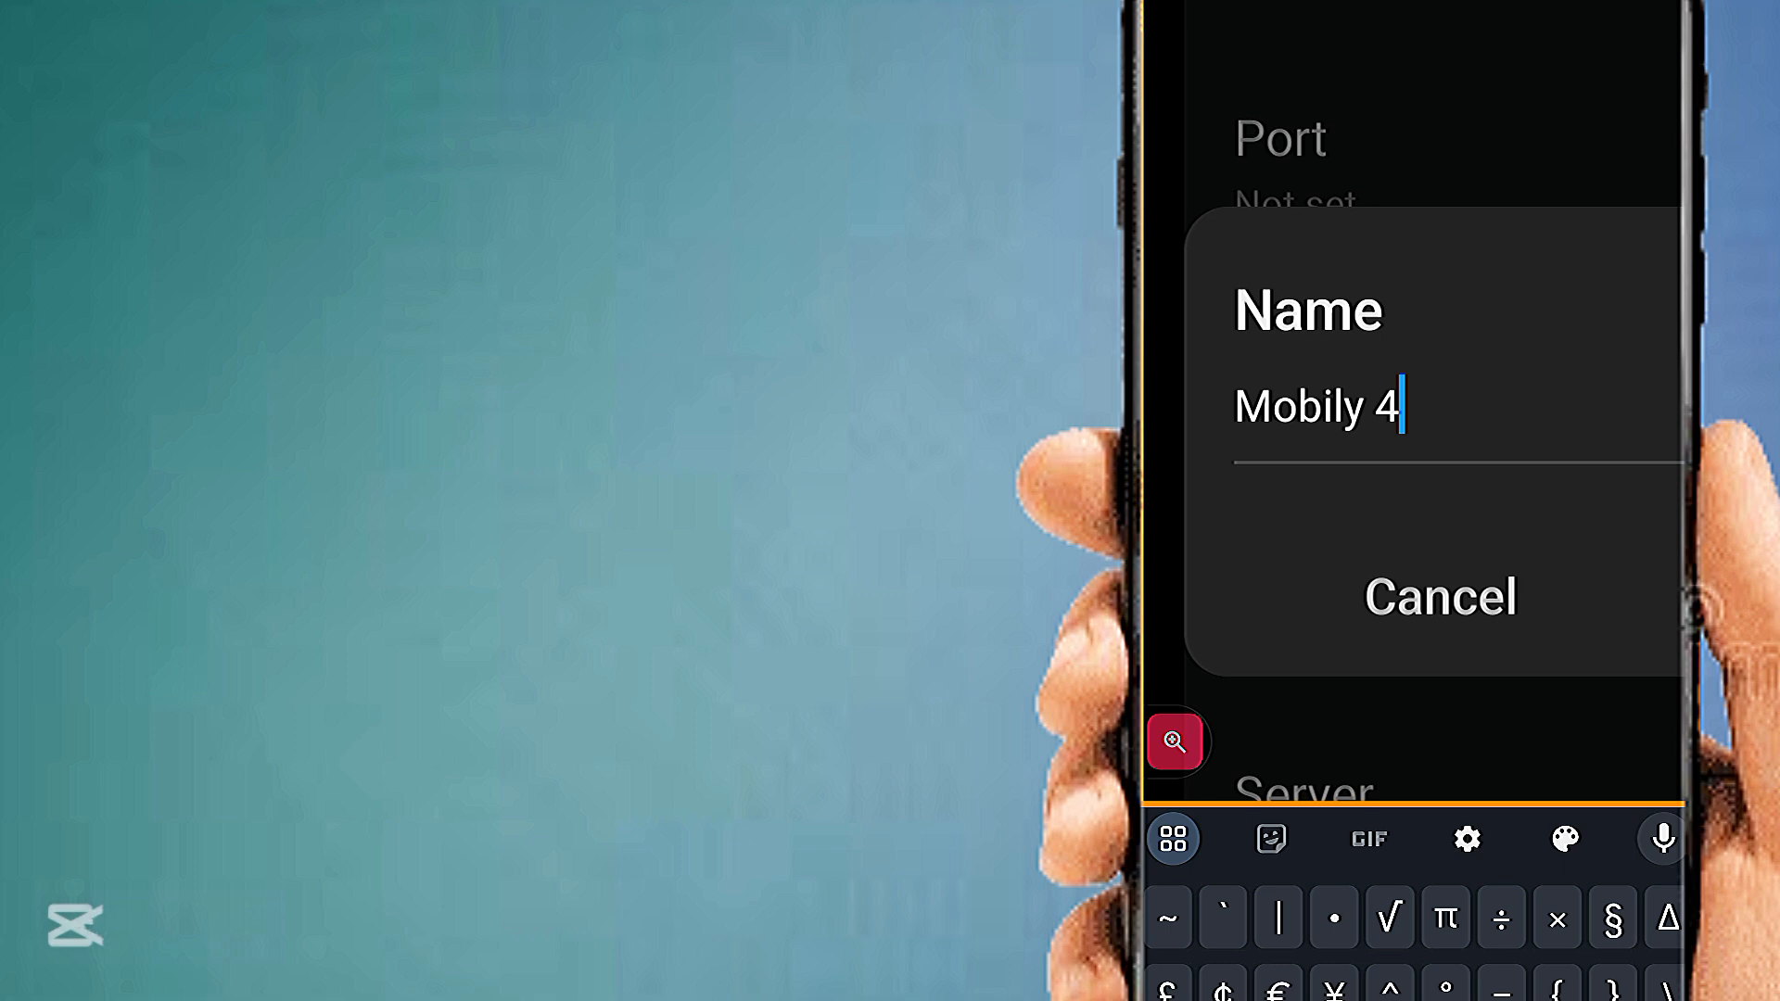
type("G")
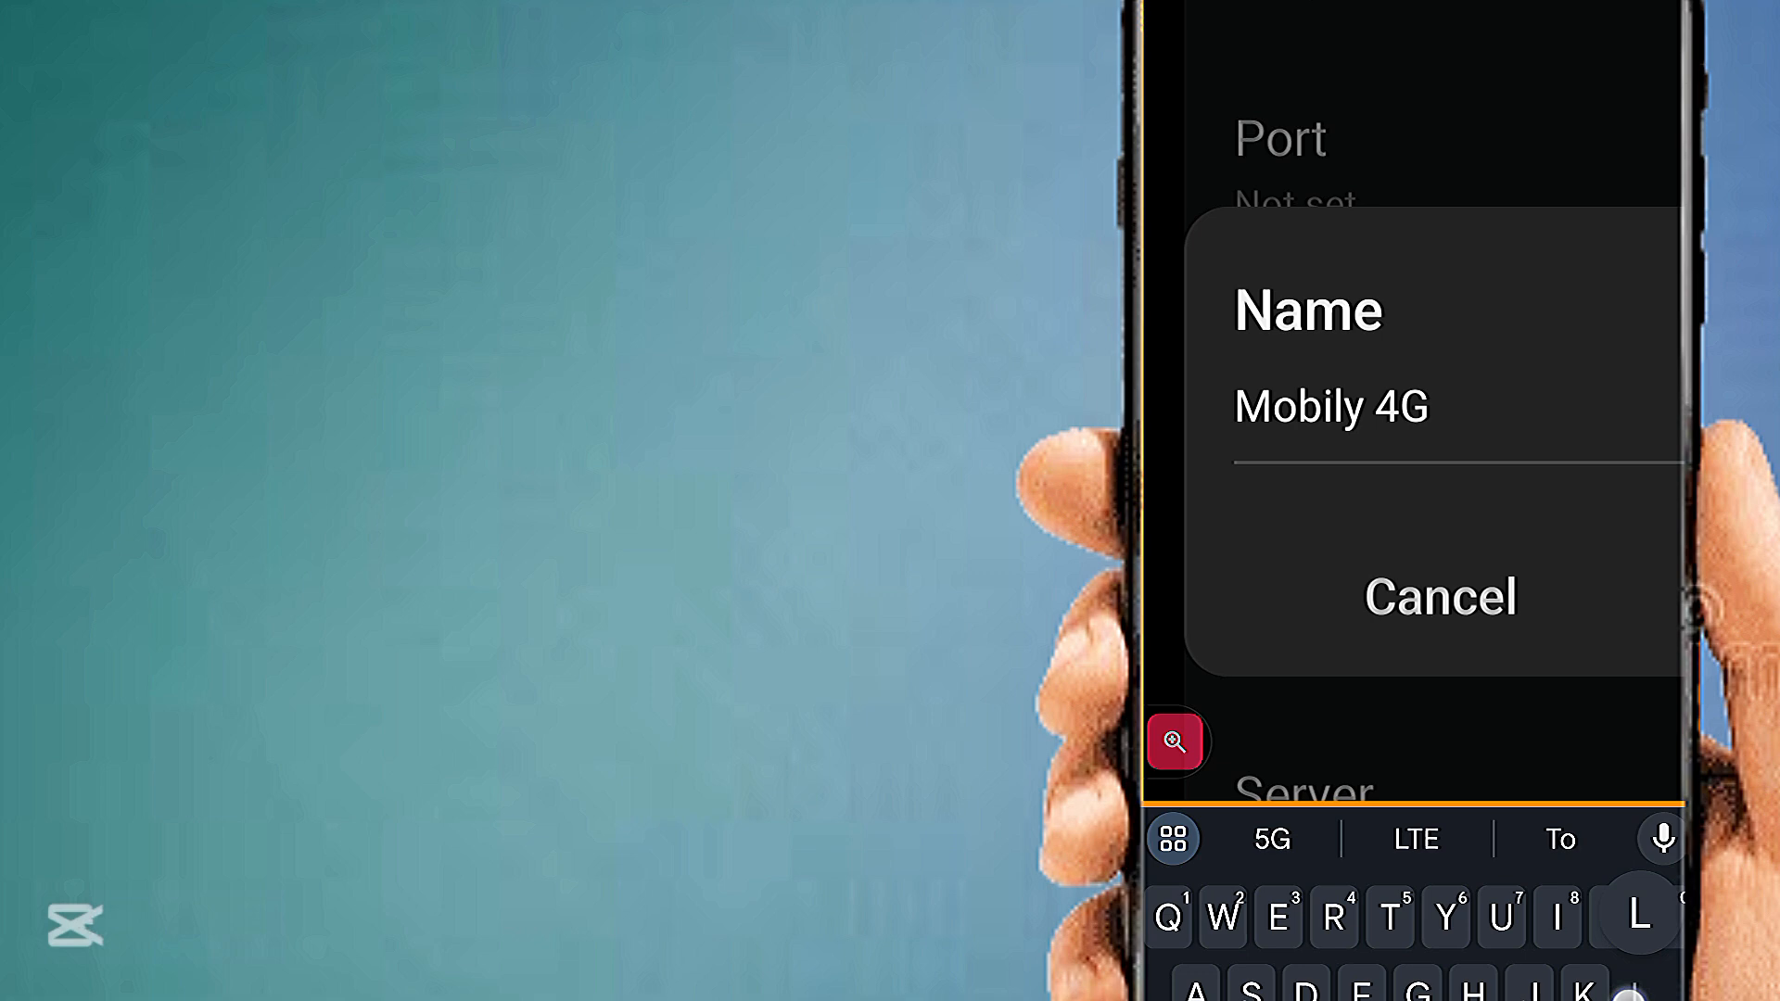
type("LT")
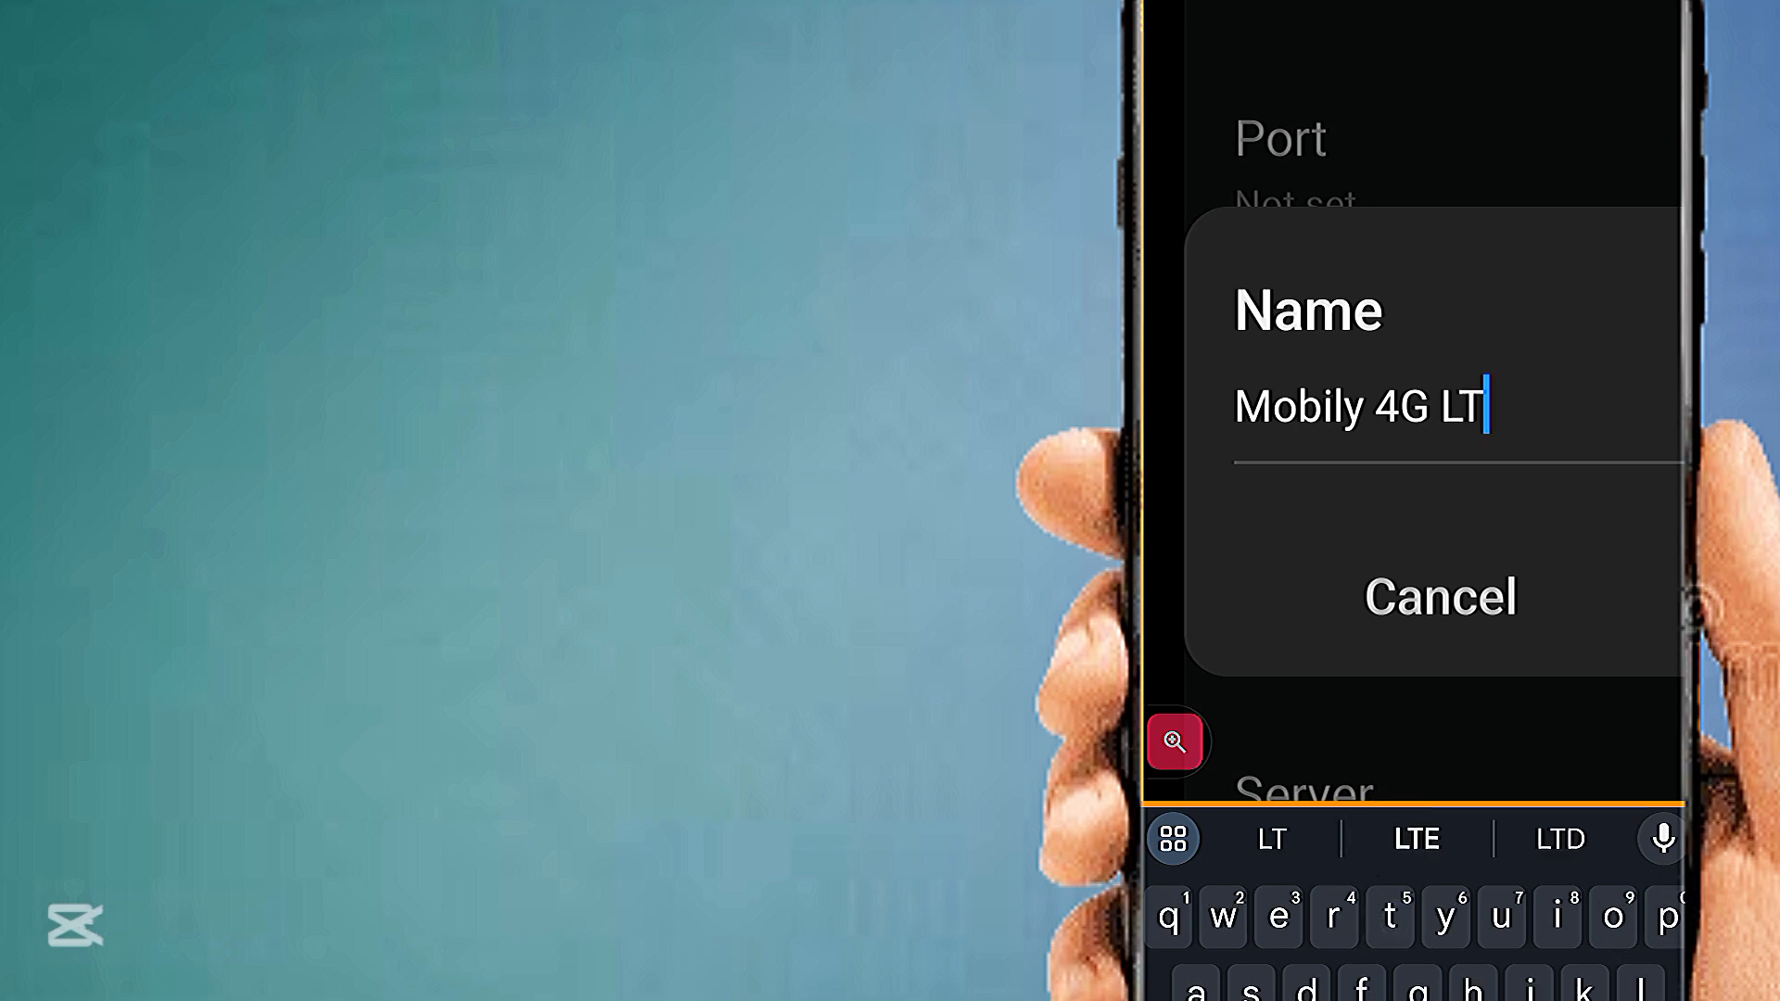
type("E")
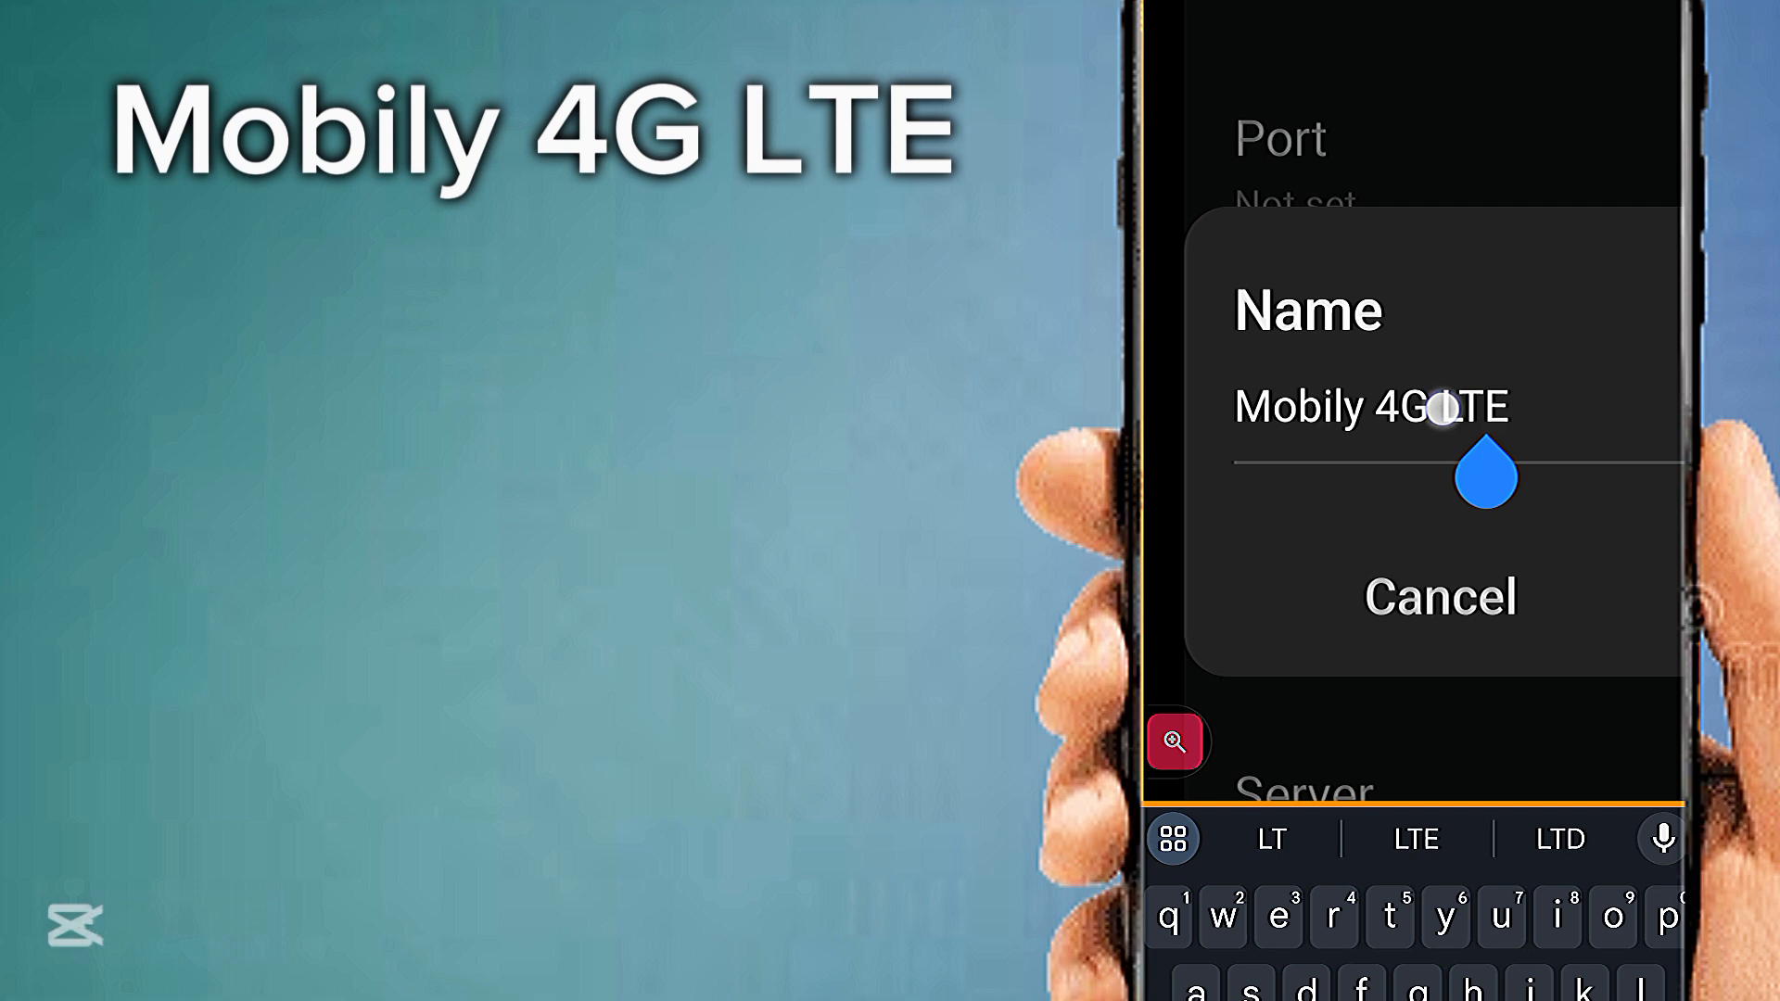
double_click(1480, 406)
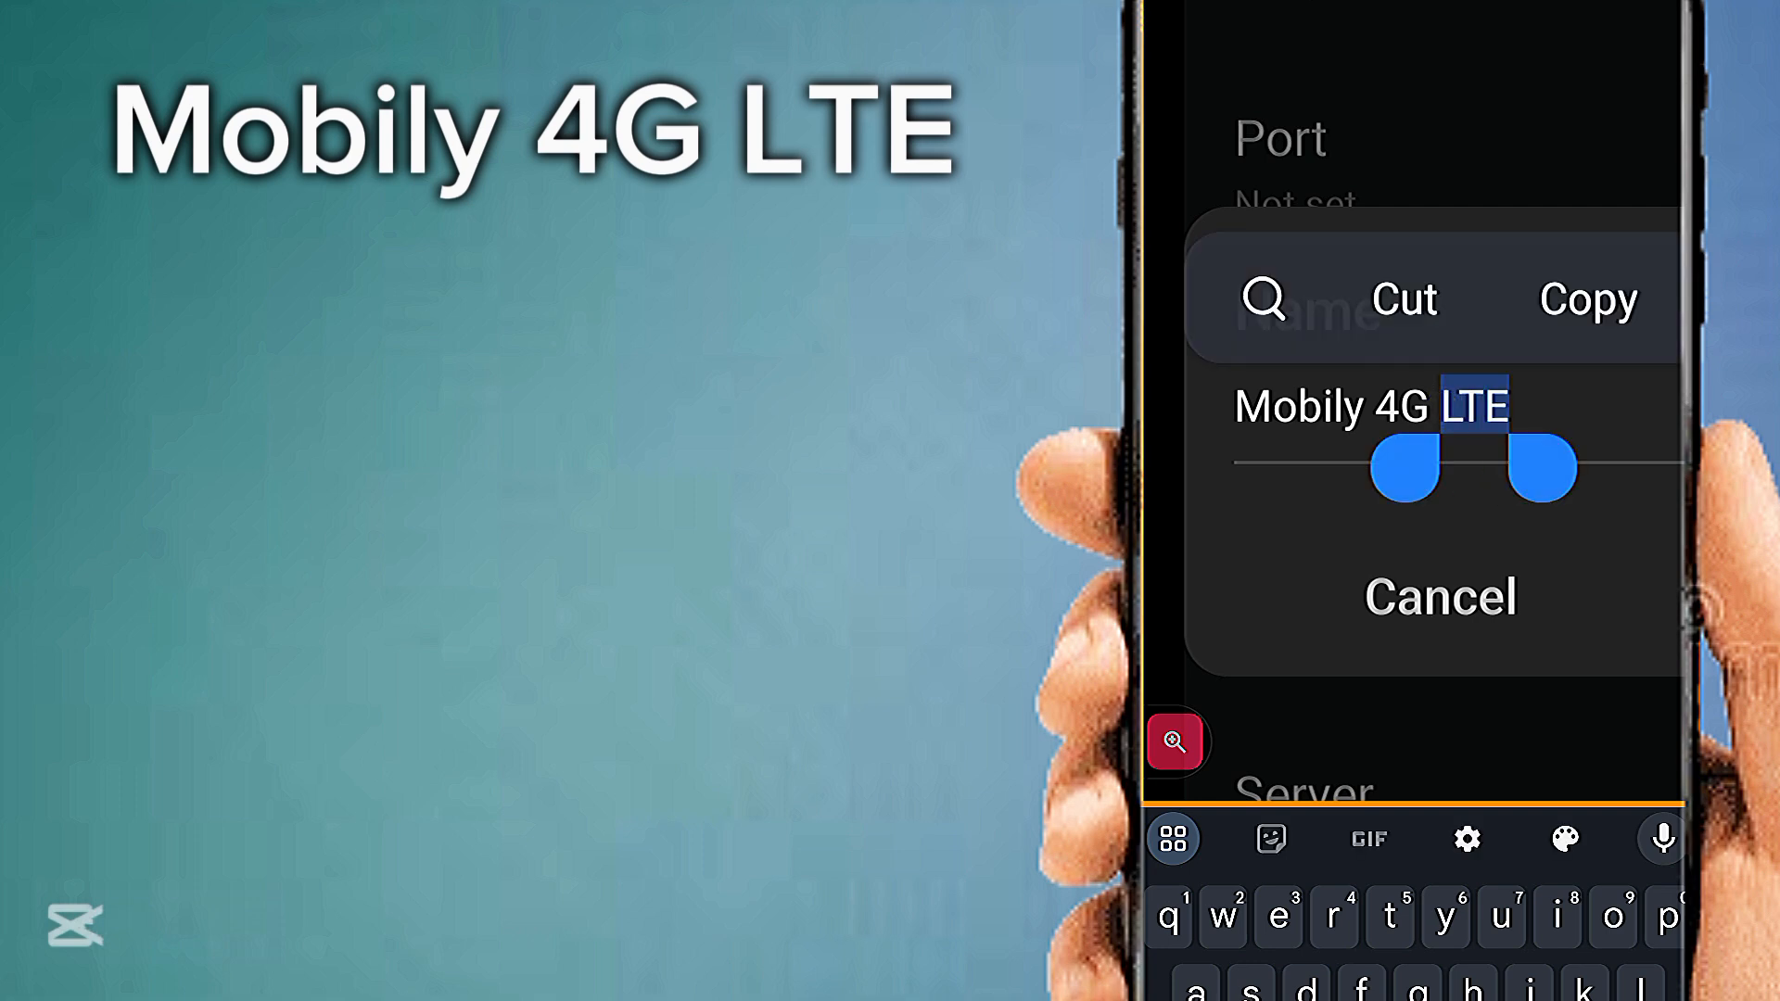
left_click_drag(1407, 465, 1200, 466)
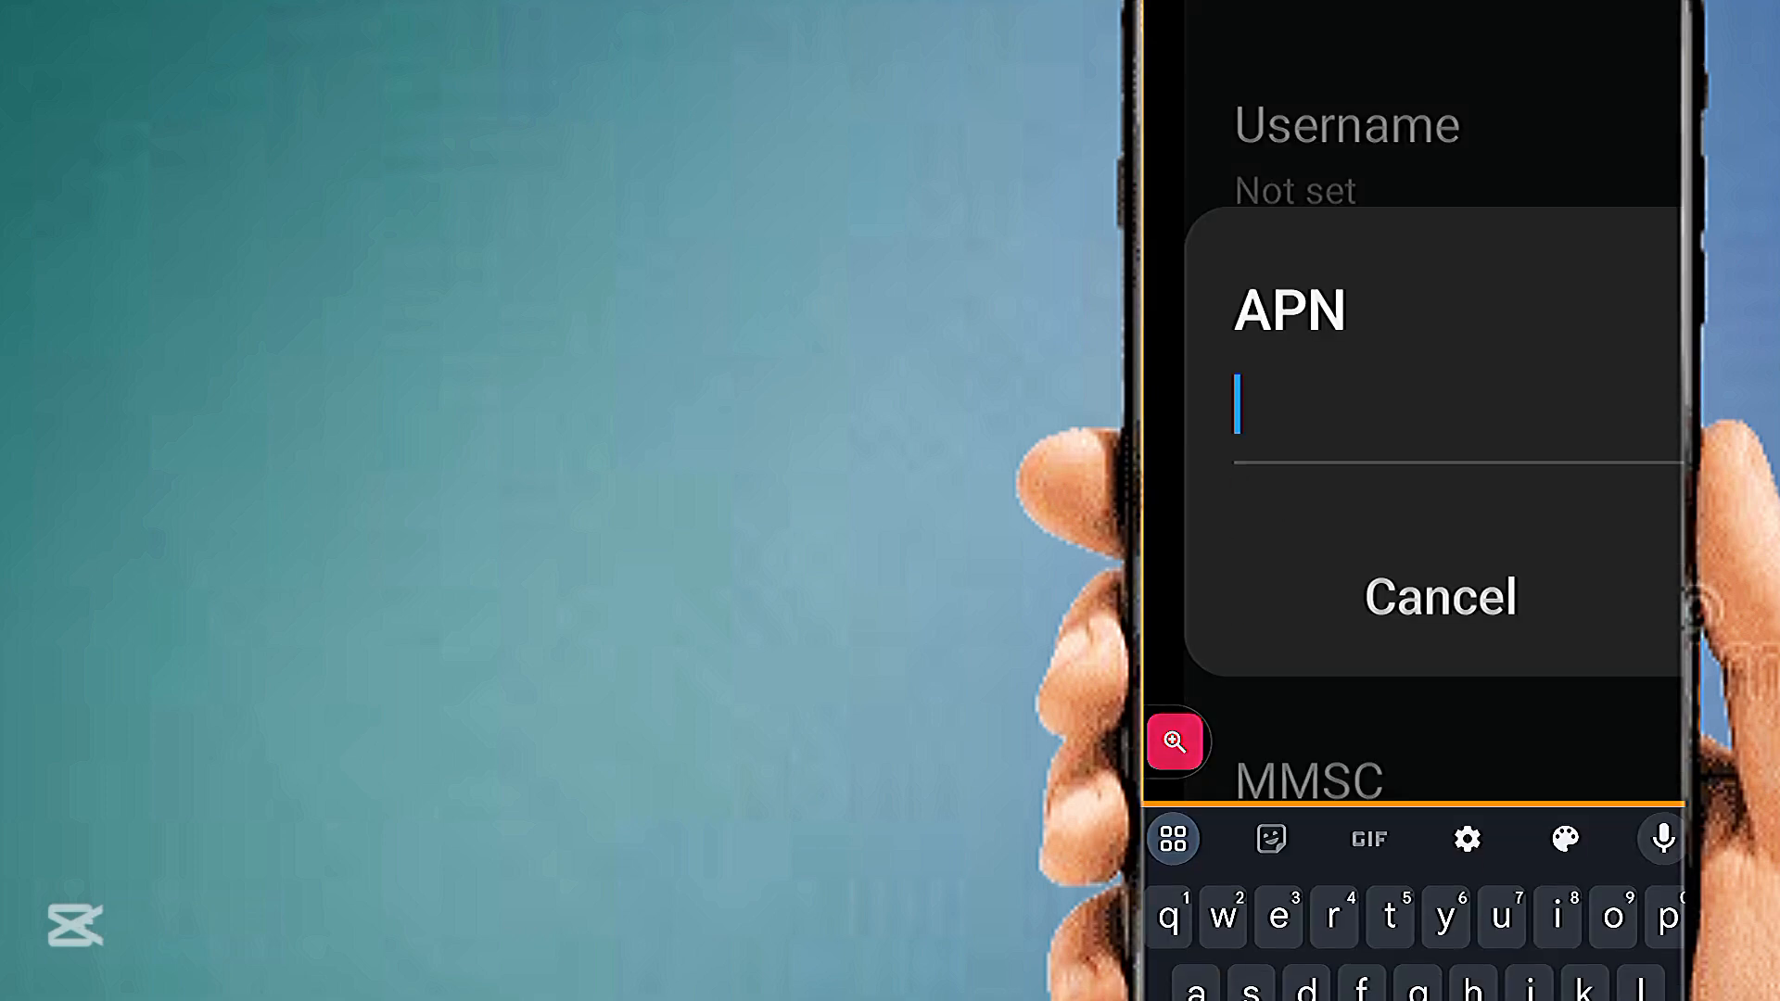
Enter 'web2' as the access point's APN value, fixing a typo along the way
type("w")
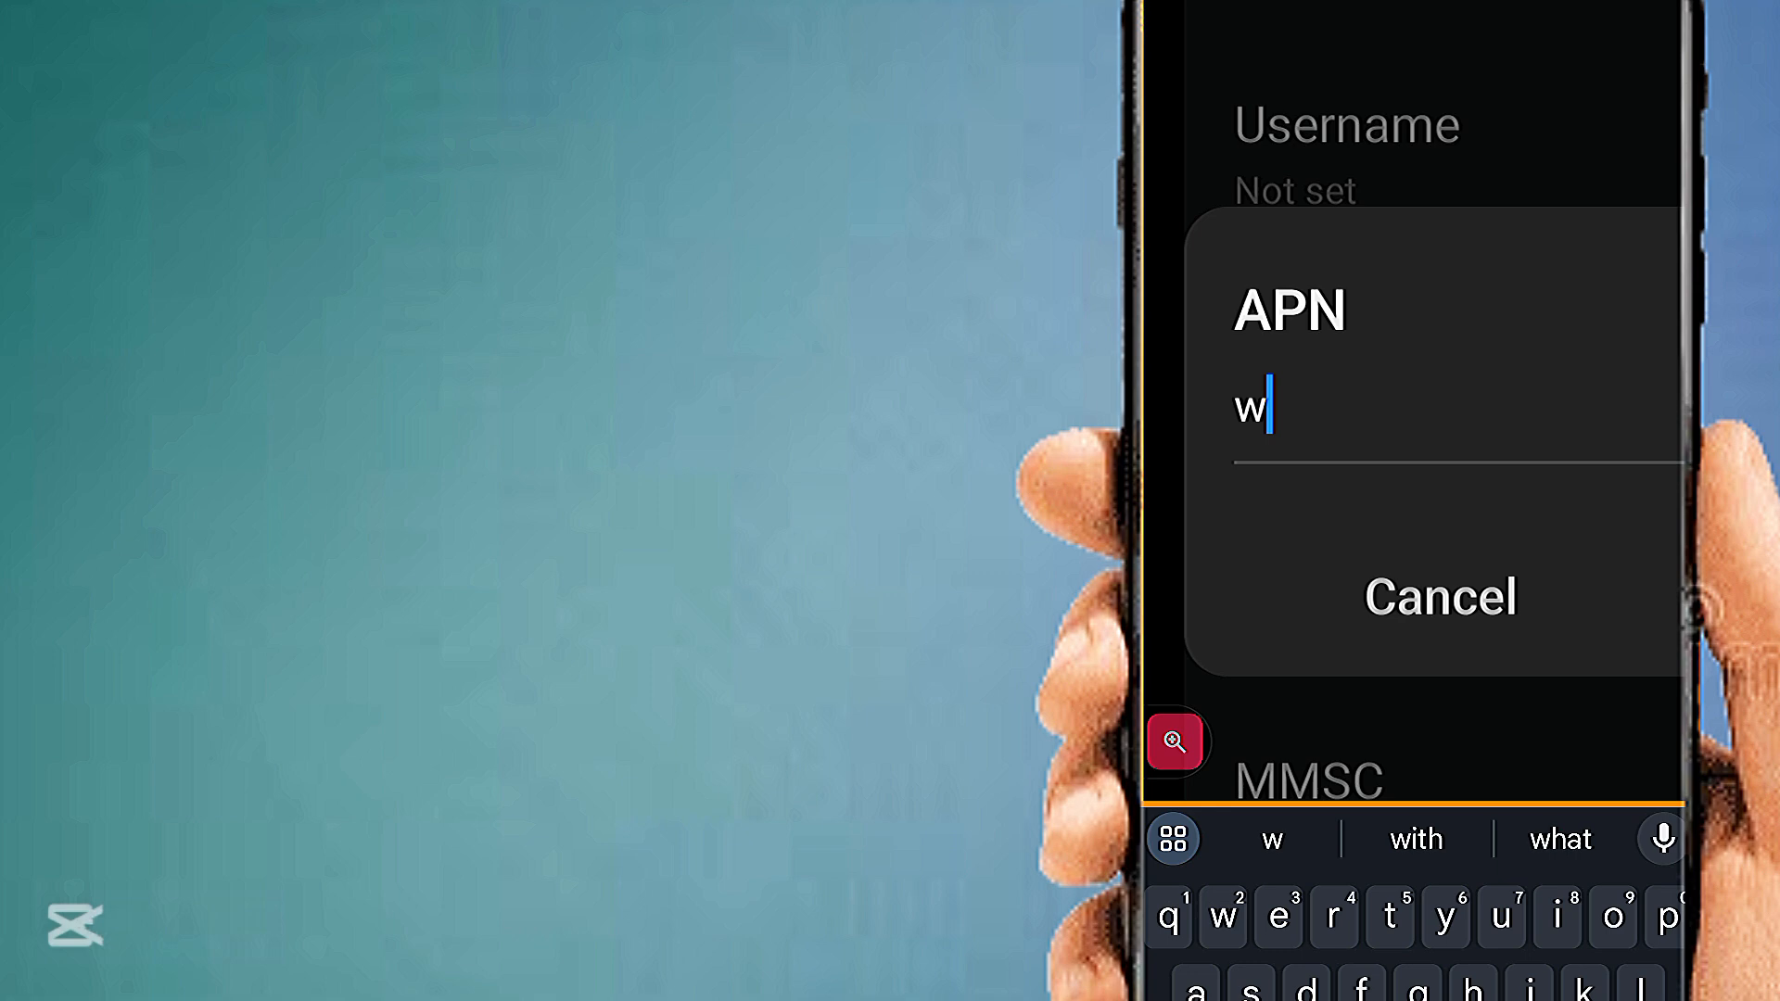
type("eb3")
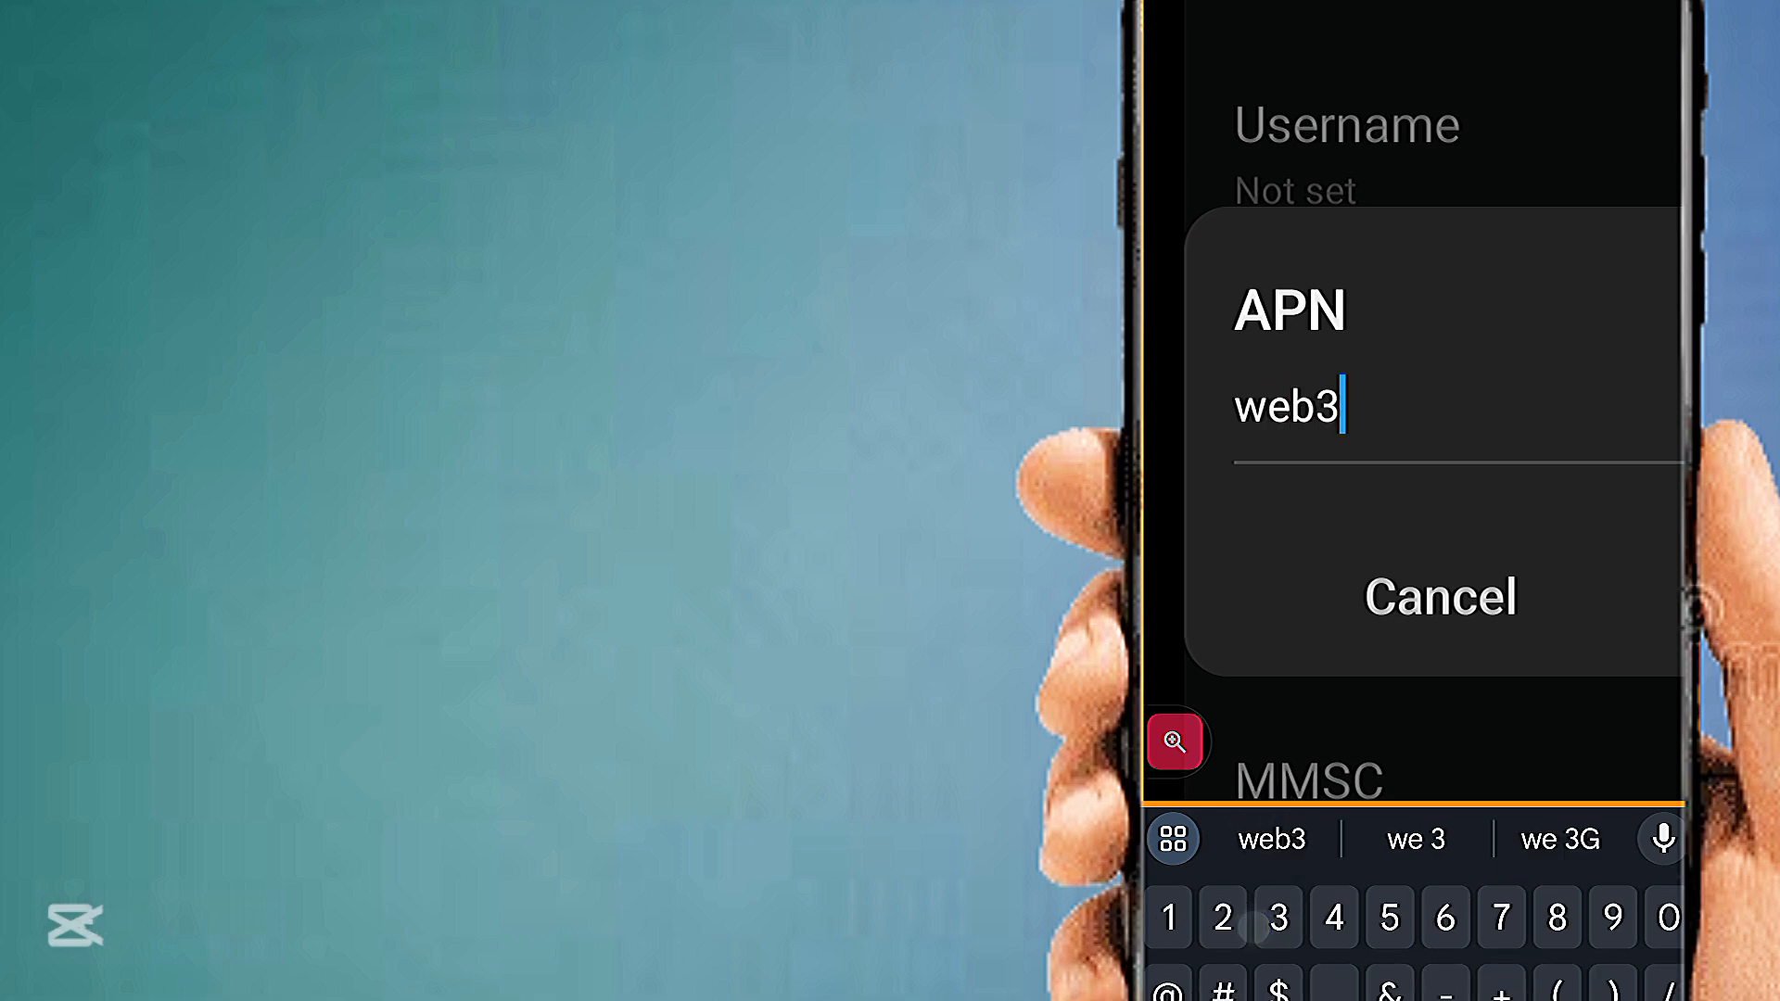
key("Backspace")
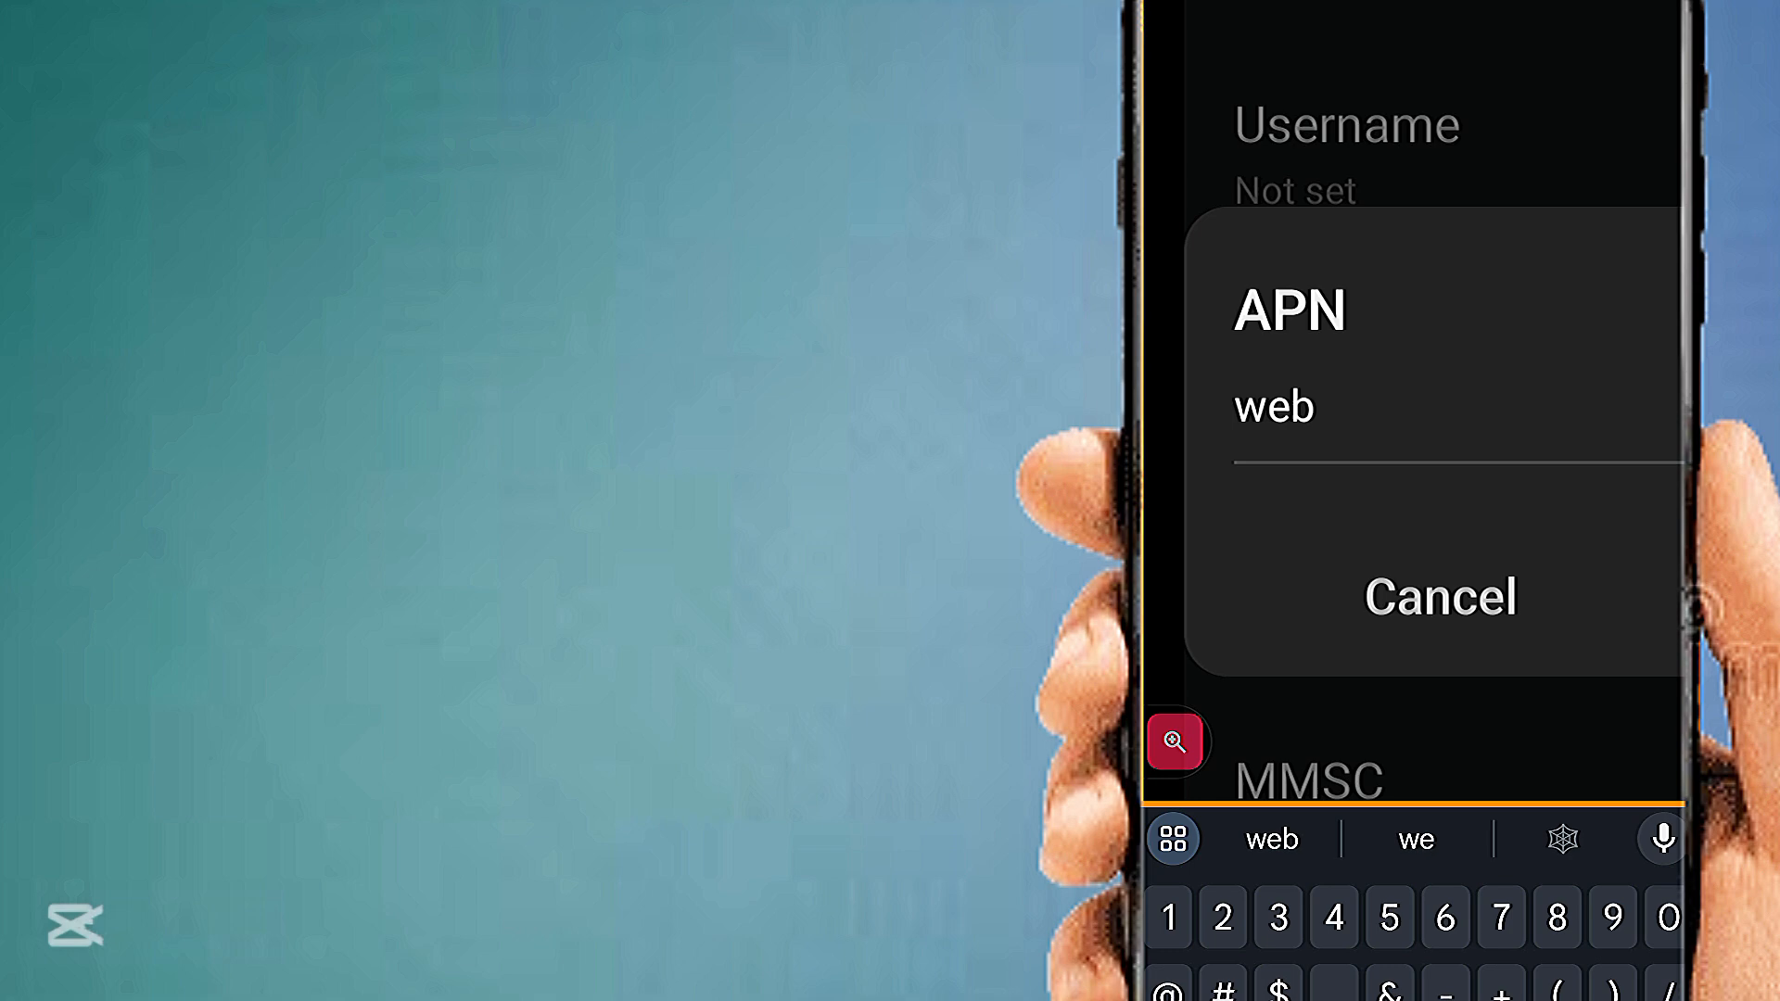
left_click(1305, 406)
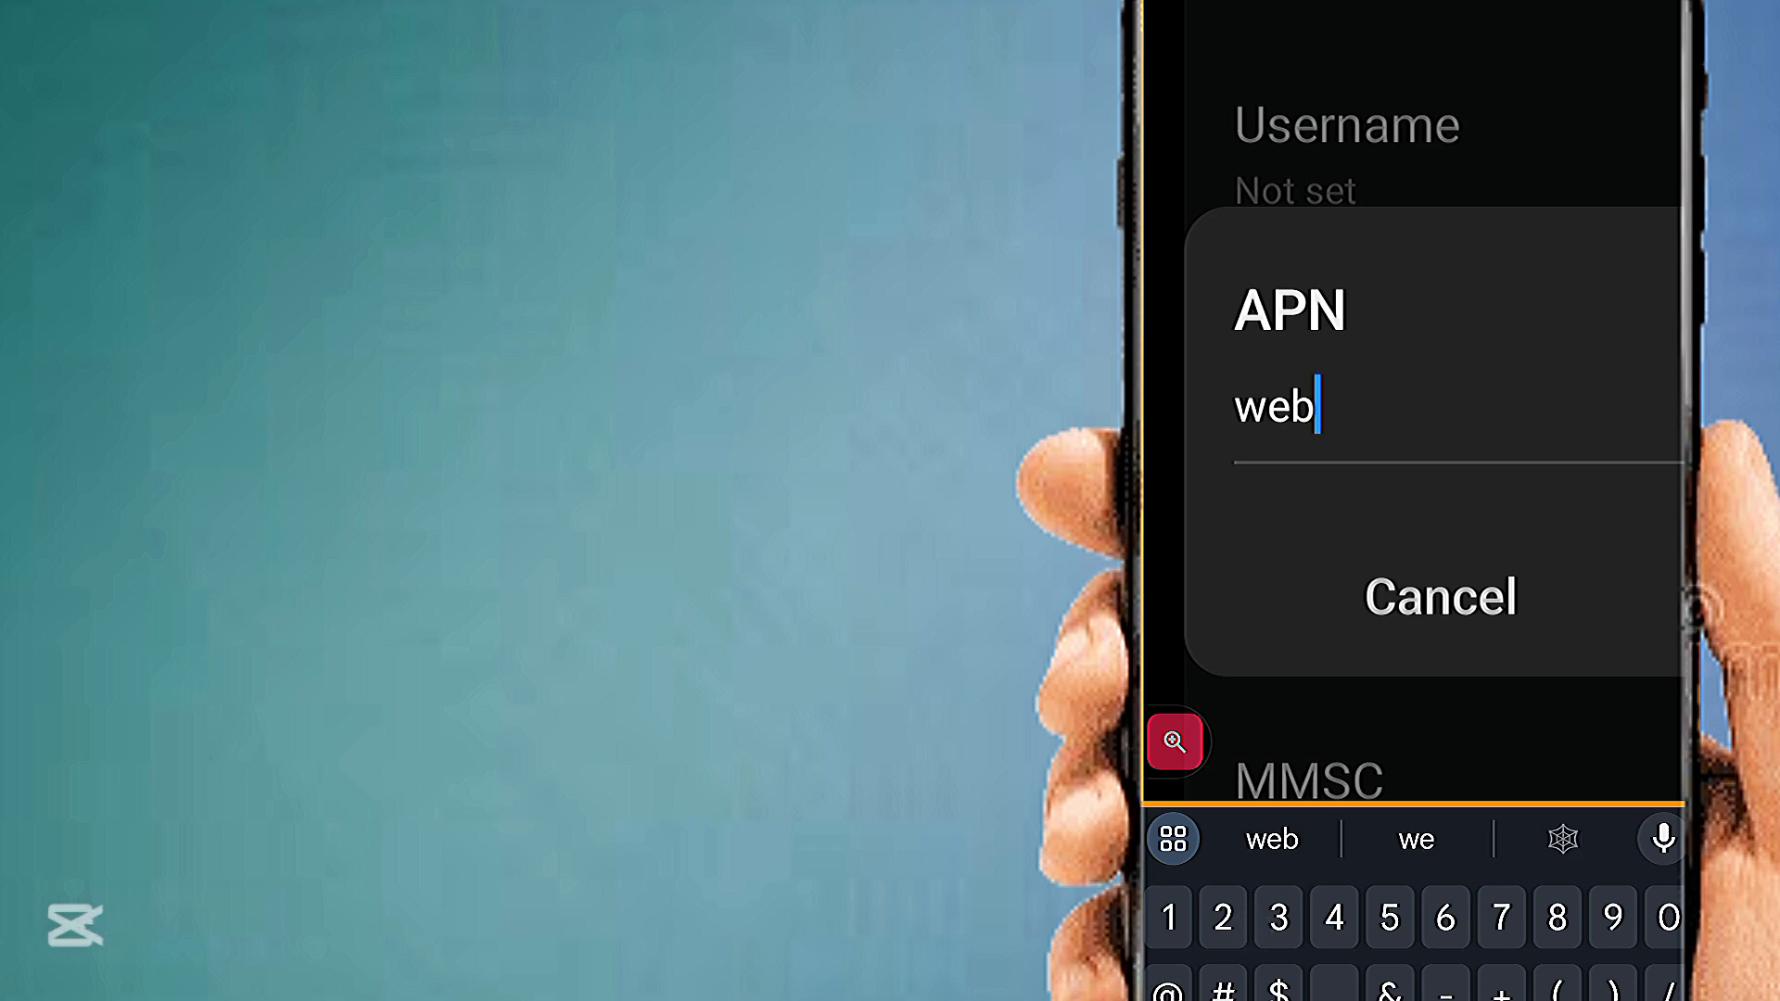
type("2")
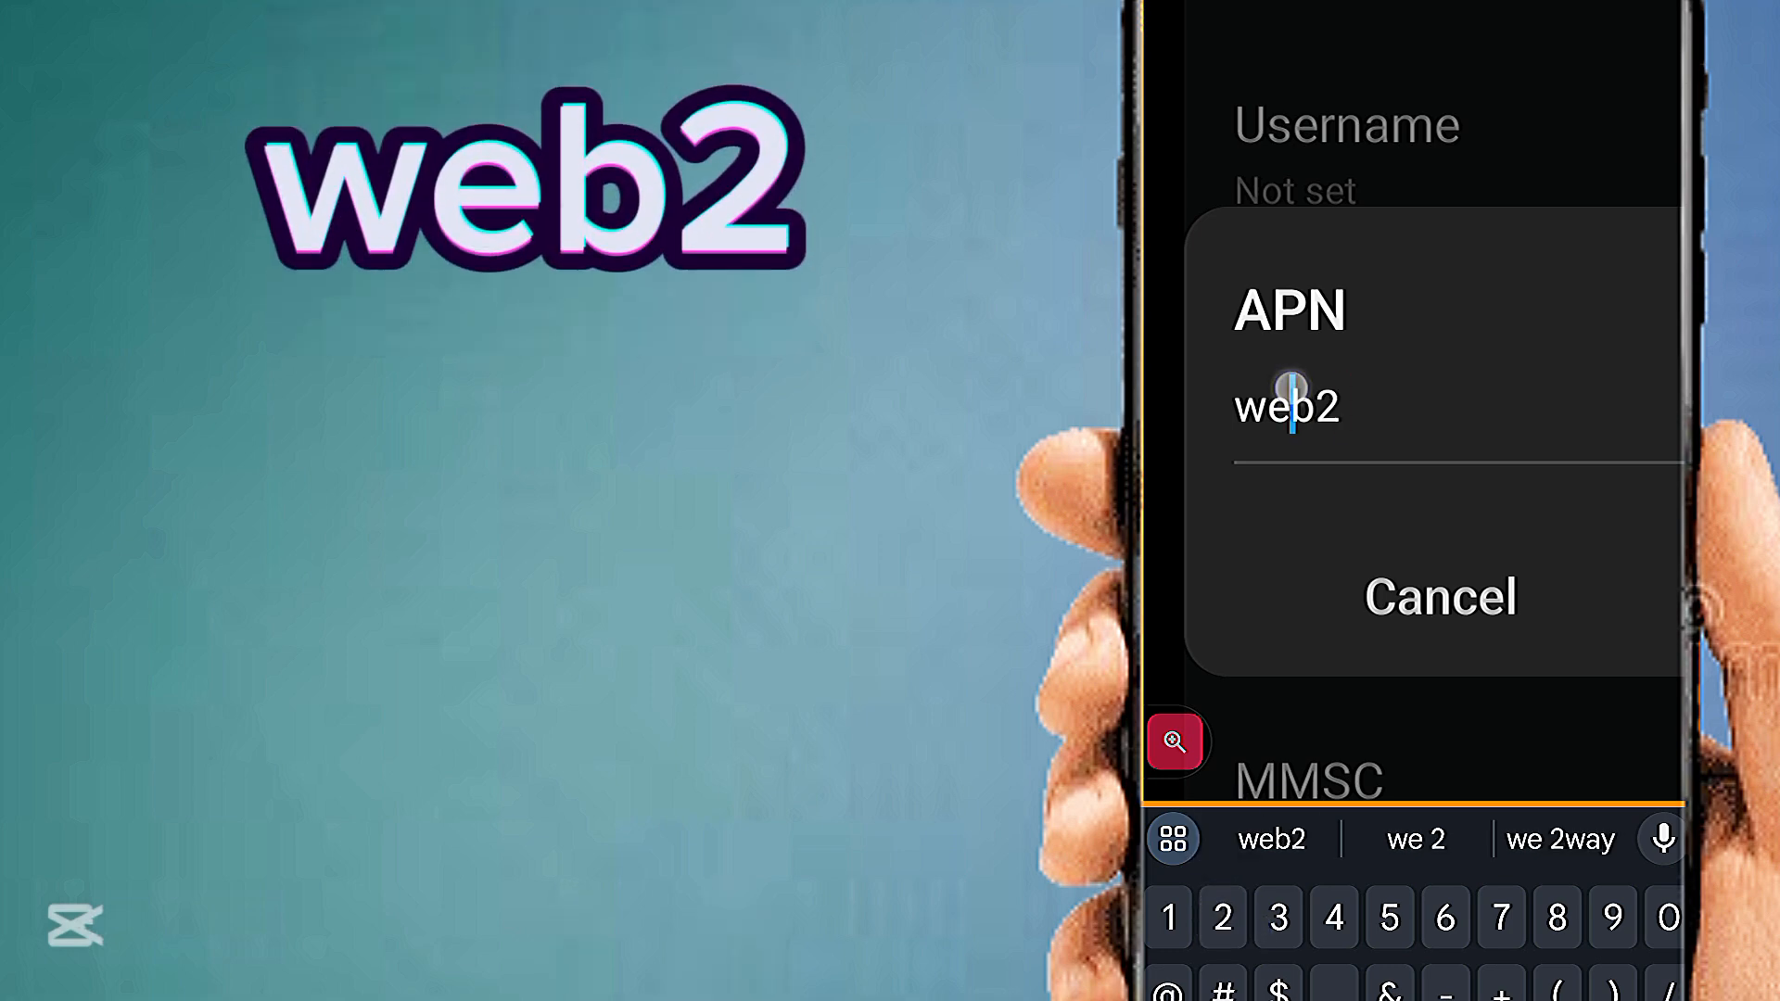
double_click(1286, 406)
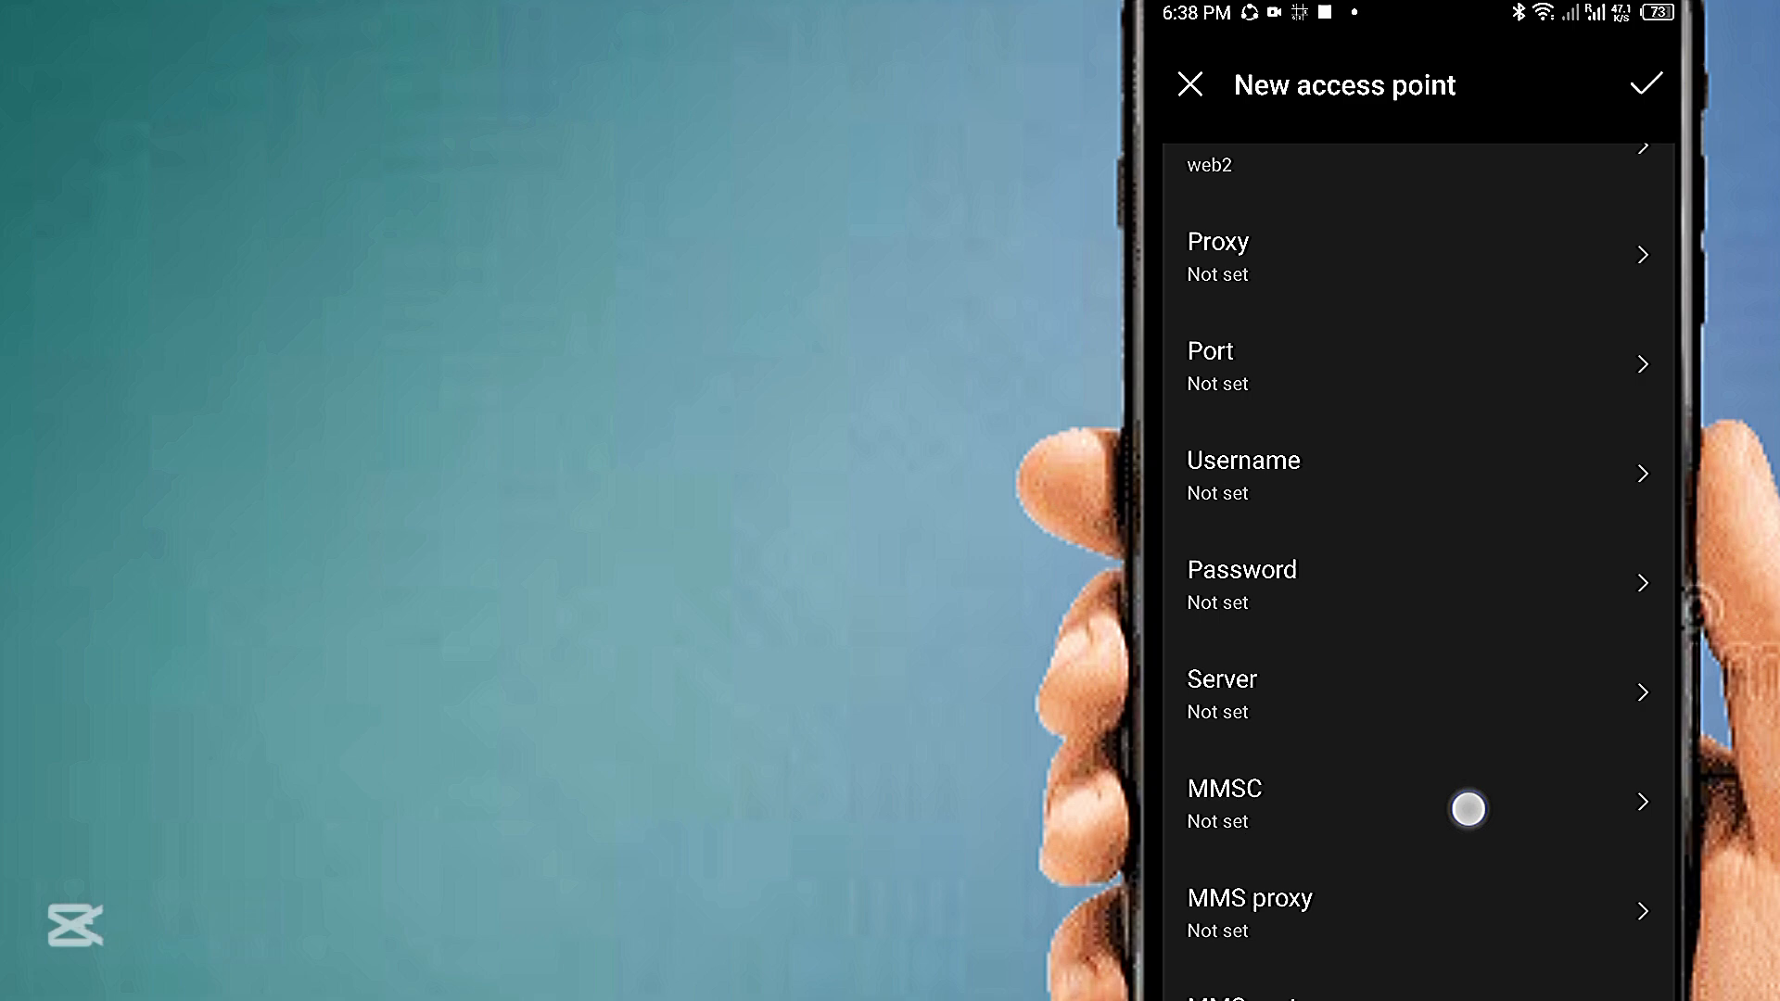
Enter 'mobilyLTE' as the username, leaving MCC 420 and MNC 03 at their defaults
scroll("down", 3)
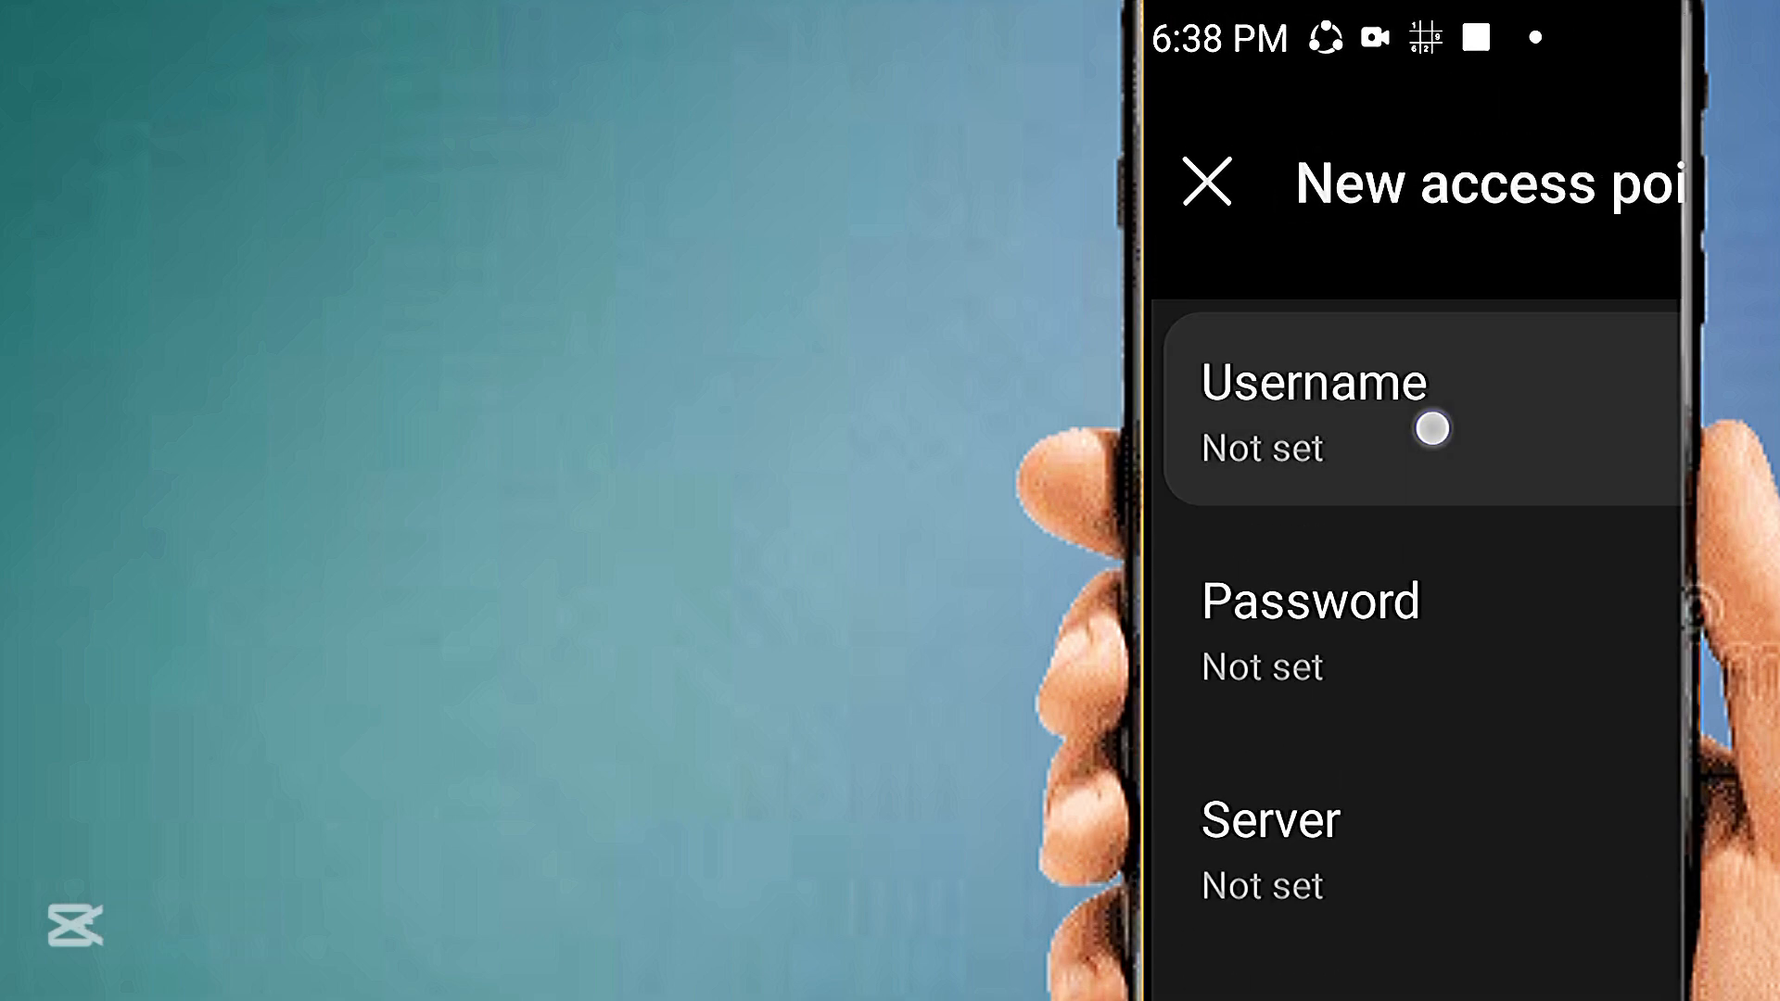
type("m")
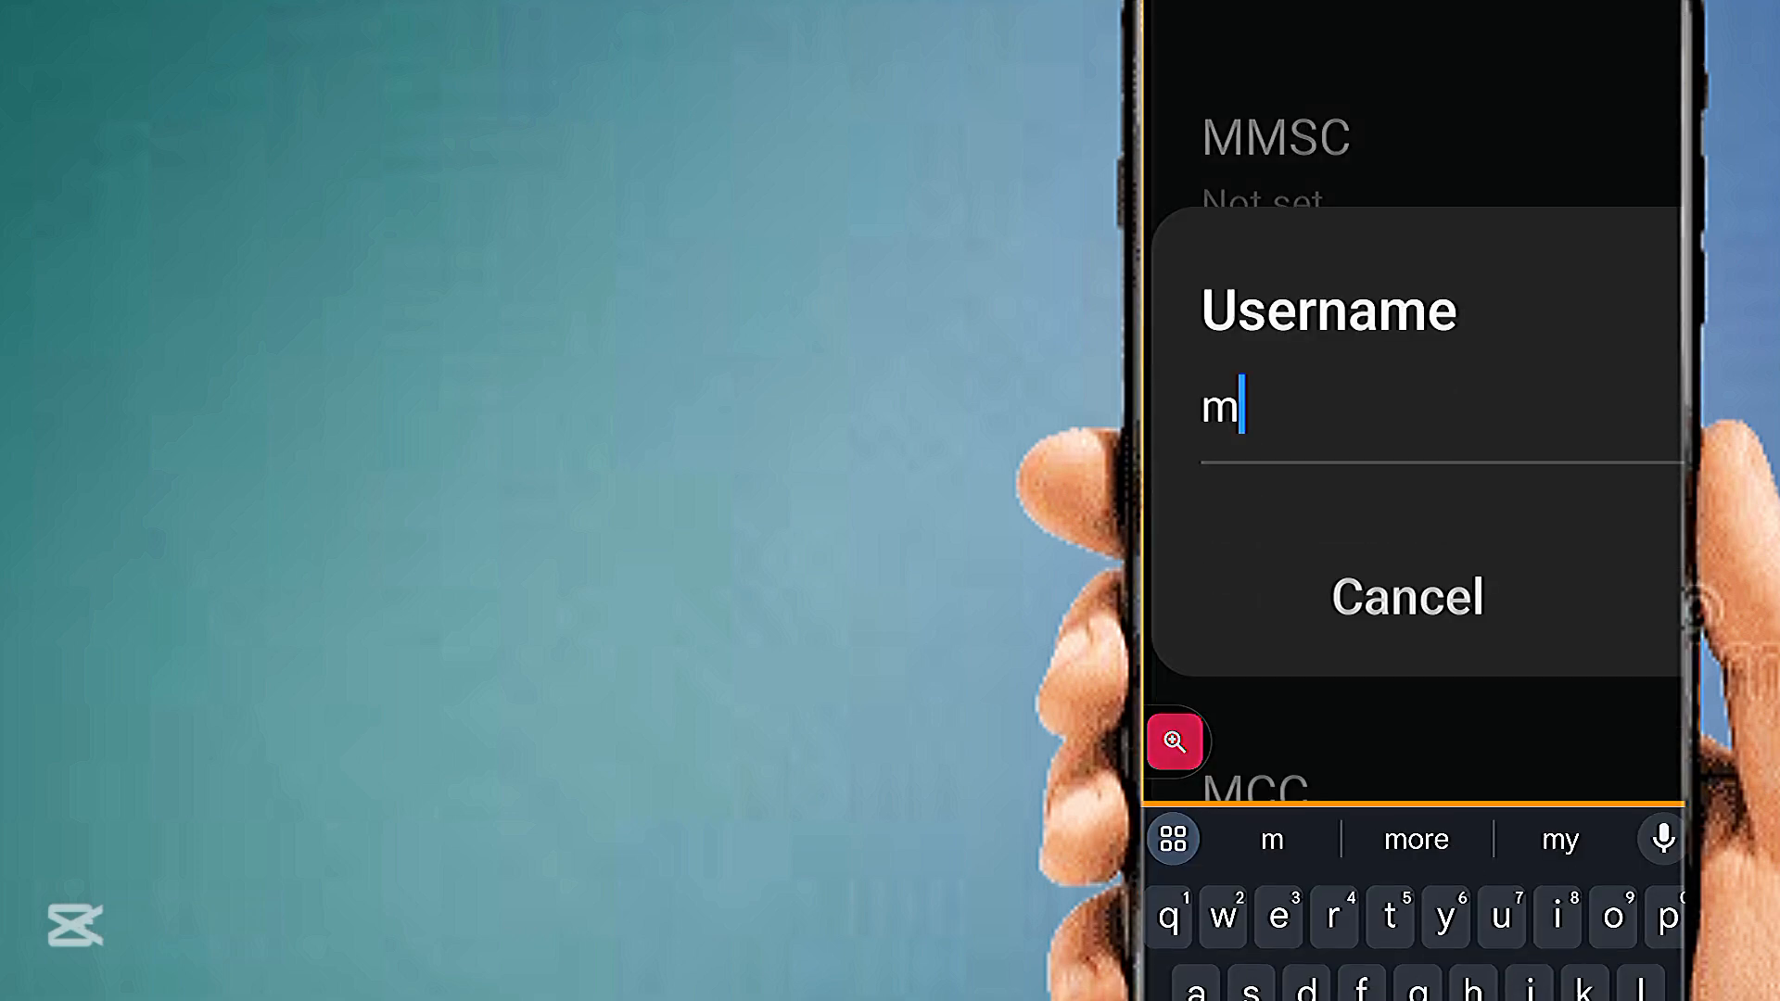
type("o")
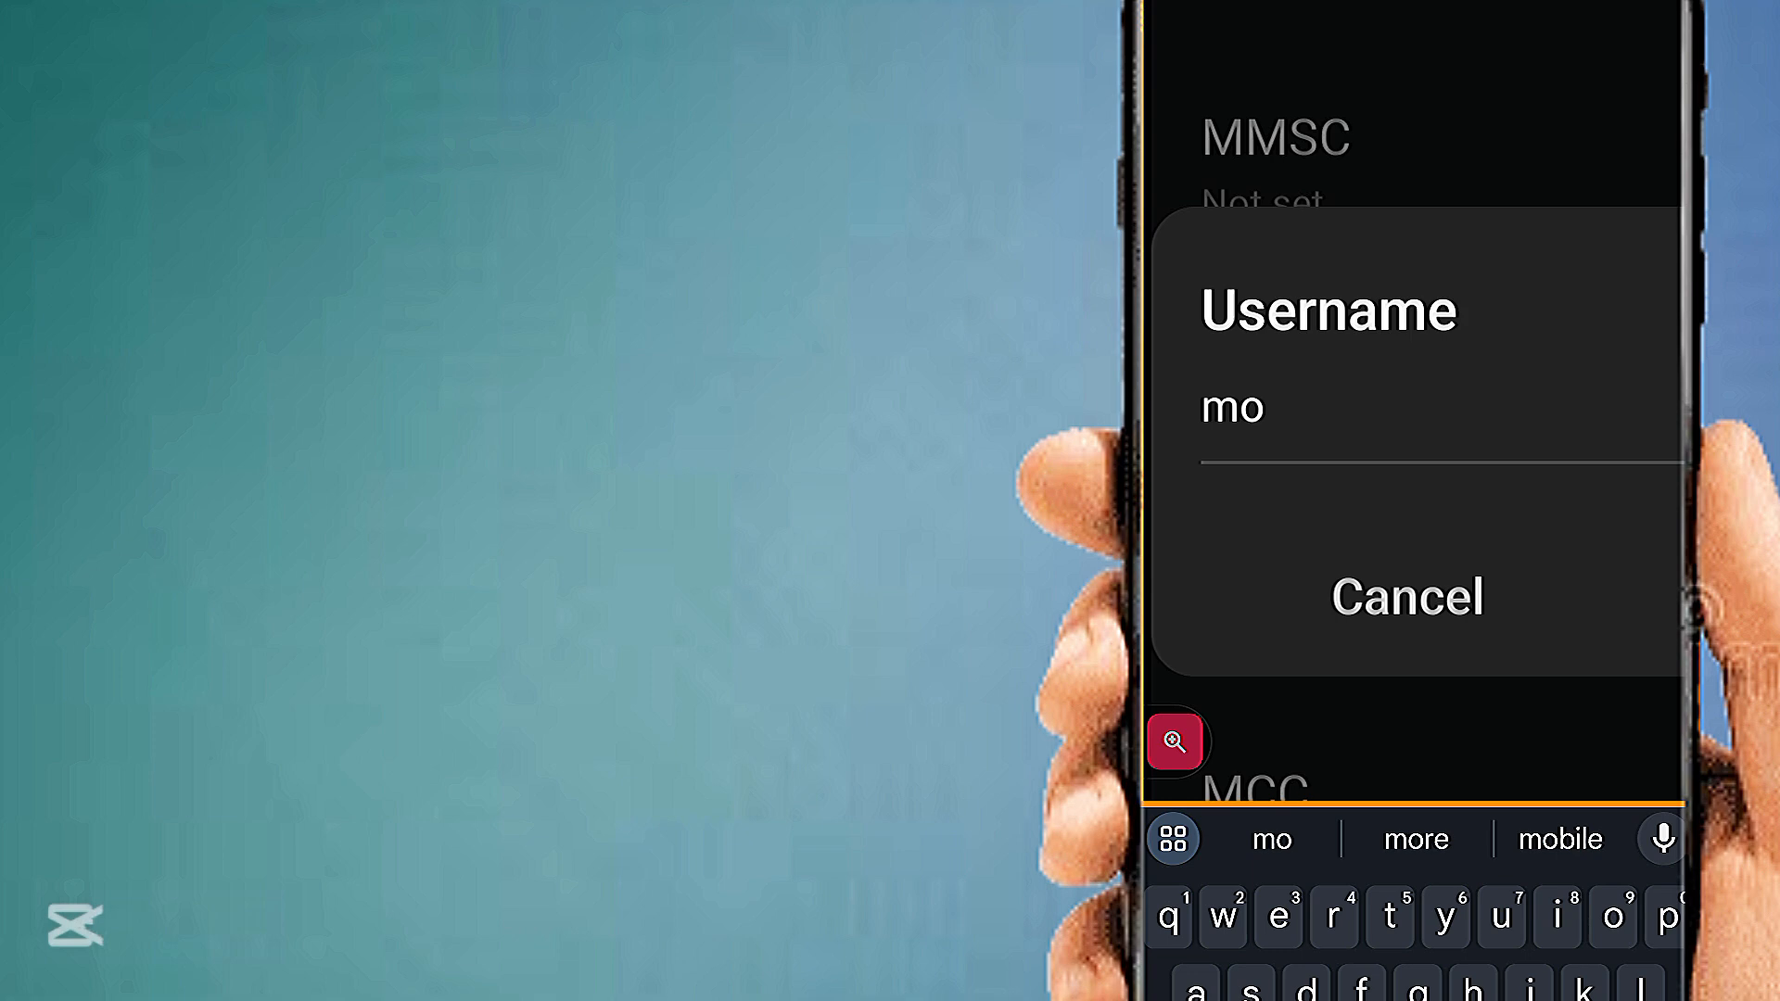
type("bilyL")
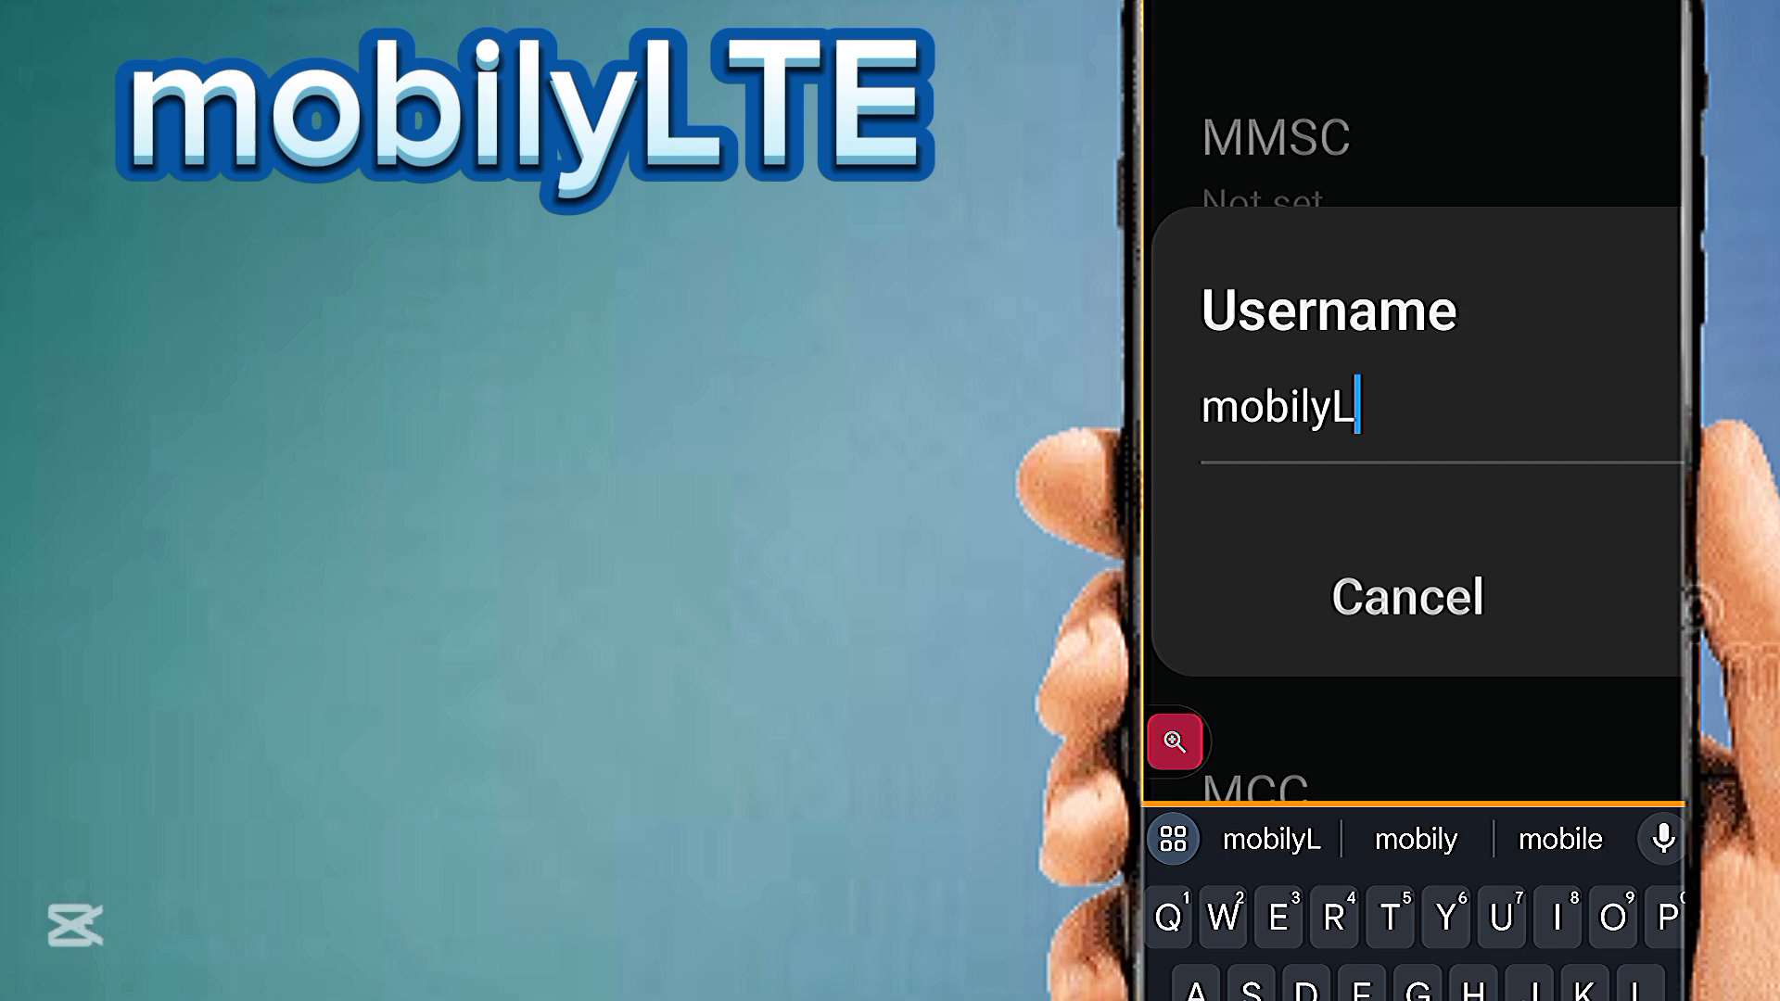
type("TE")
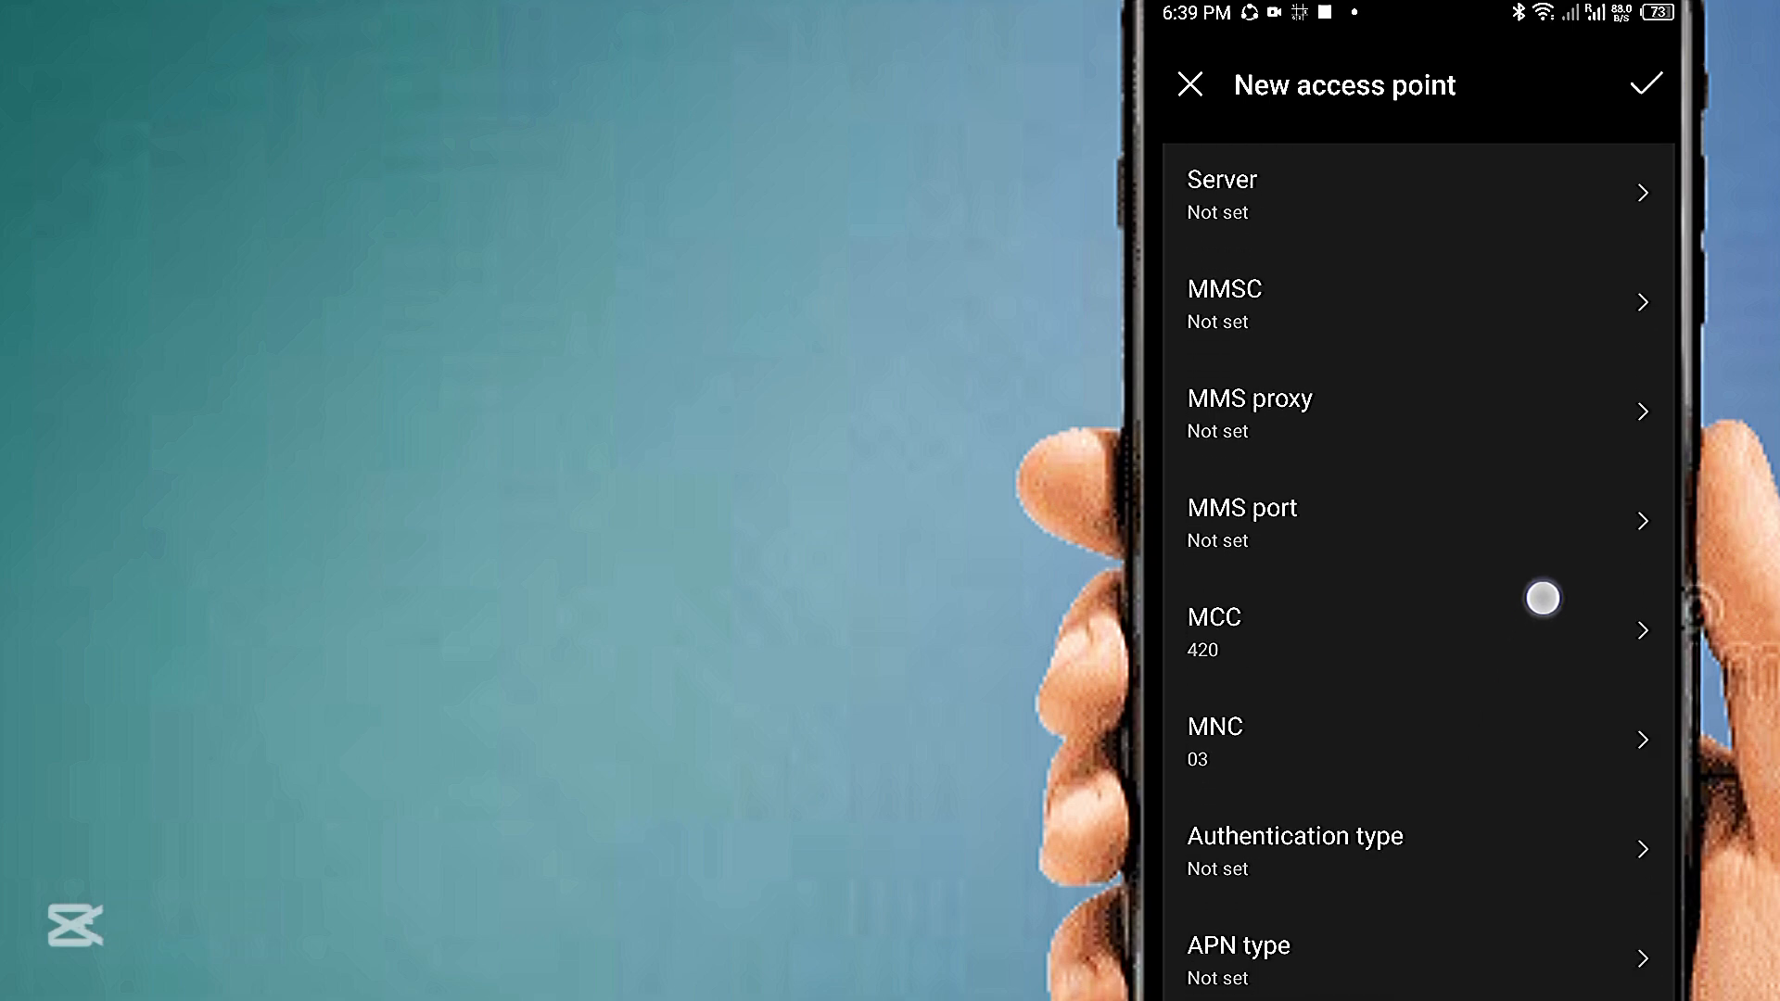
scroll("down", 3)
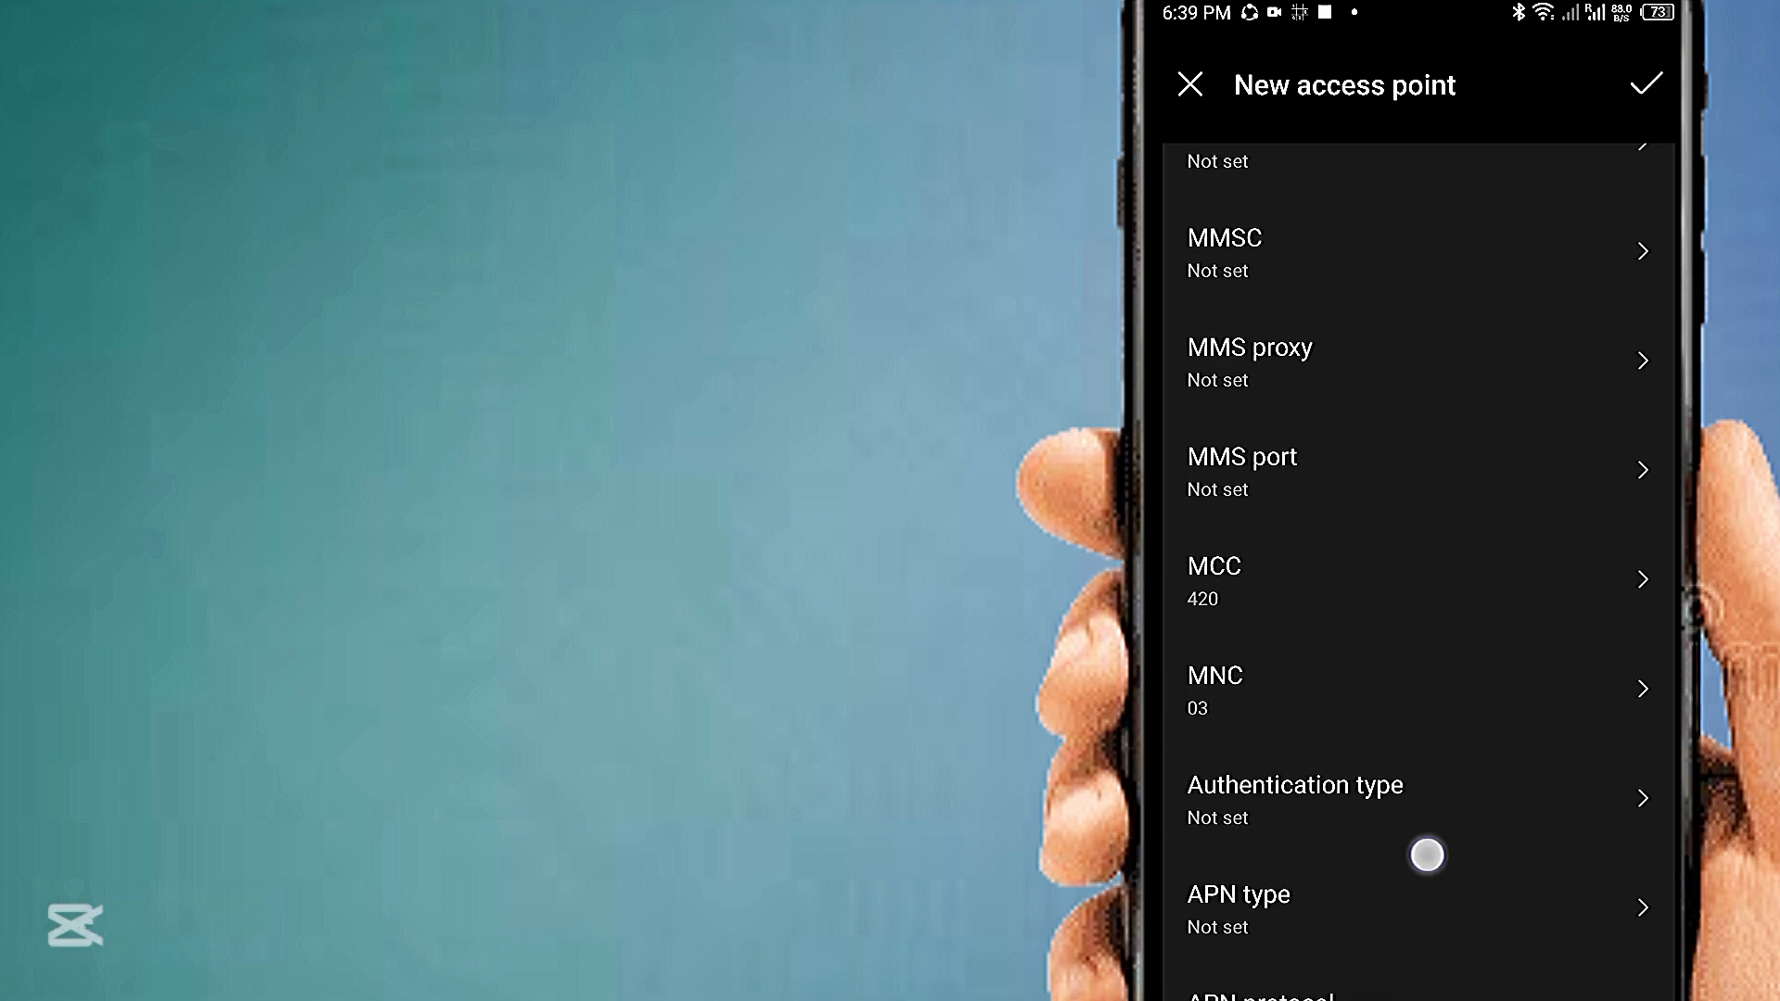
scroll("down", 3)
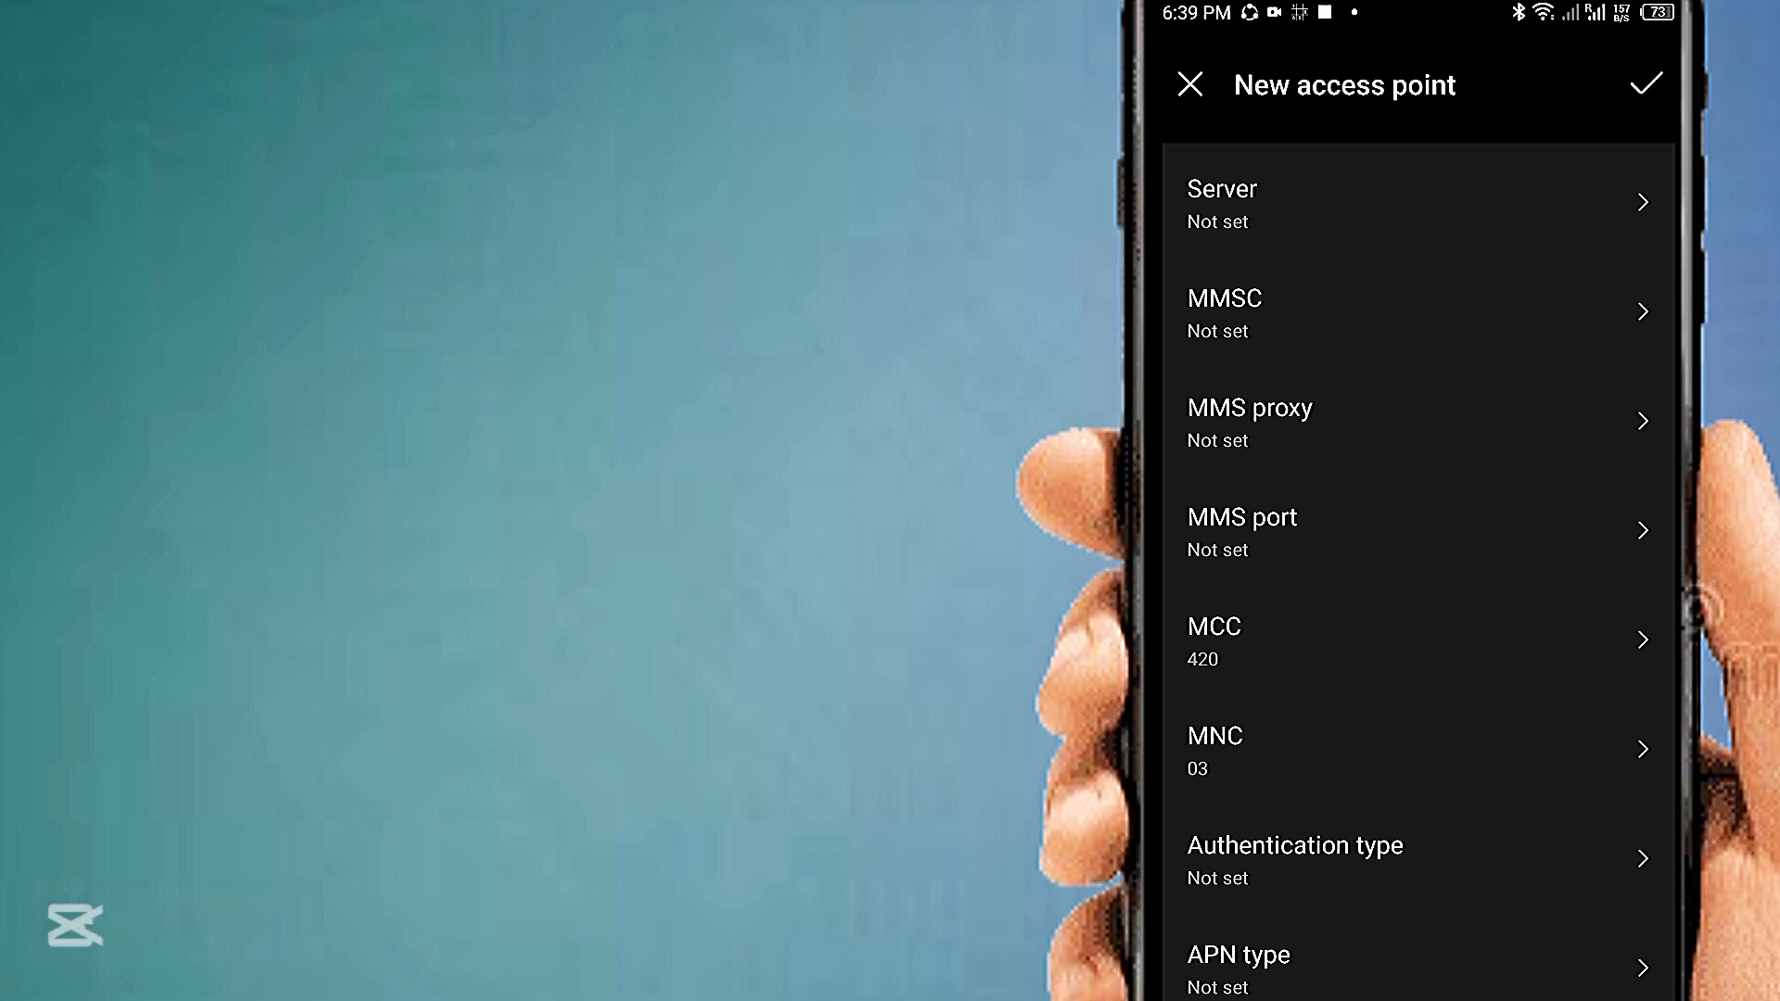
scroll("down", 3)
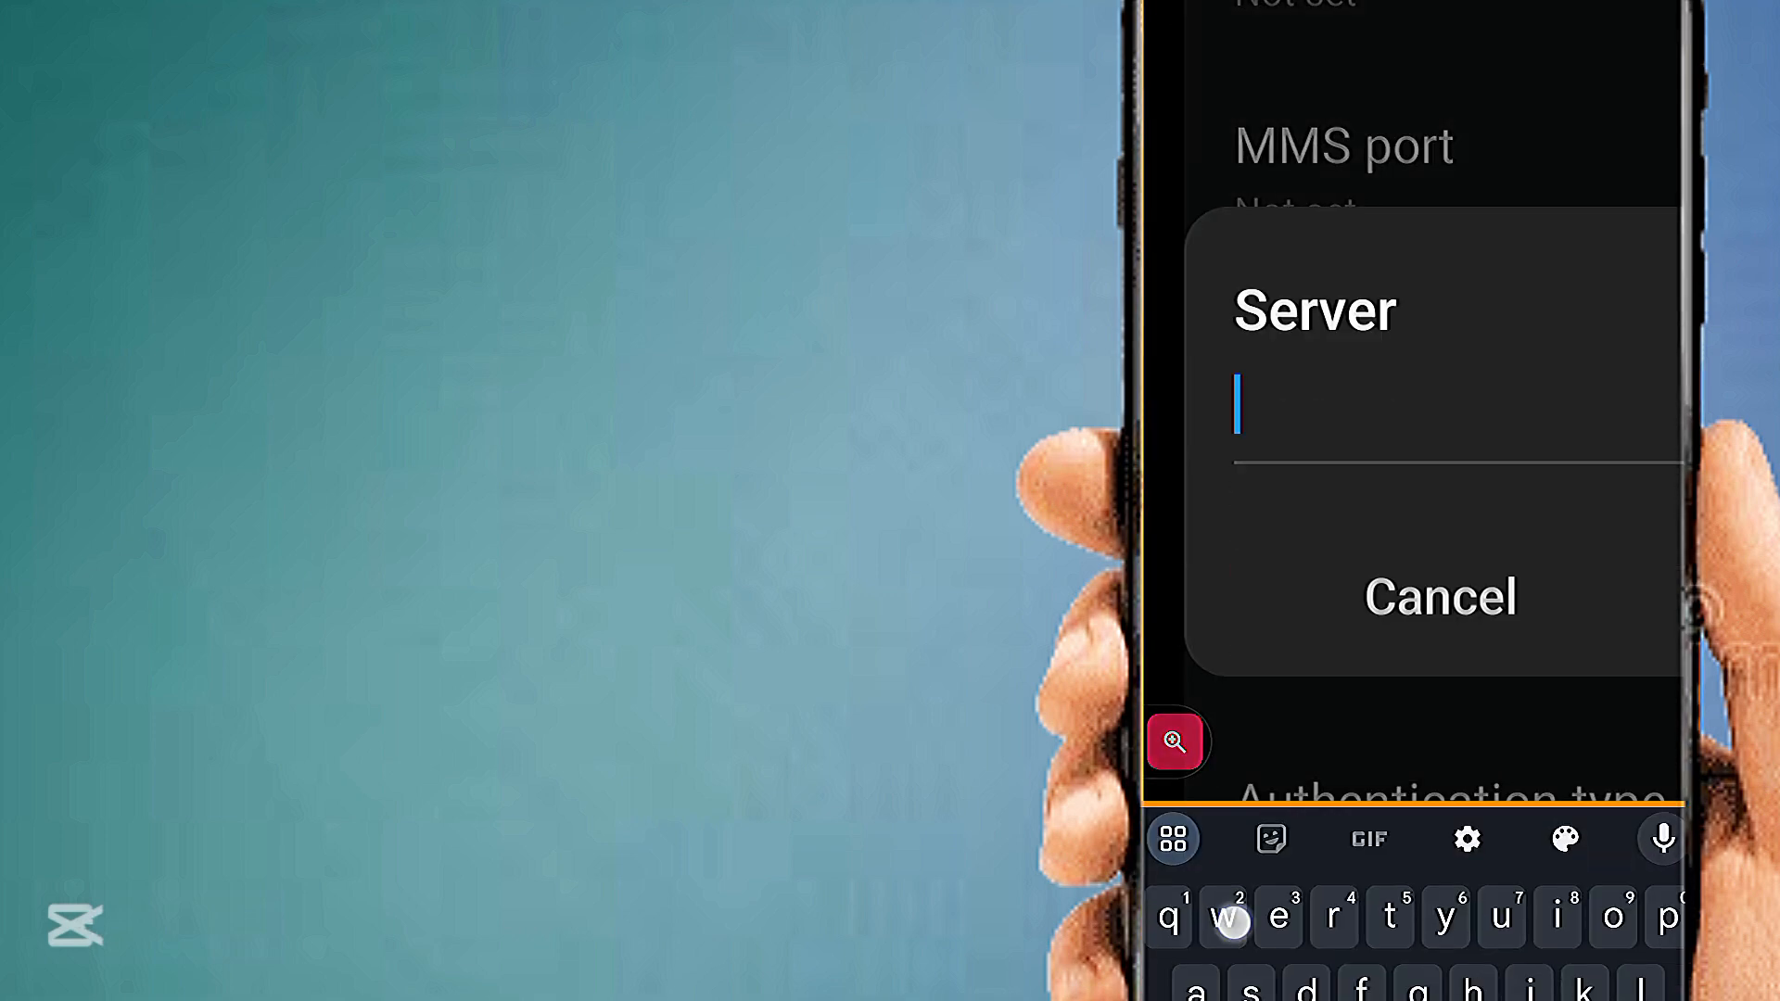
type("www.")
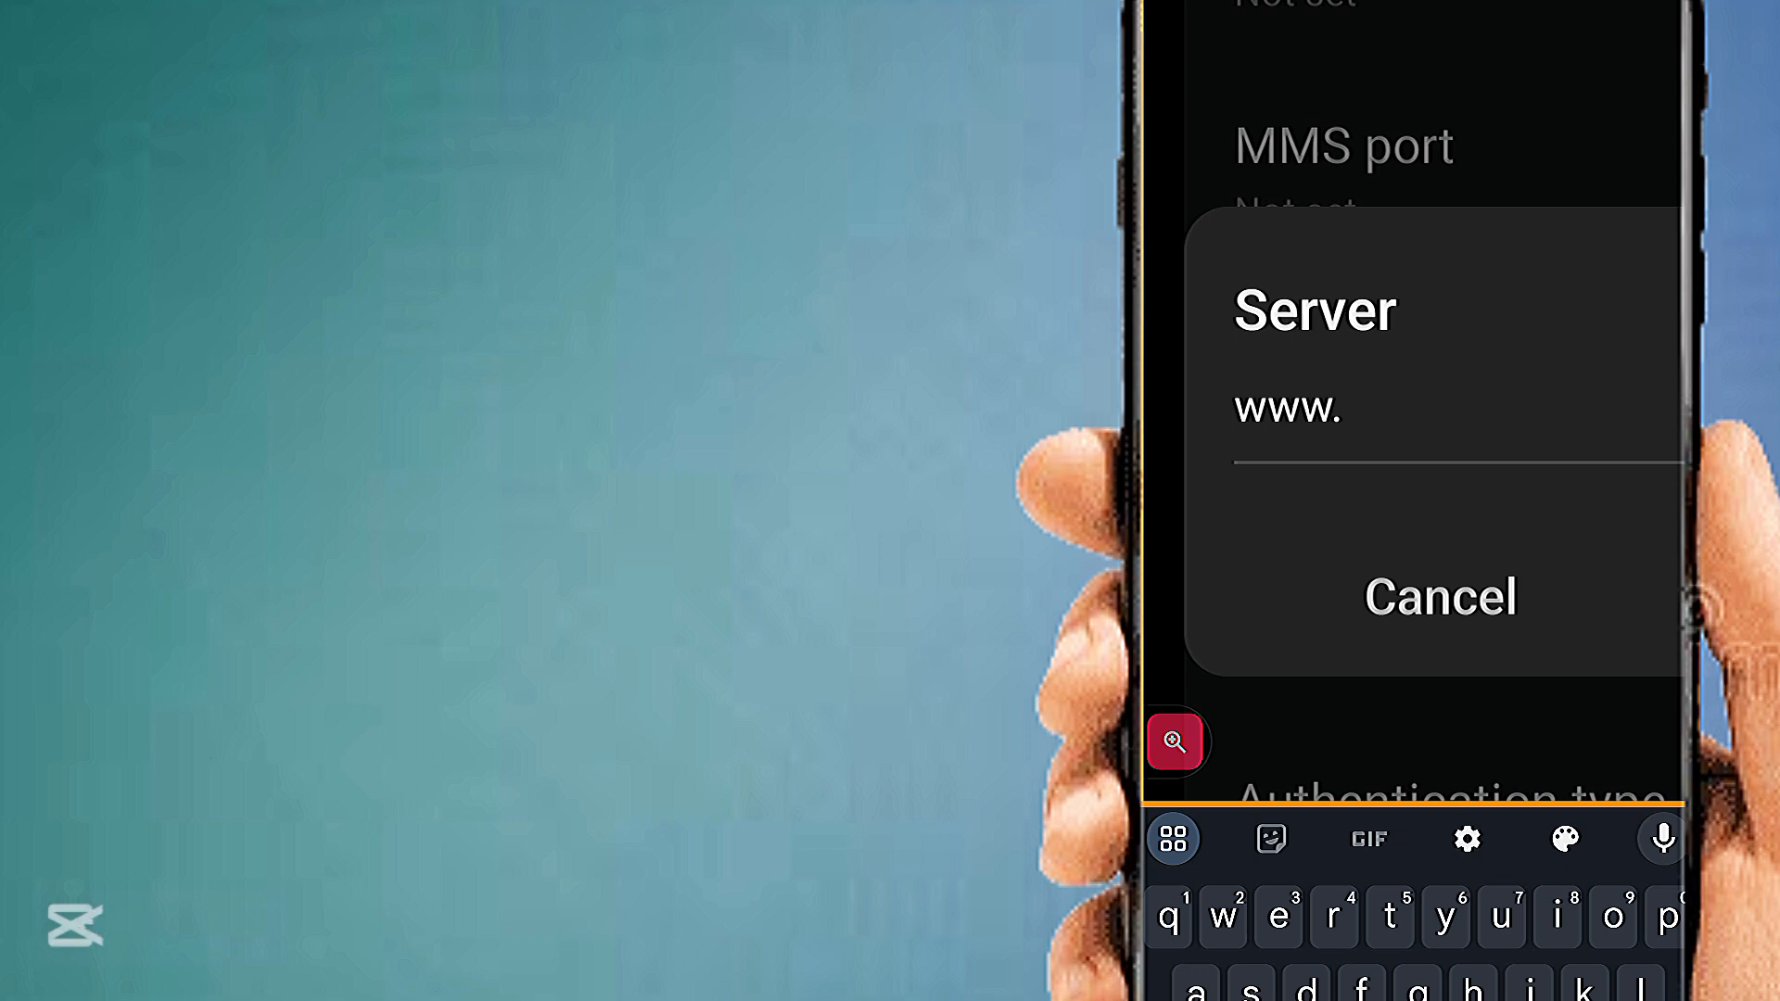
key("shift")
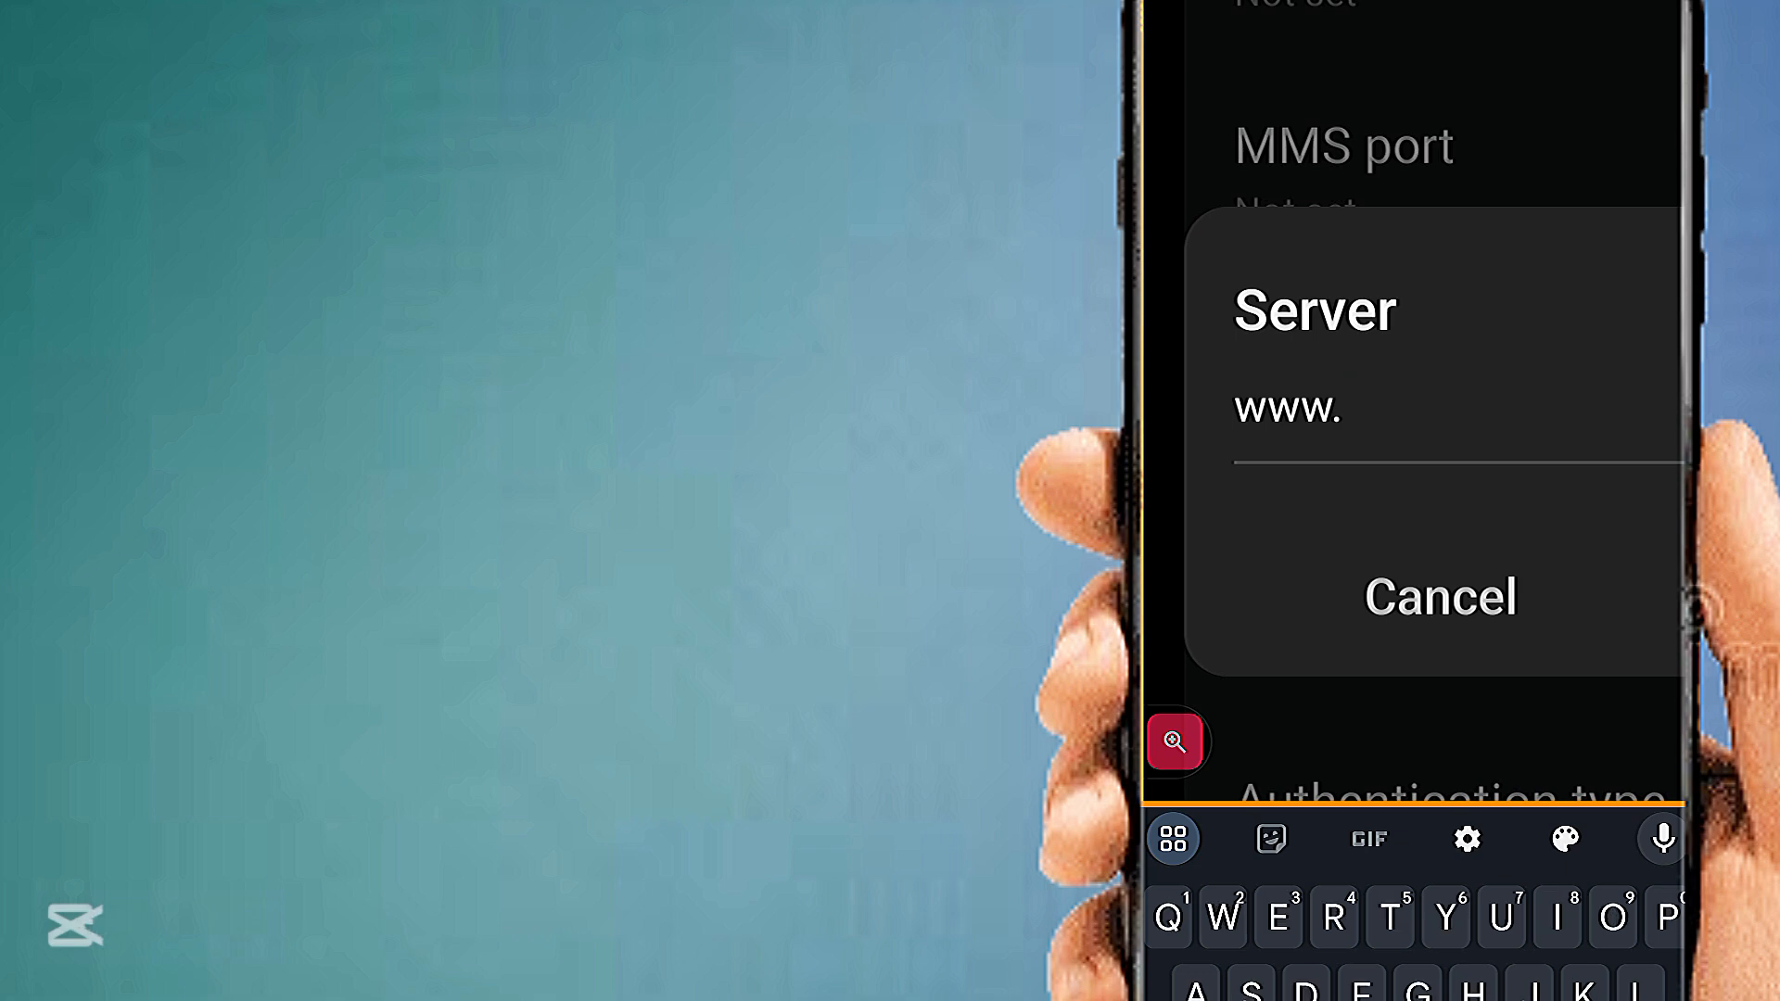
type("Goo")
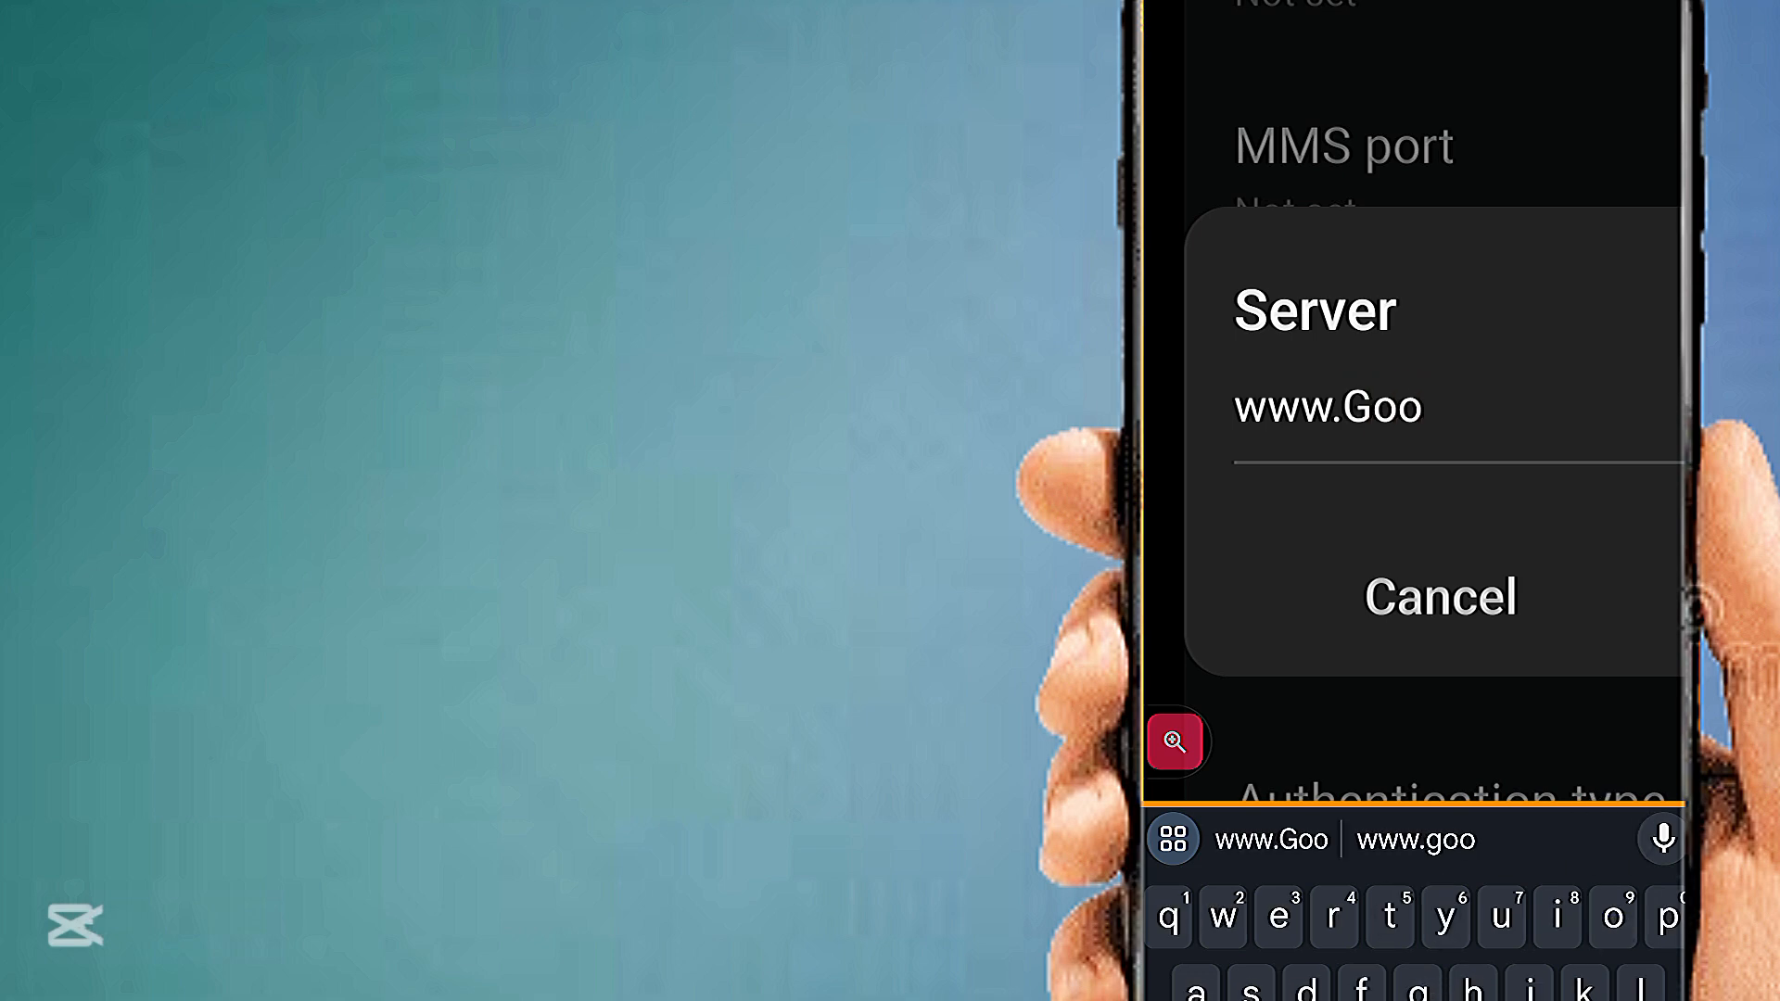
type("glr")
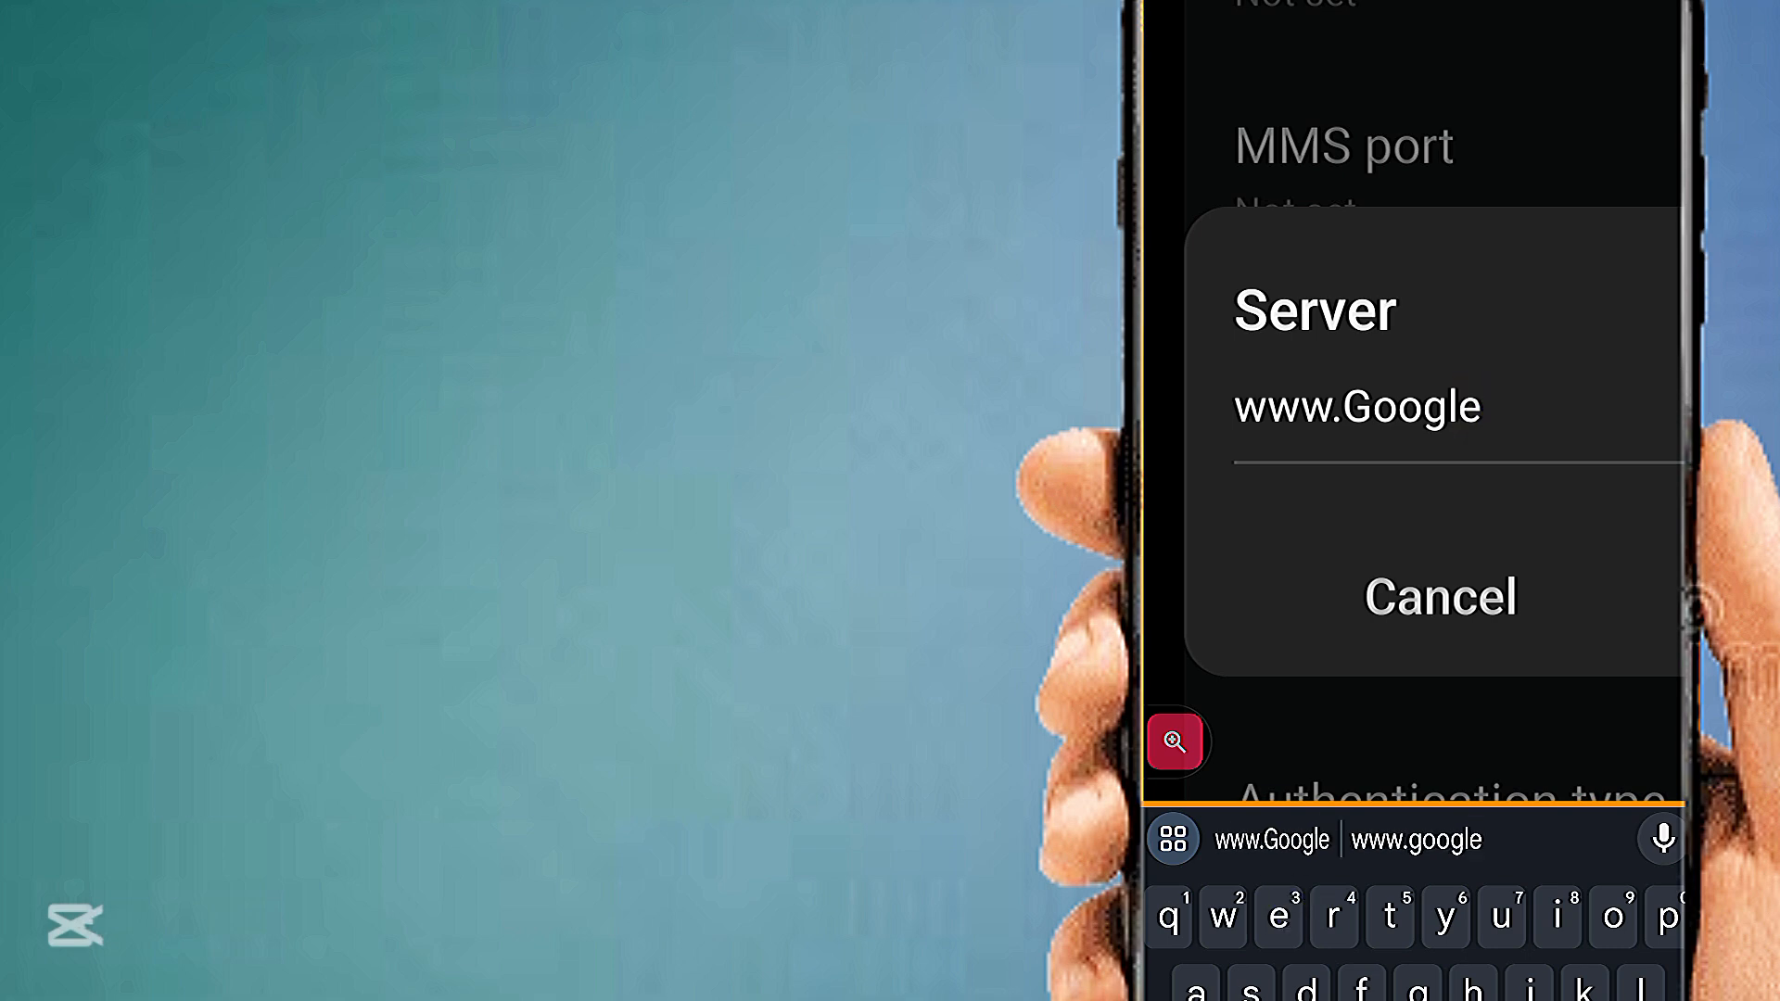
type("com")
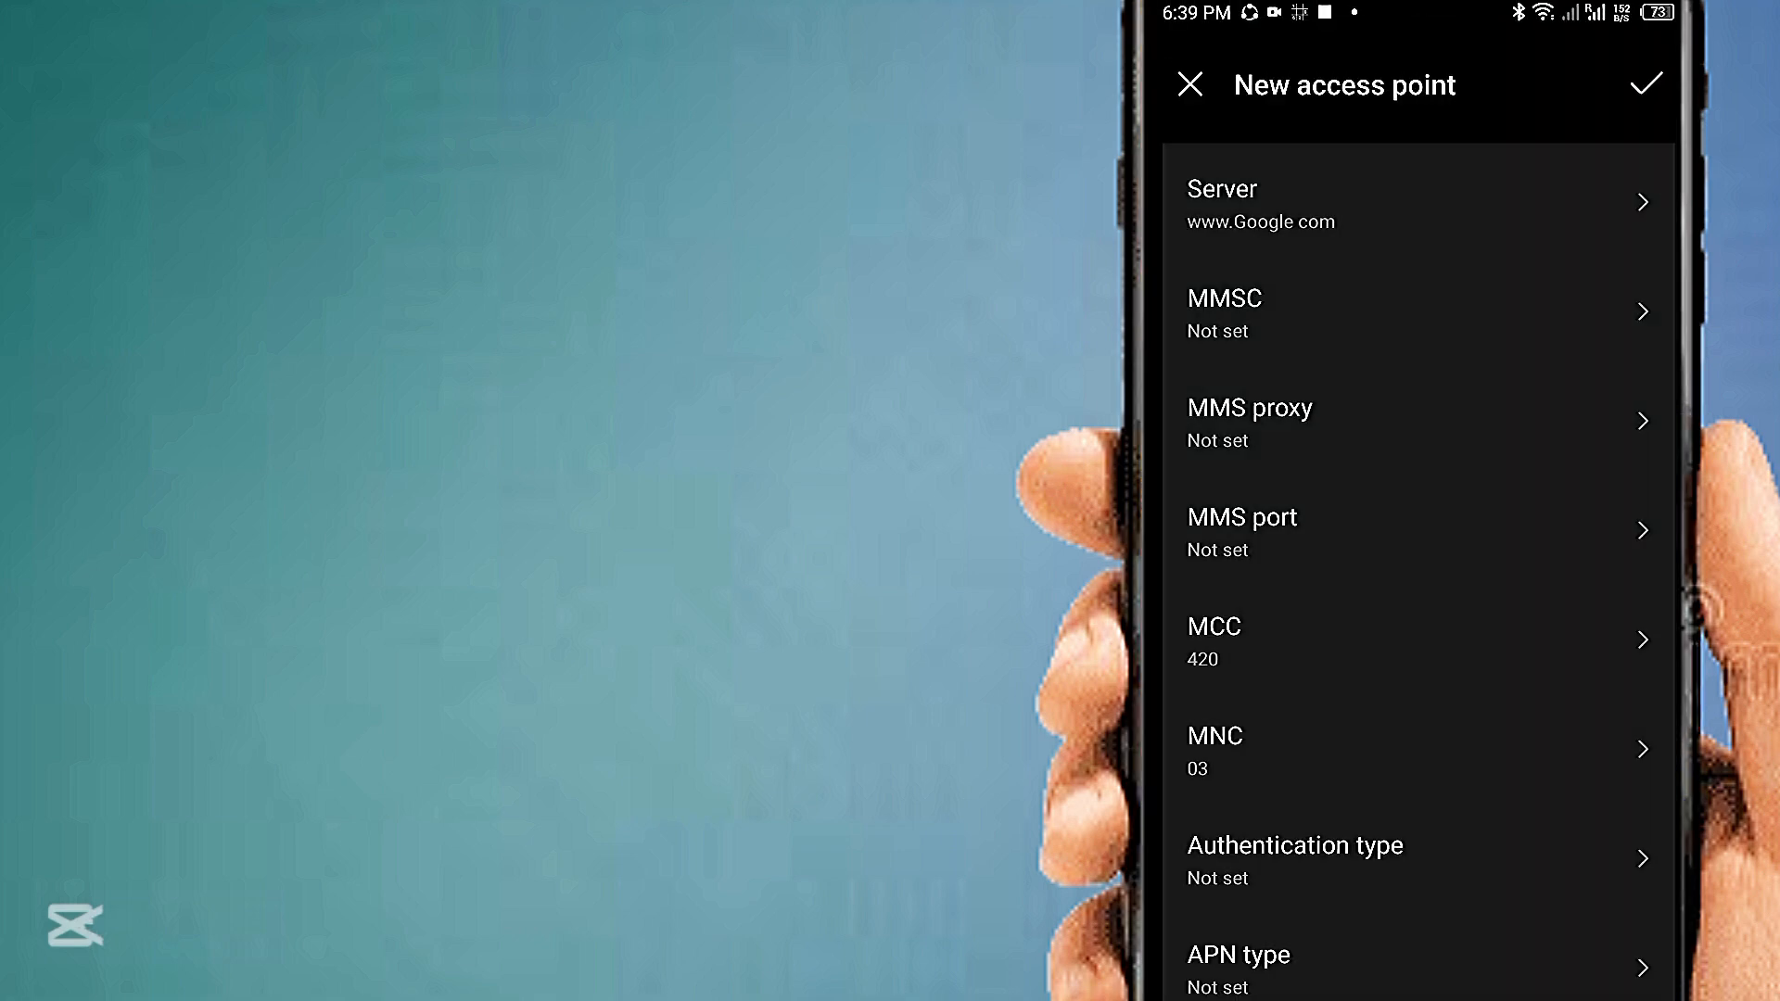
Scroll down the form and choose PAP as the authentication type
scroll("down", 3)
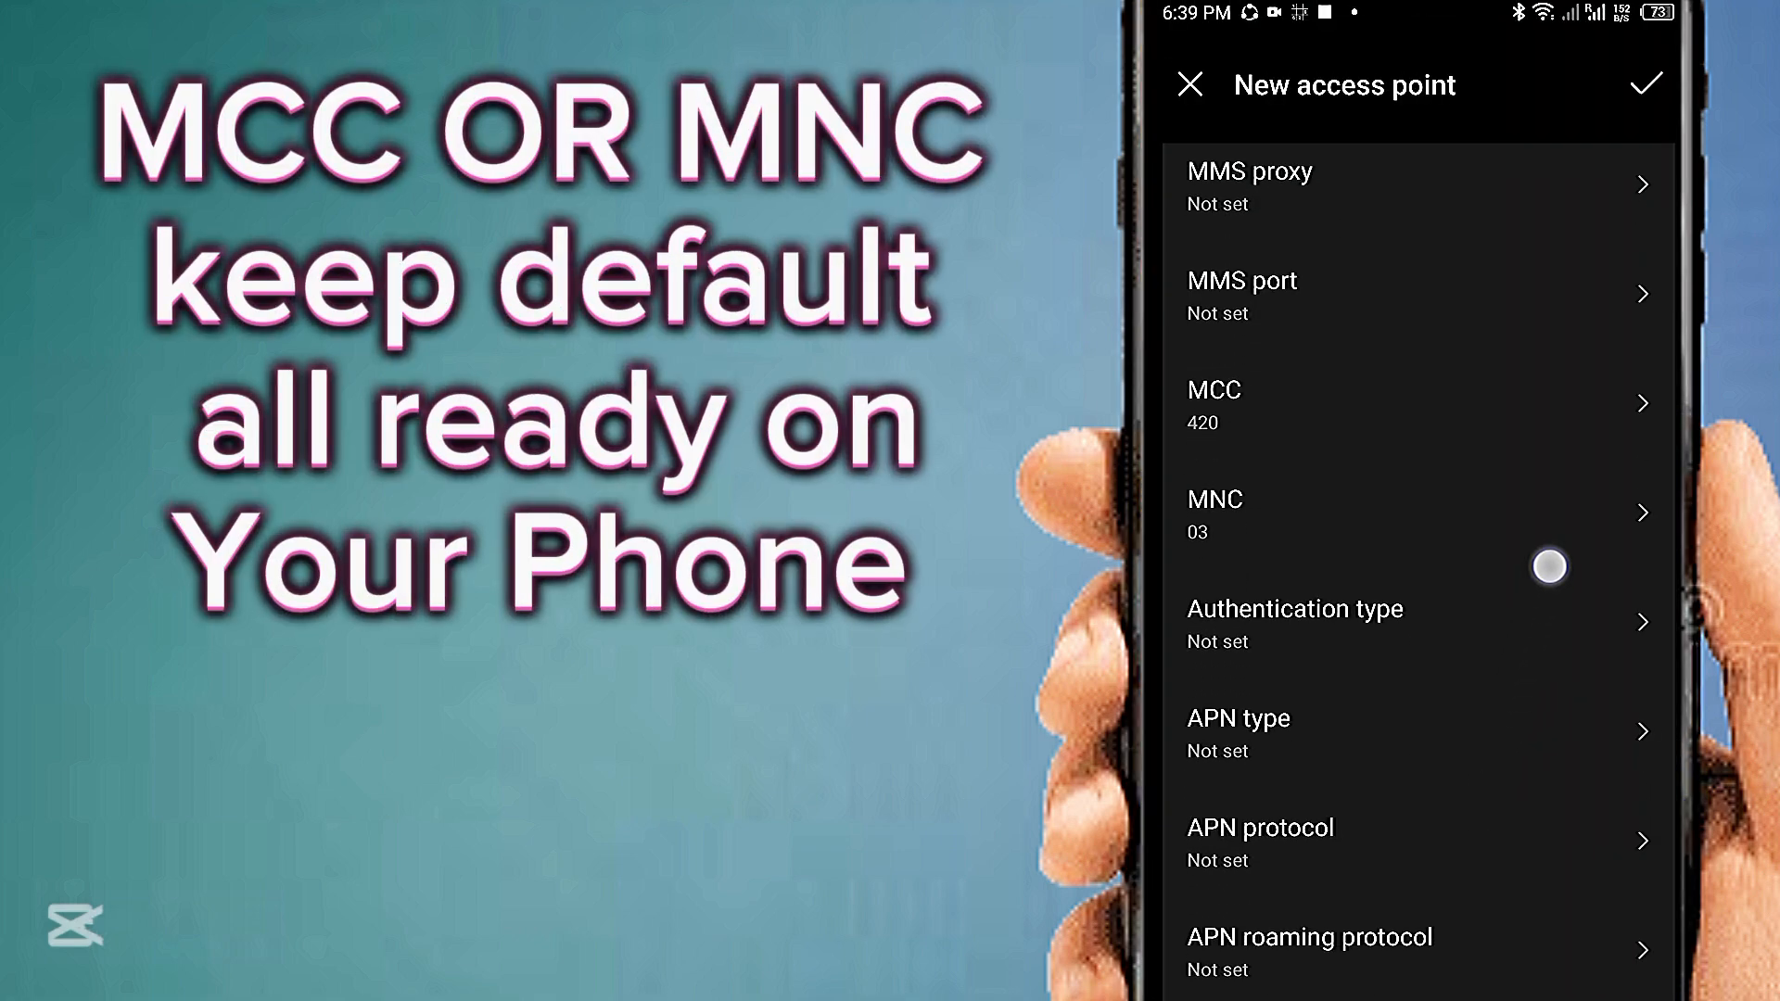
scroll("down", 3)
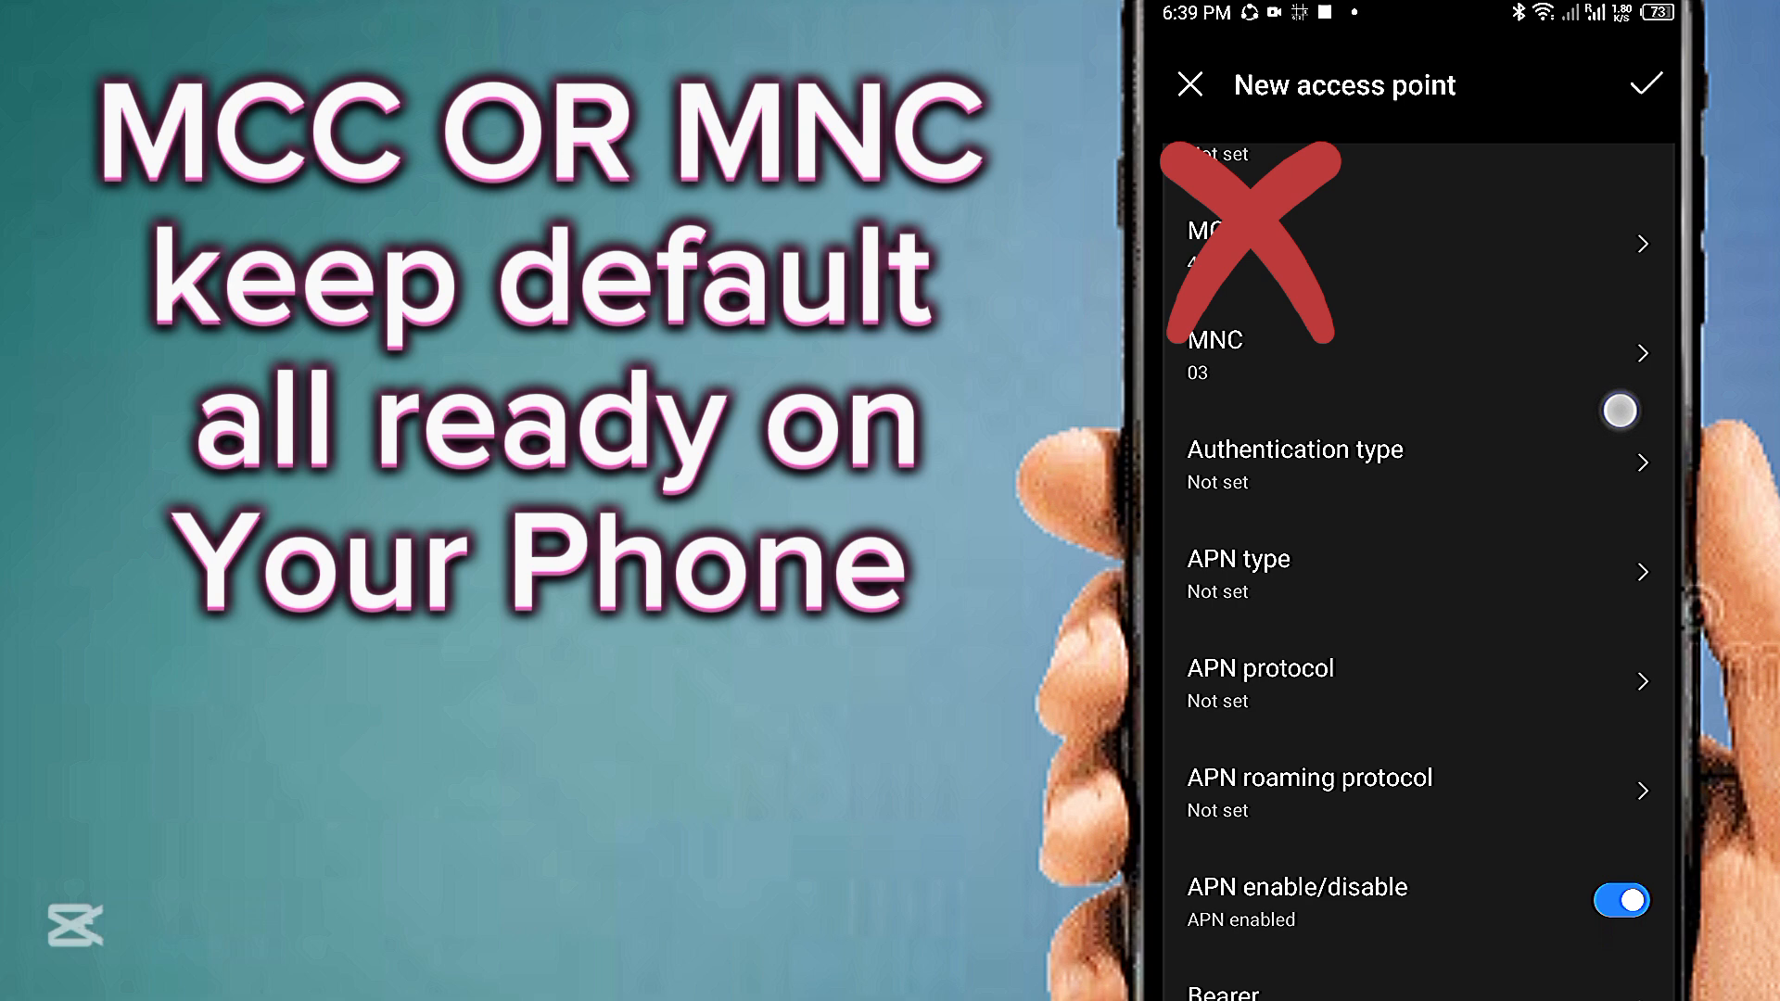
scroll("down", 3)
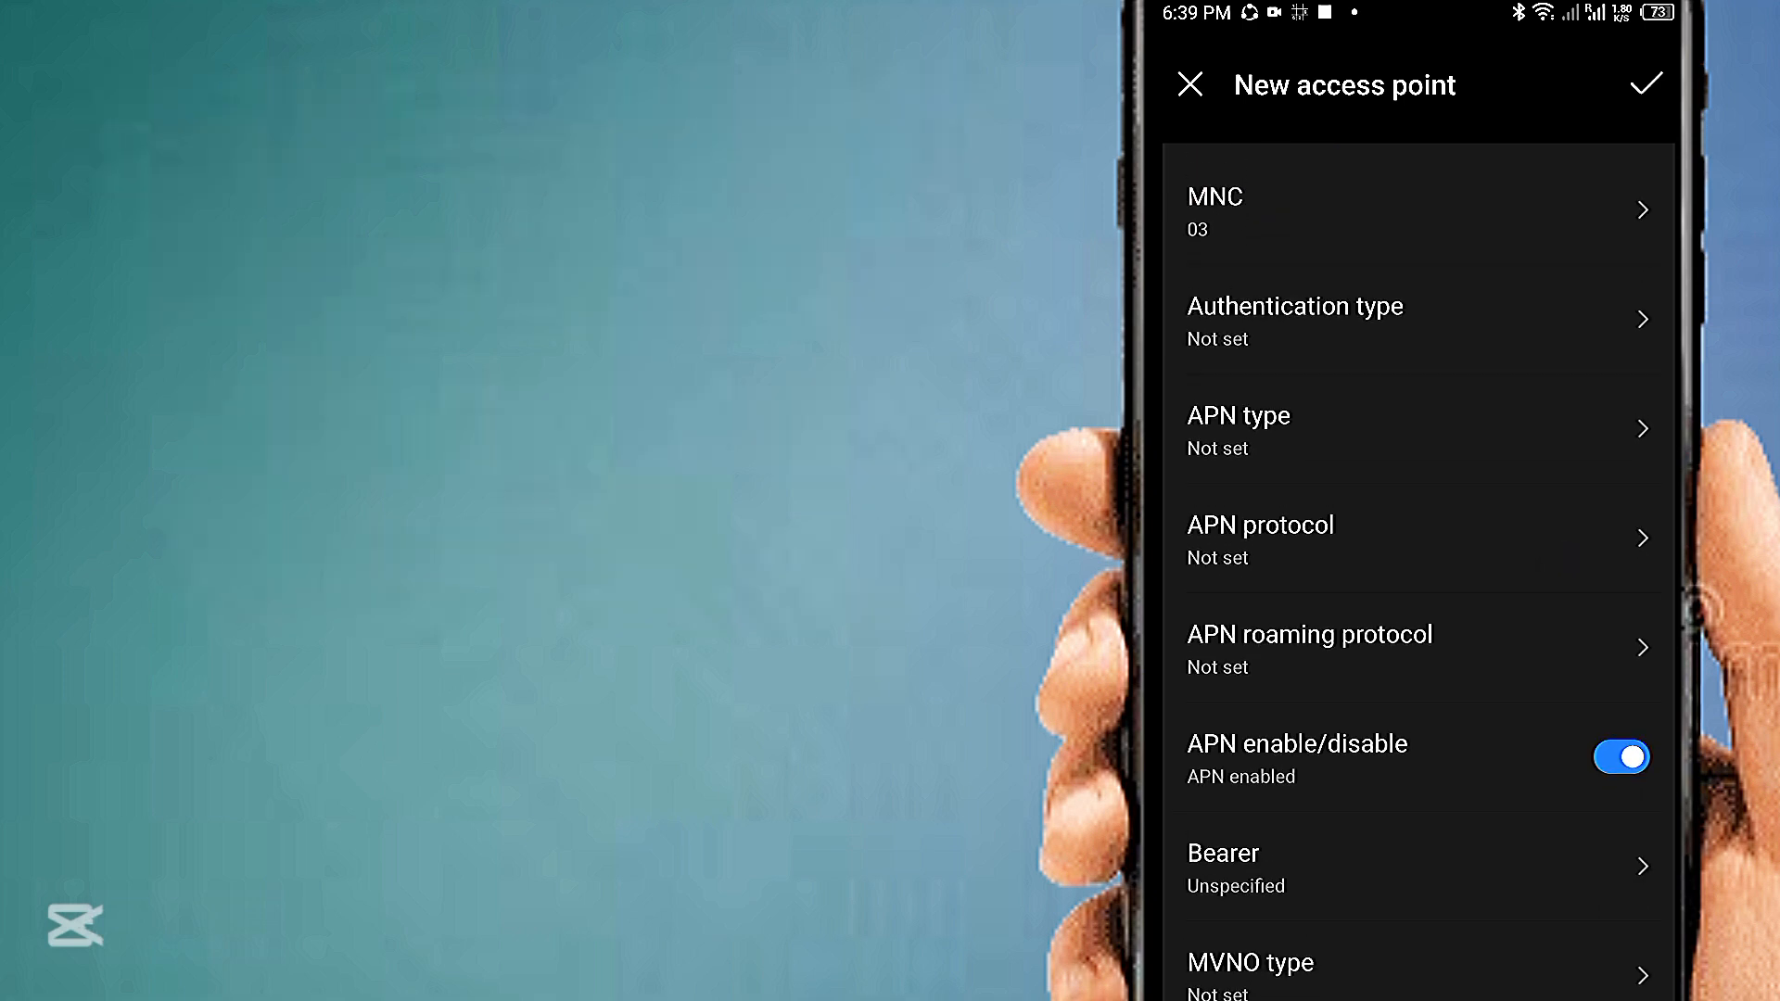
left_click(1294, 322)
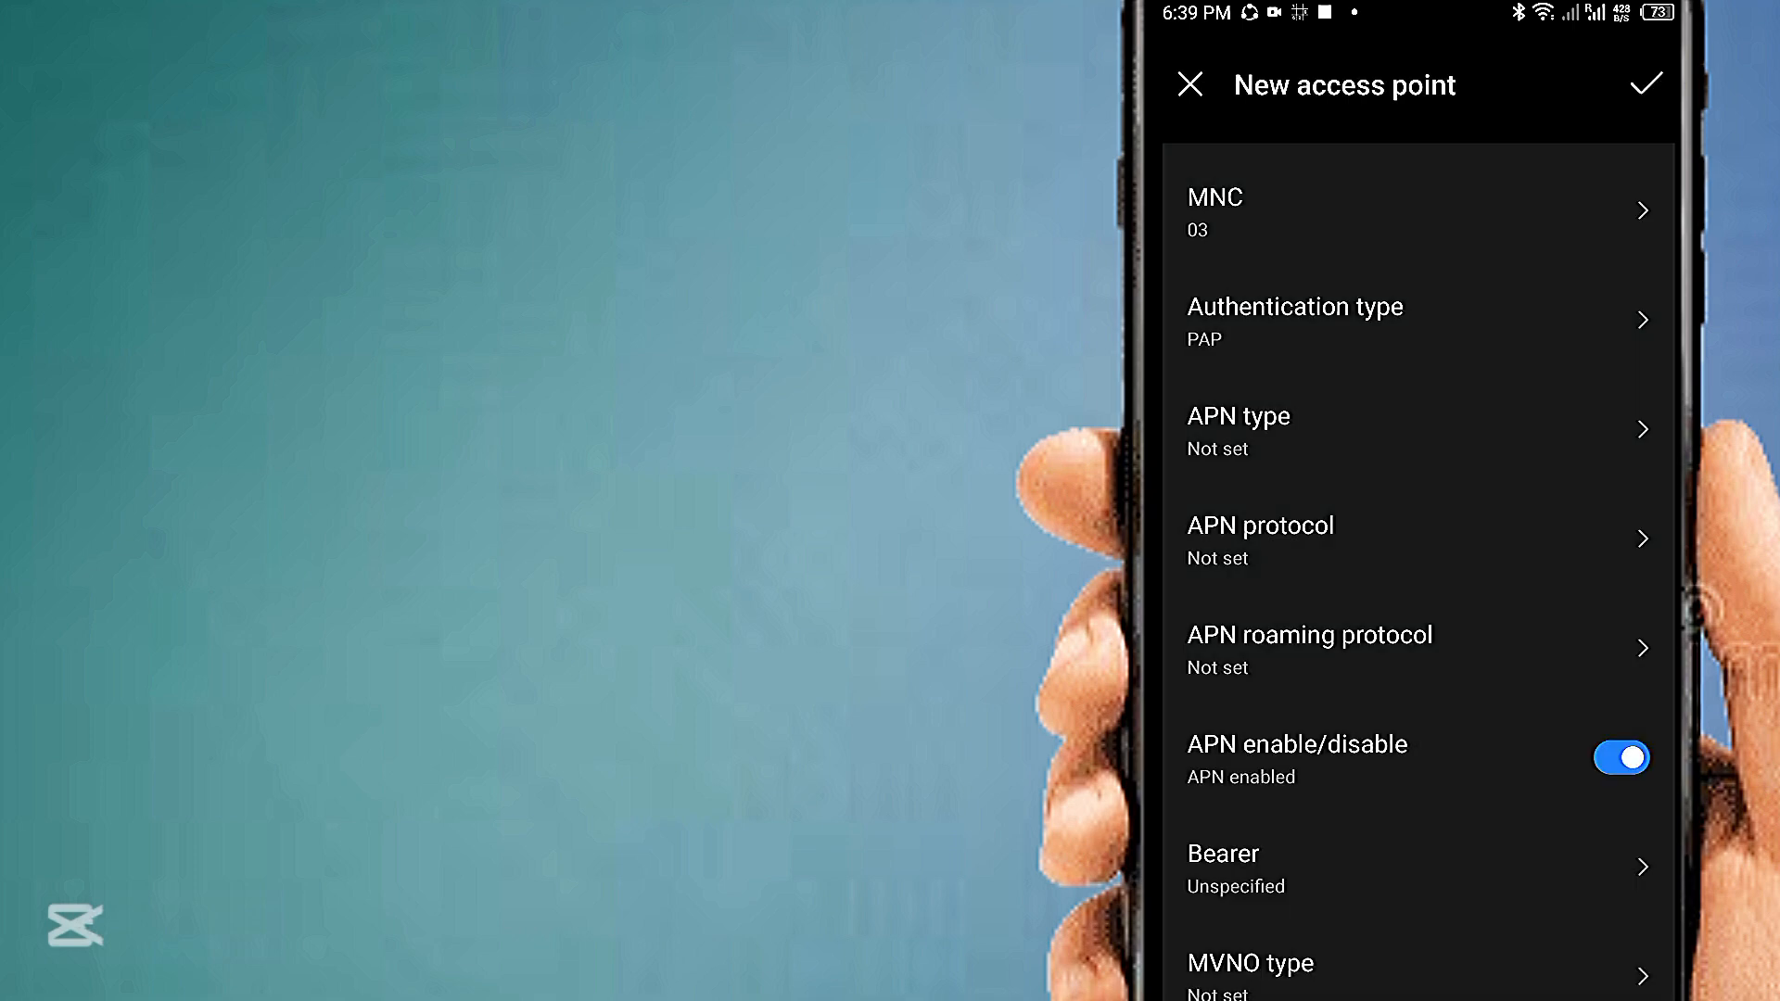
Enter 'default' as the APN type using the keyboard suggestion and confirm it
left_click(1238, 431)
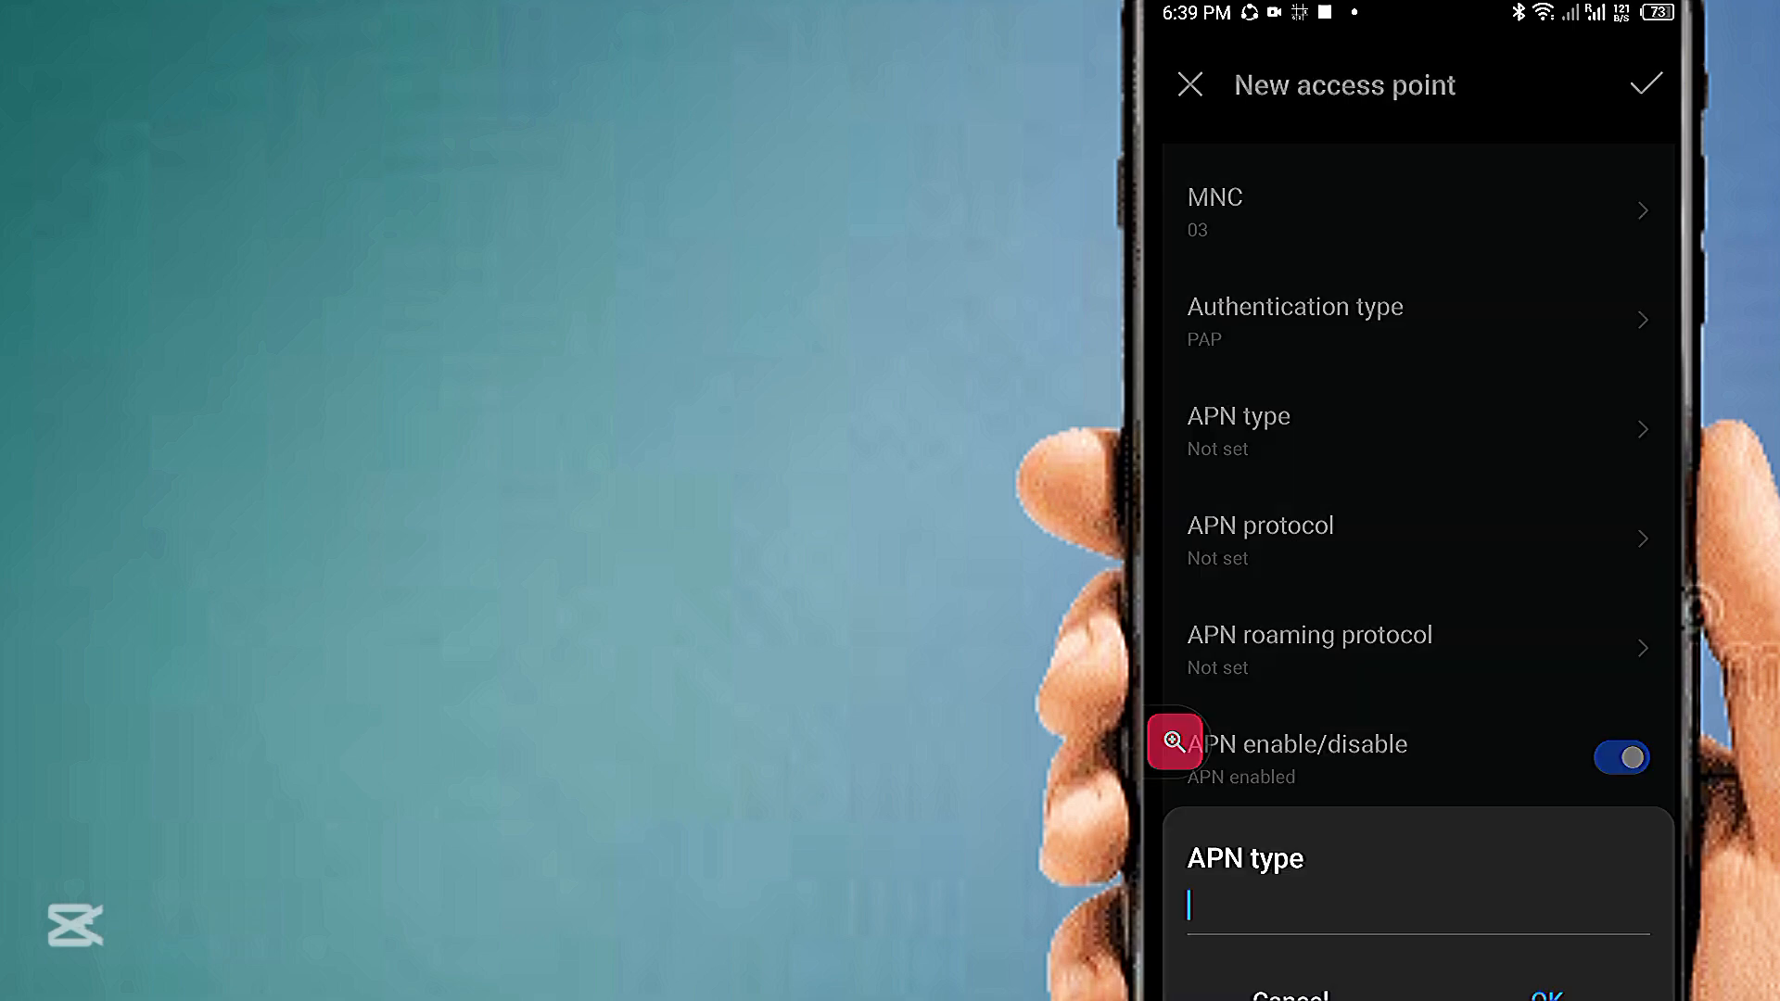
type("def")
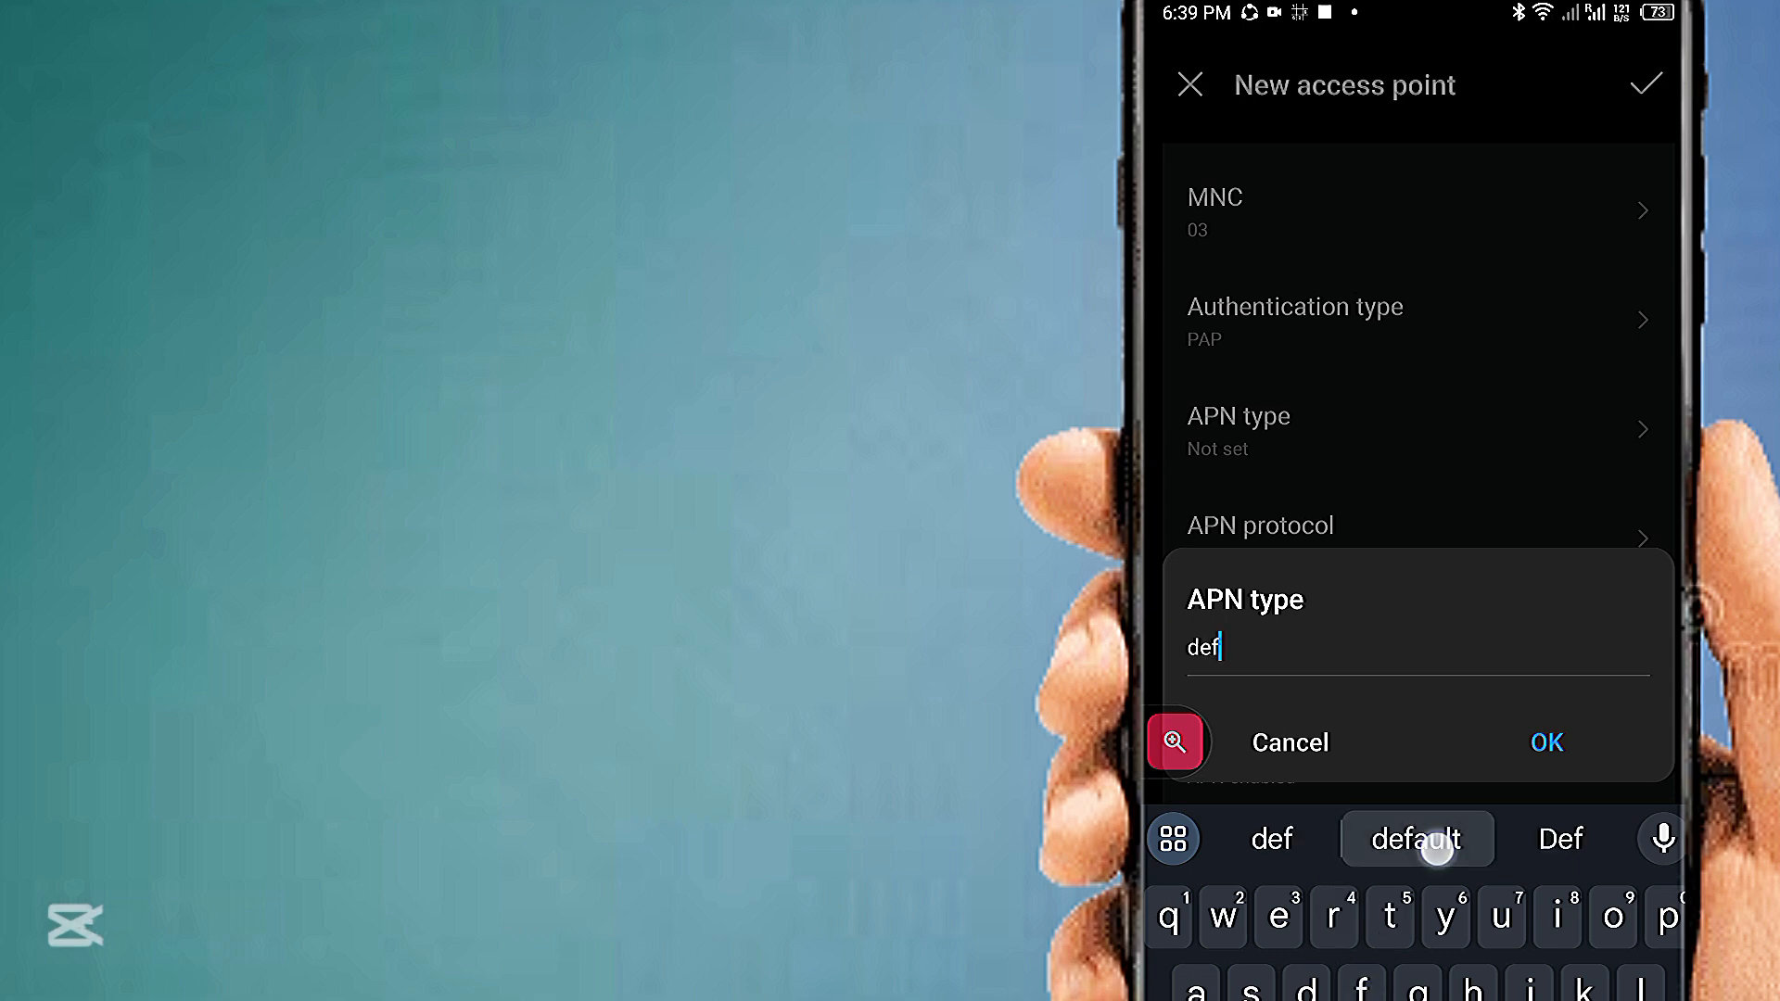
left_click(1415, 839)
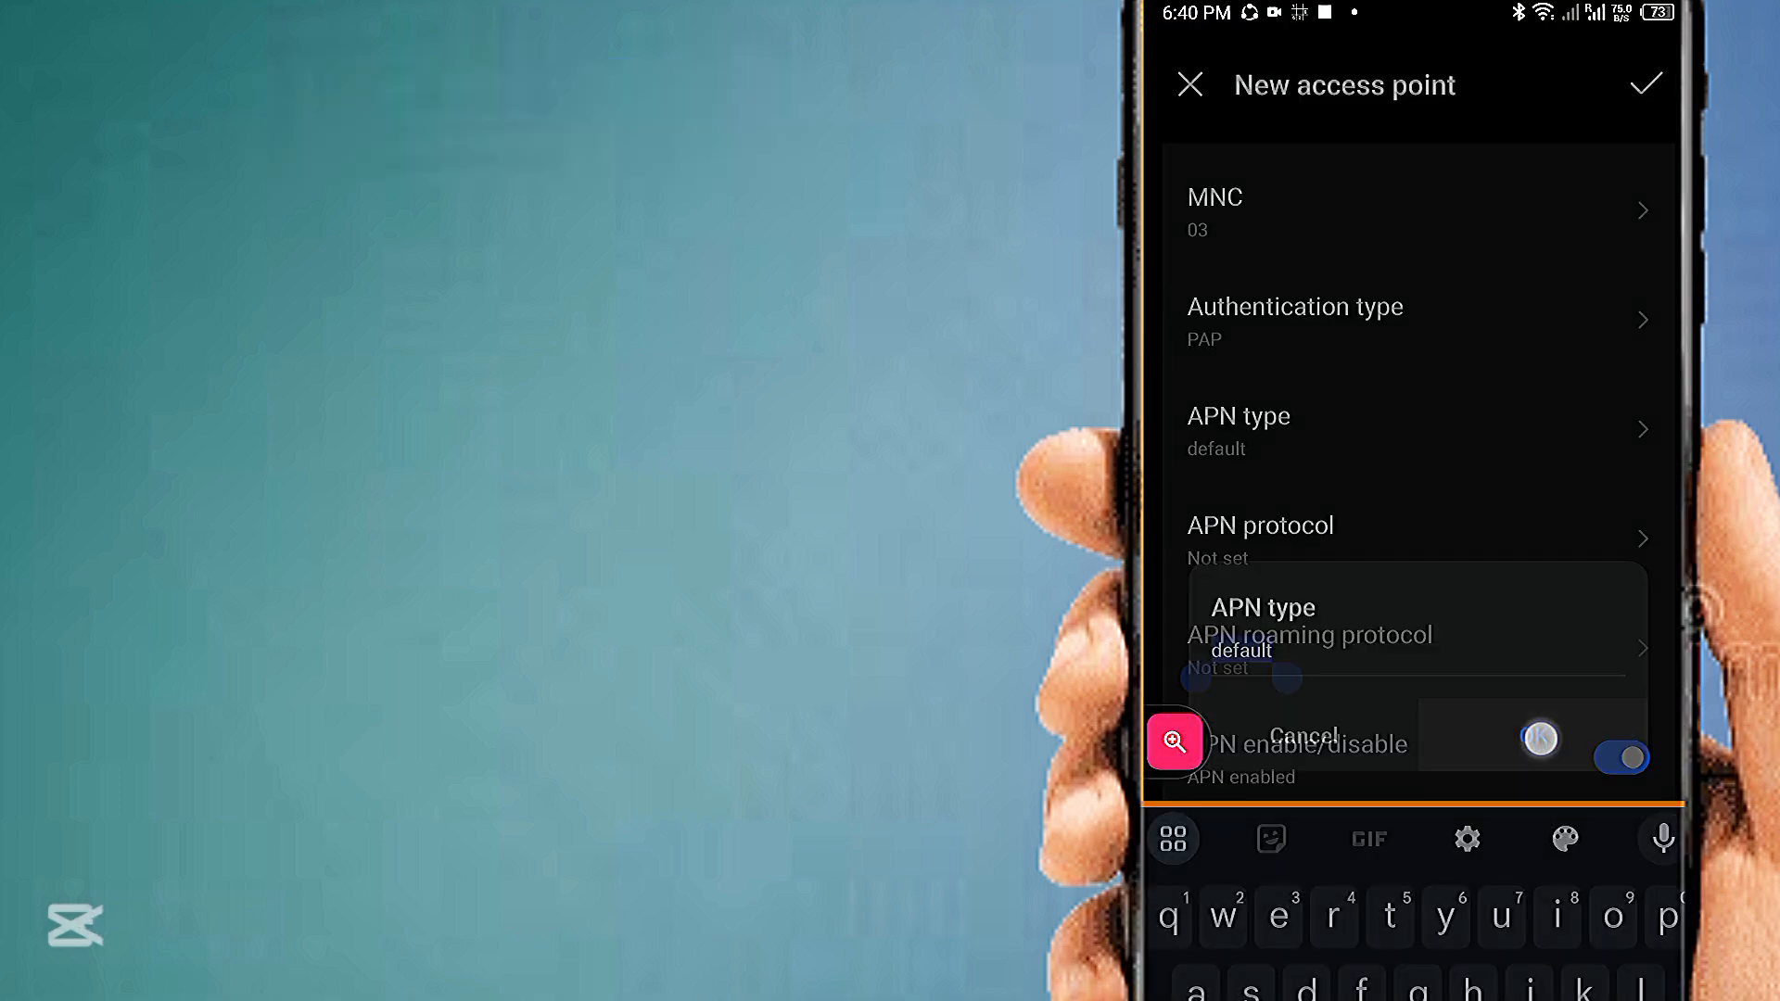
left_click(1304, 735)
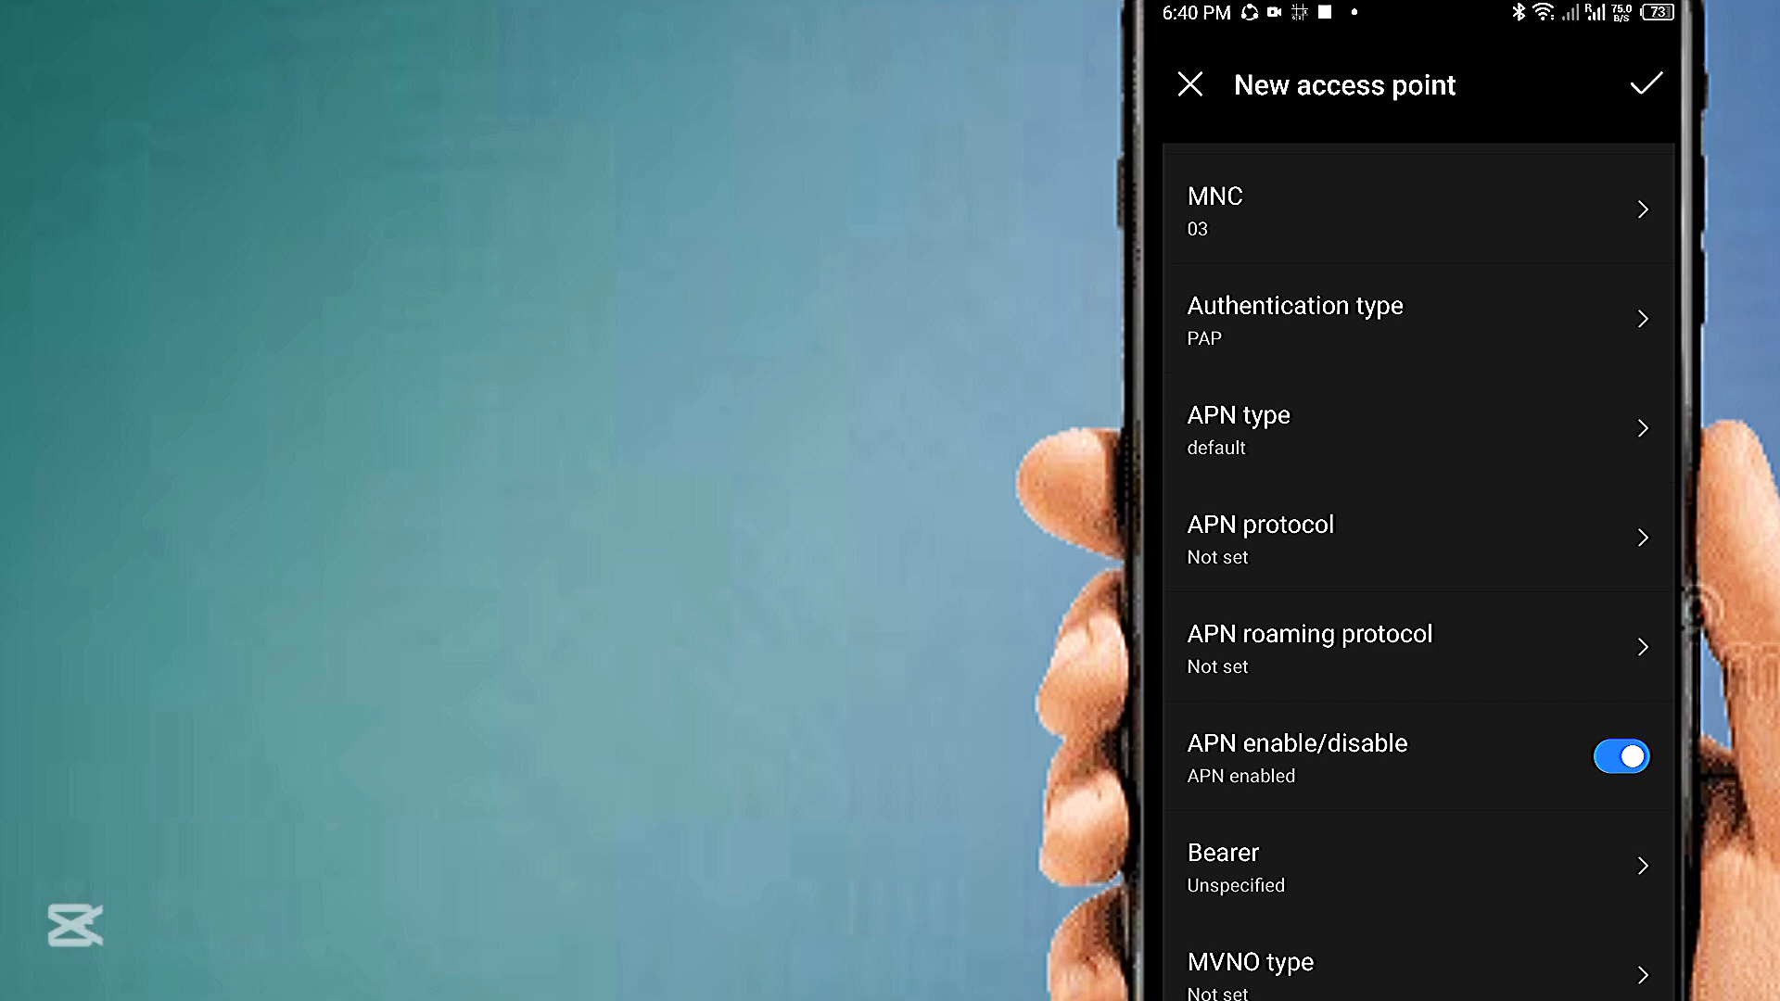
left_click(1419, 429)
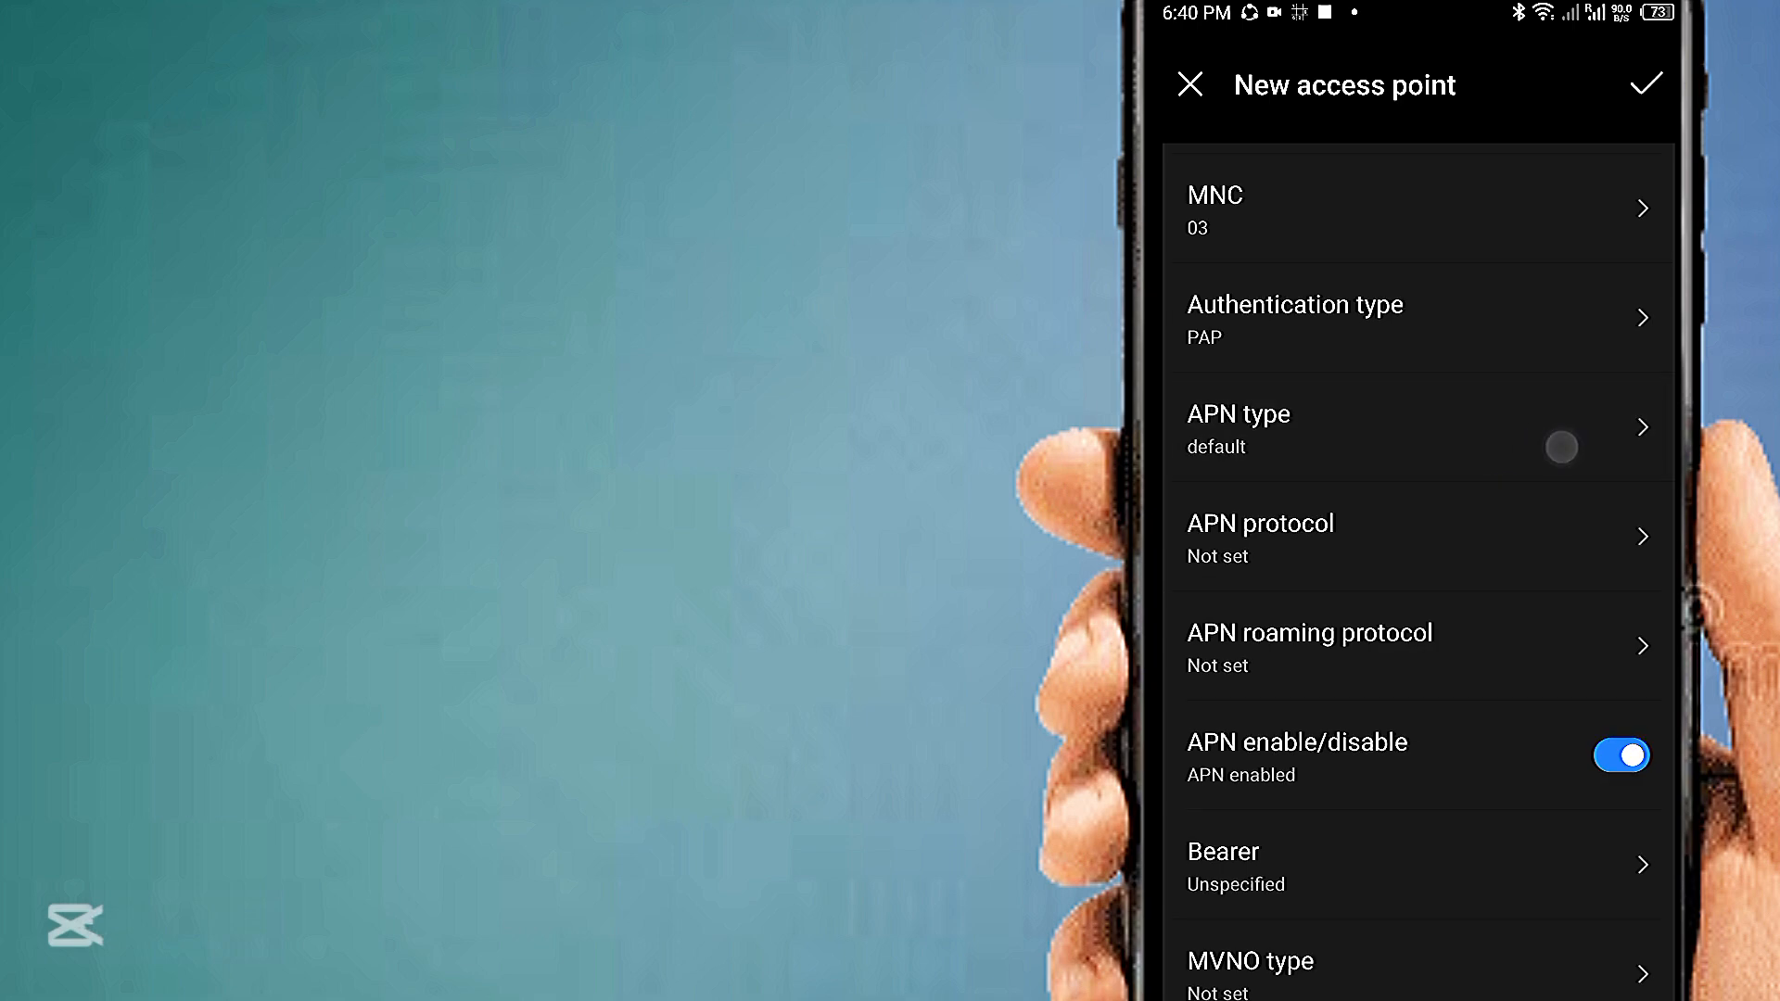
left_click(1259, 539)
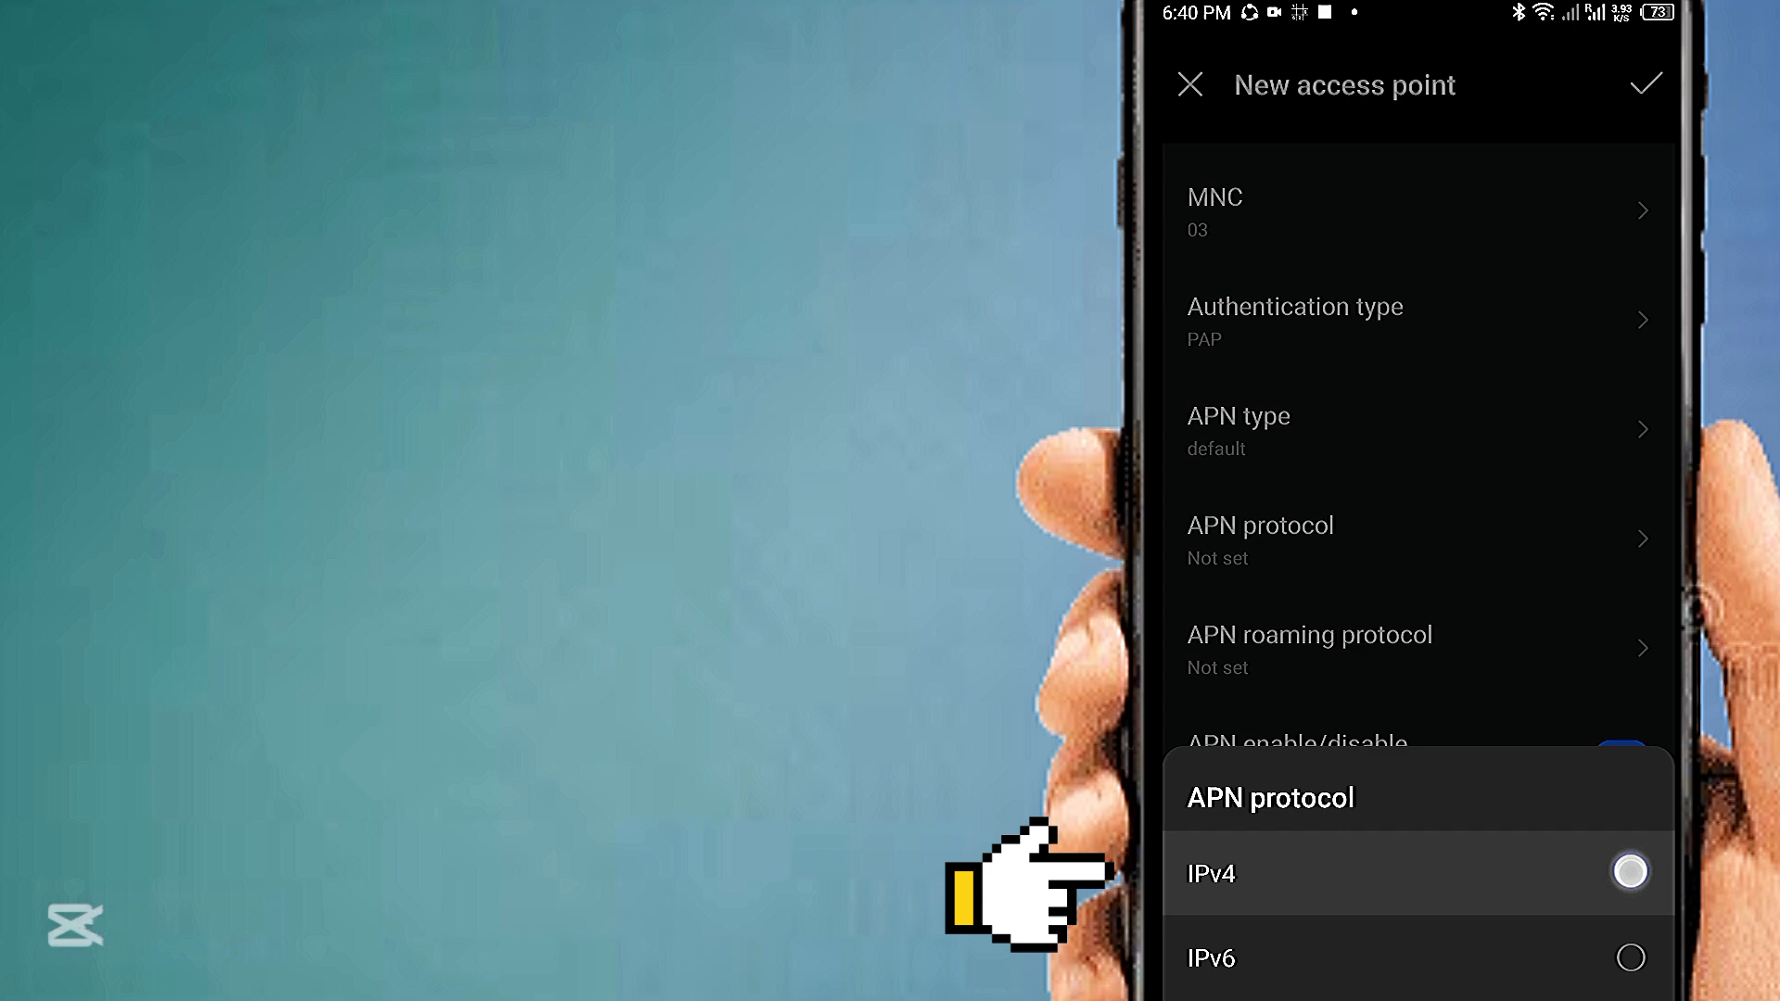
Select IPv4 for the APN protocol and IPv4 for the APN roaming protocol
left_click(1208, 873)
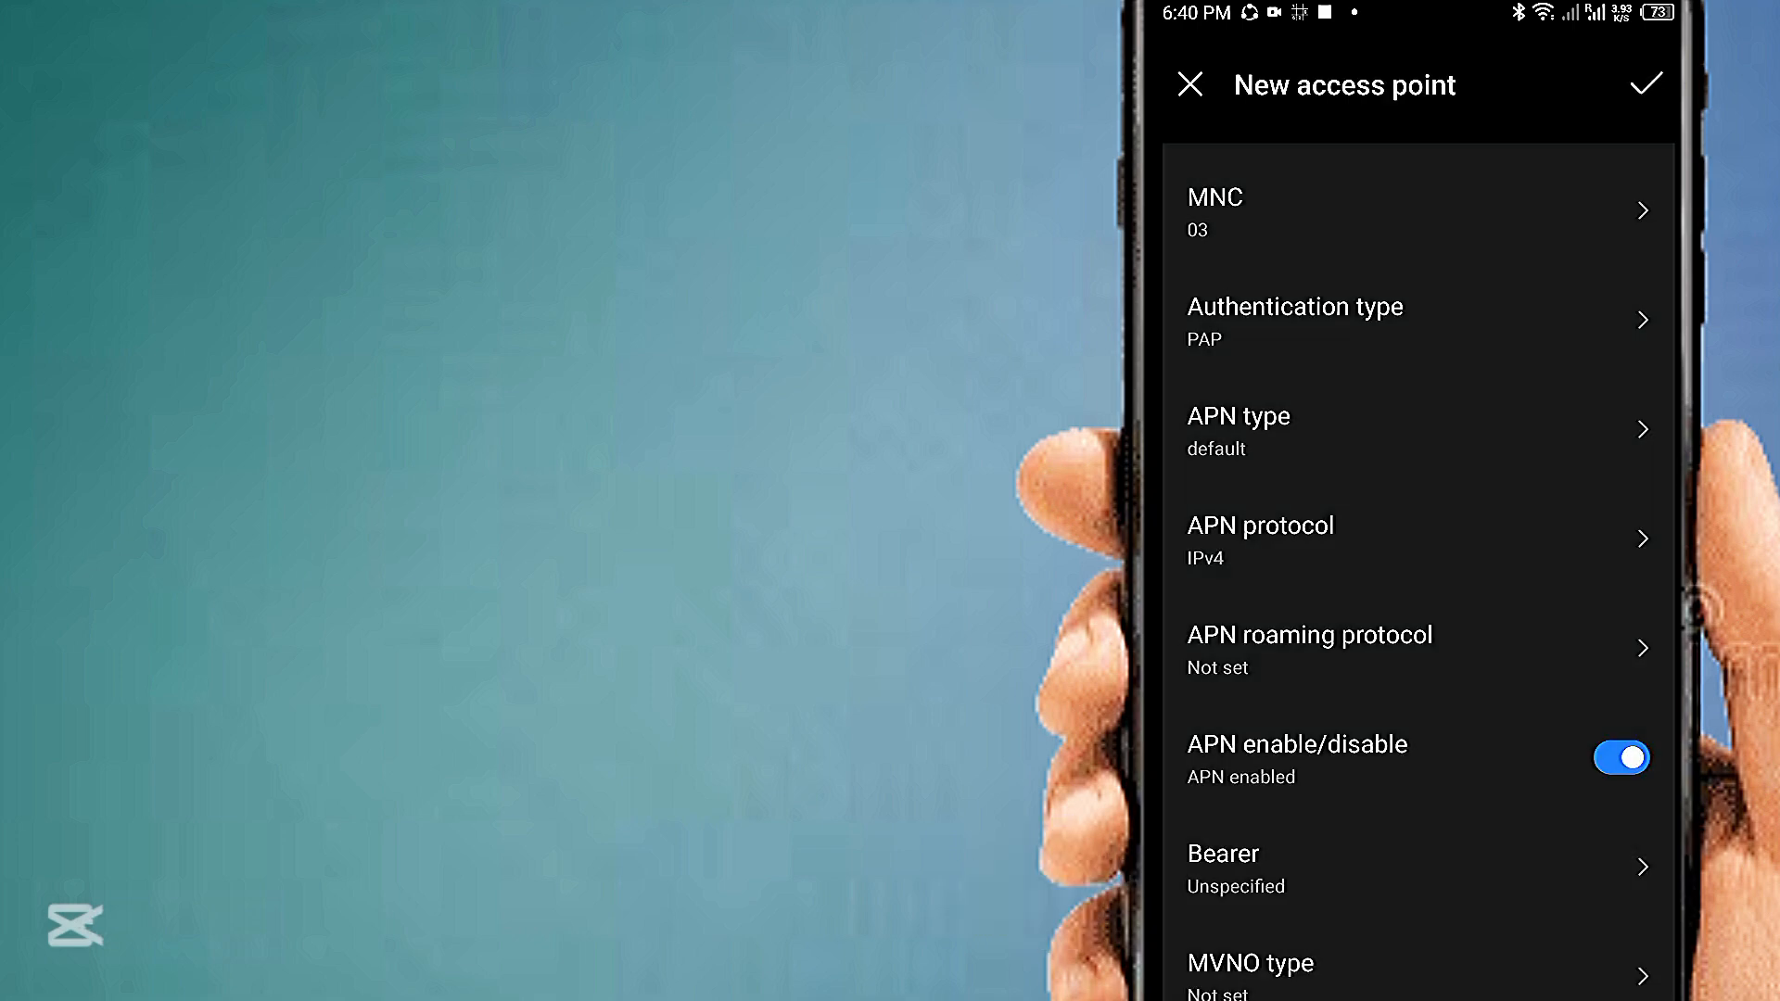
left_click(1309, 648)
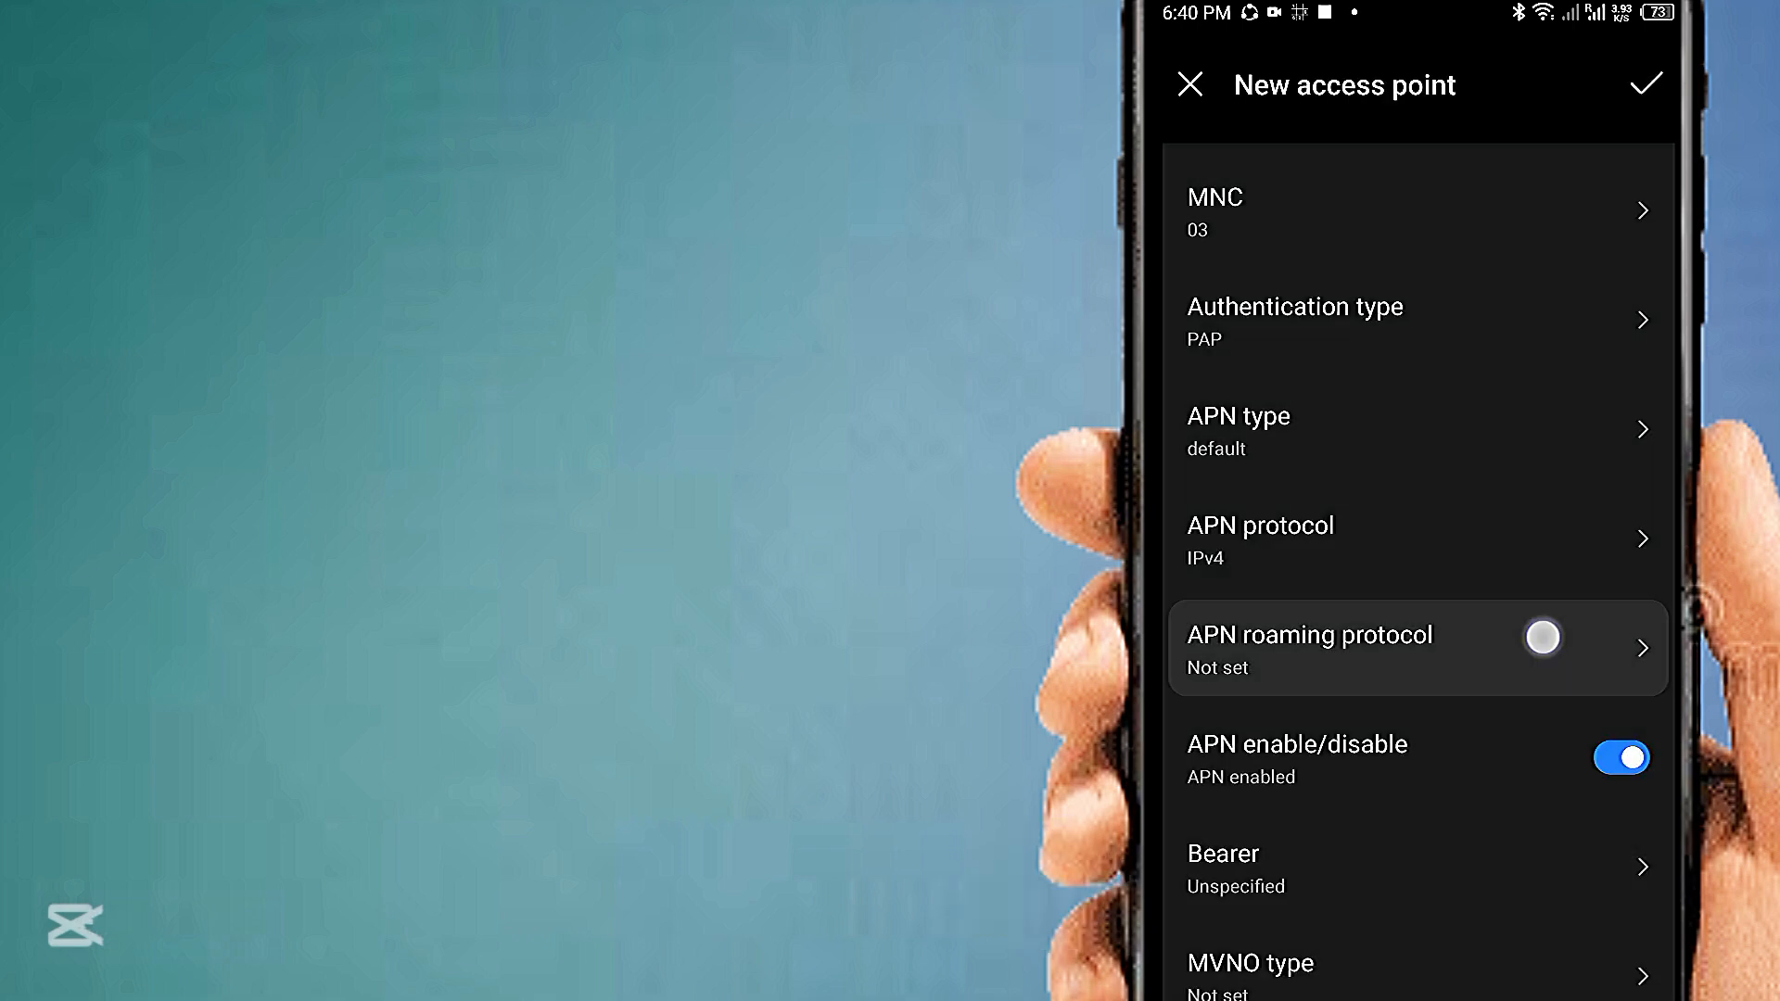
left_click(1309, 647)
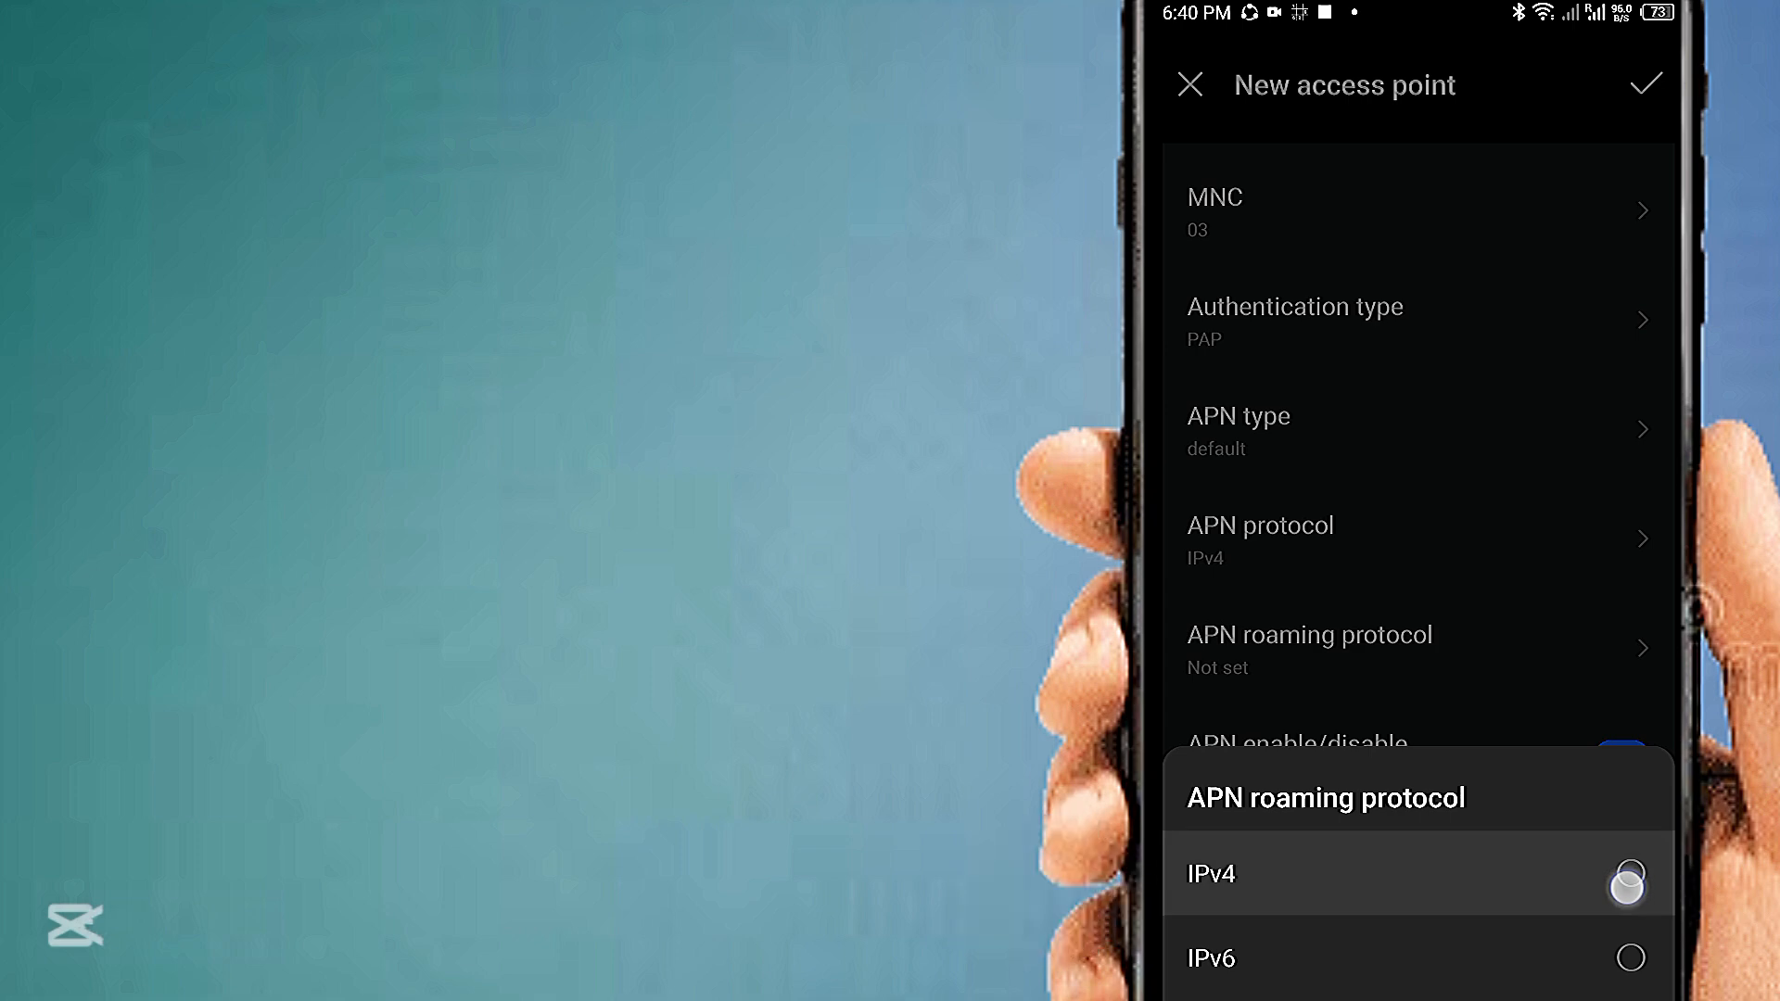
left_click(1210, 873)
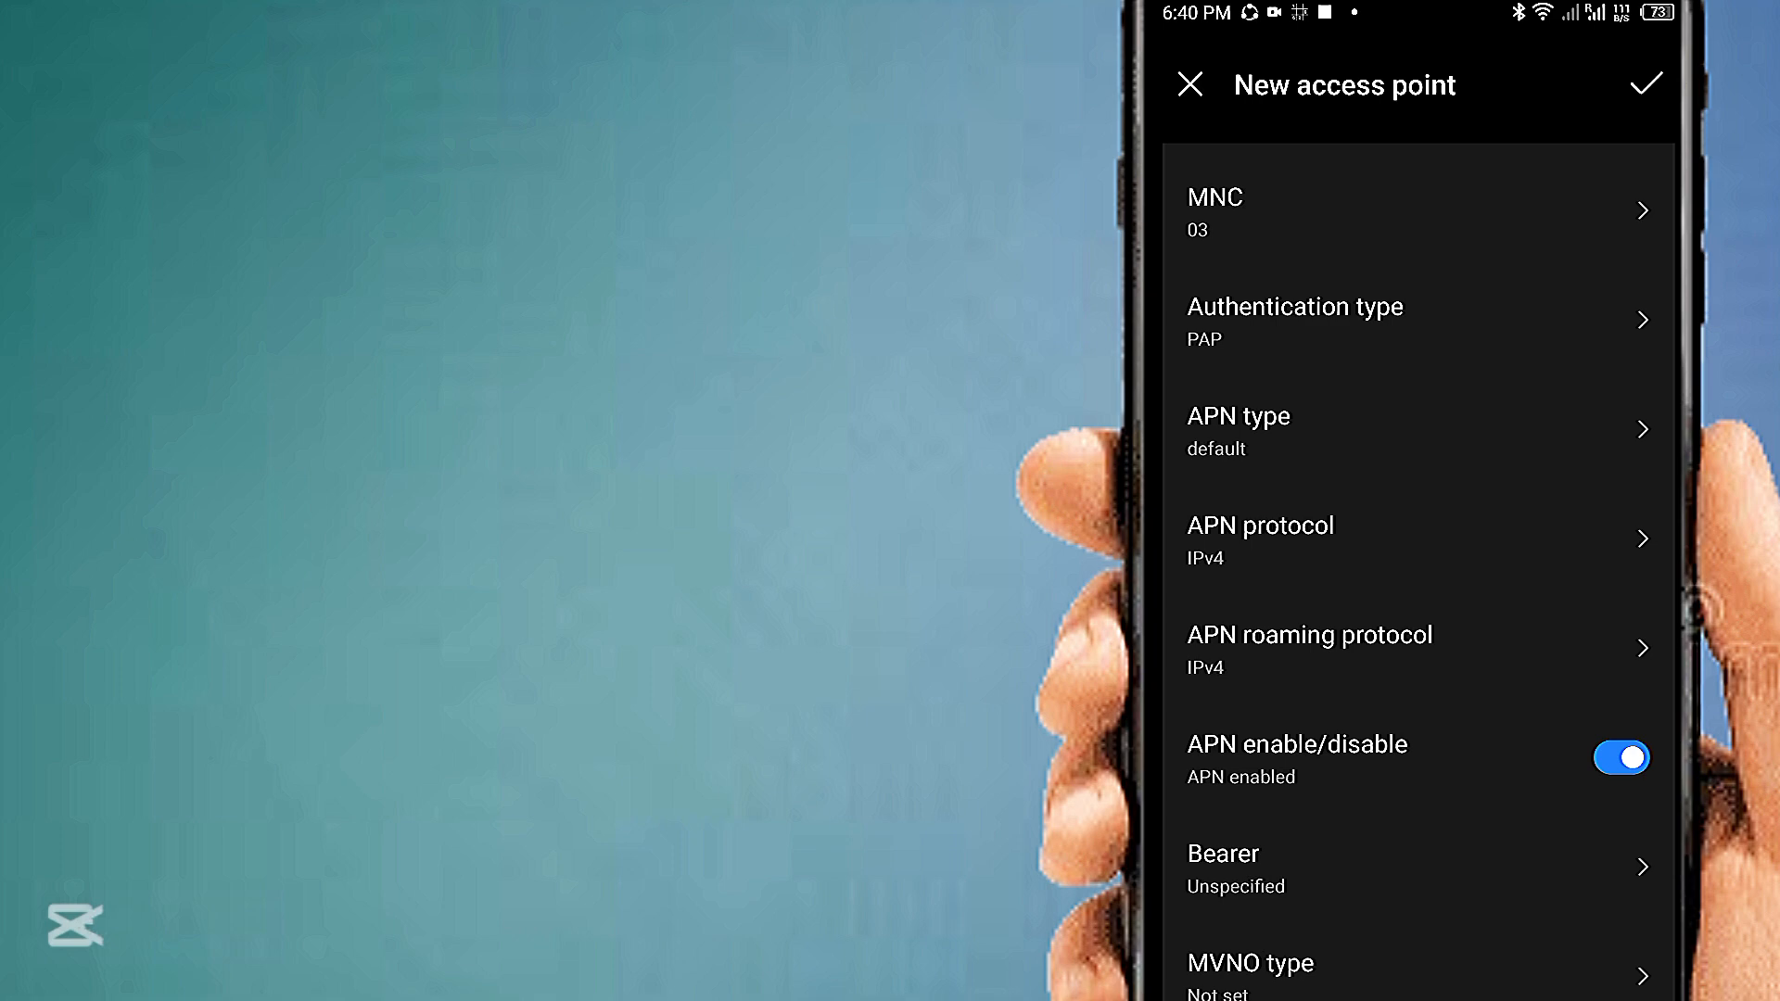
left_click(1234, 869)
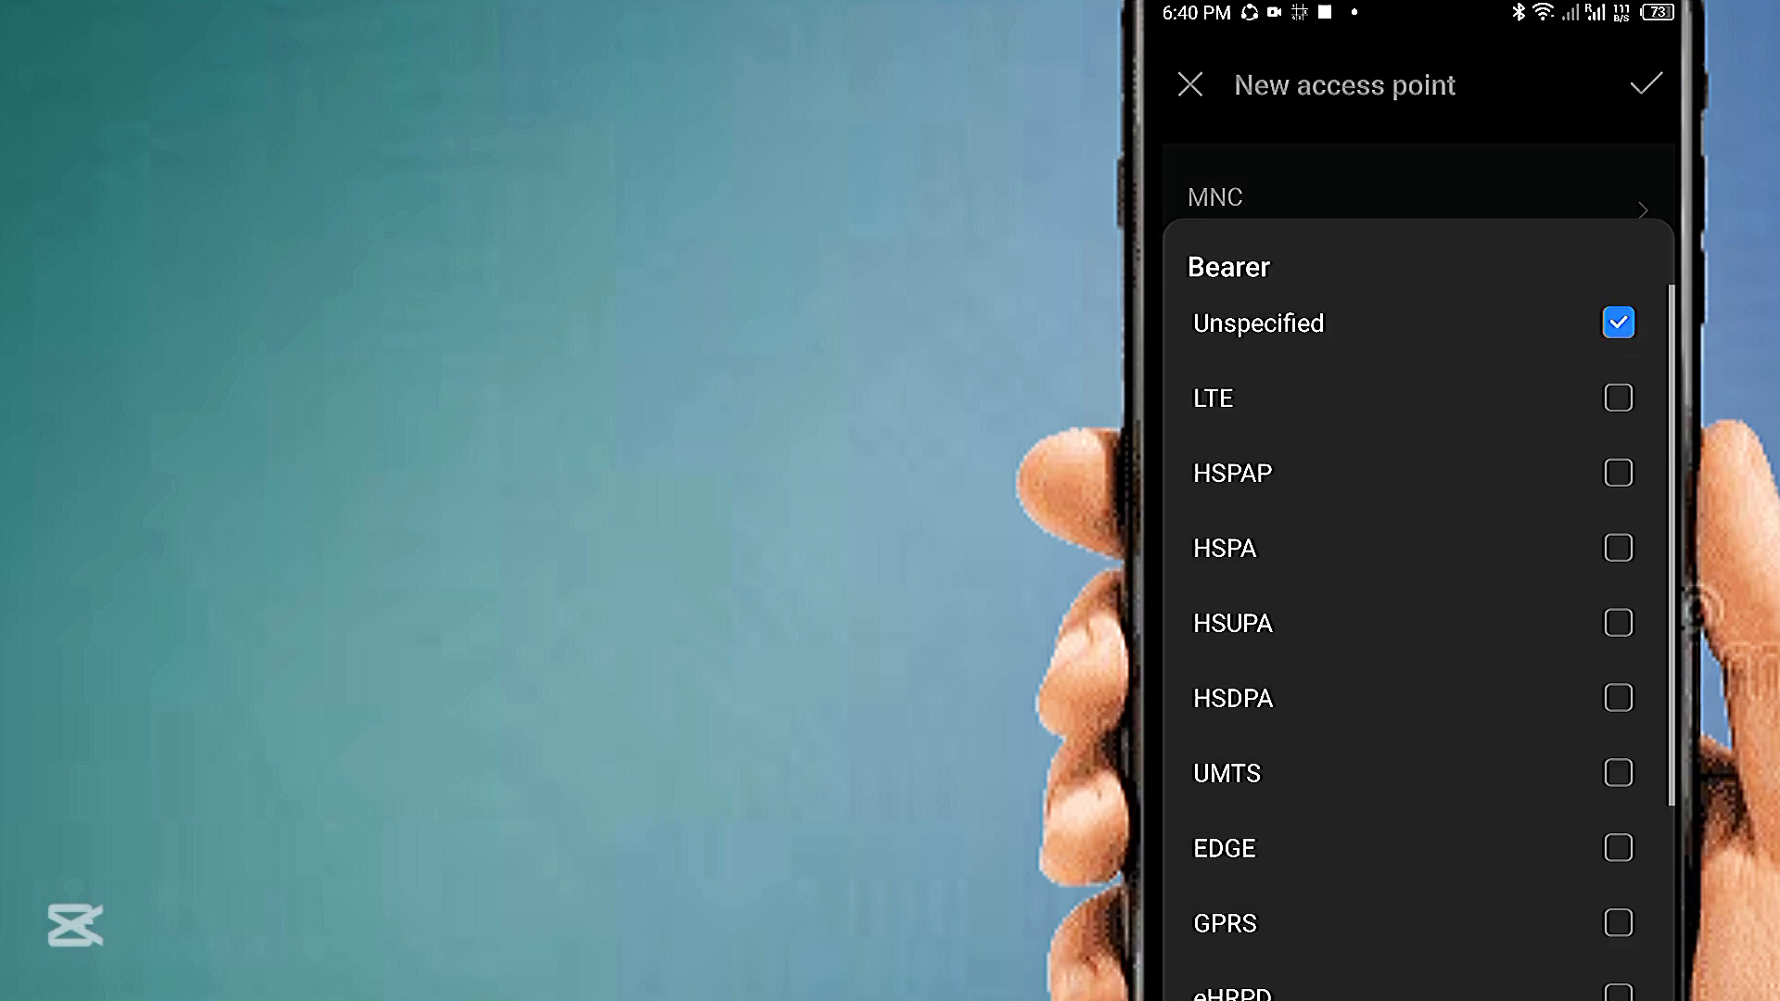
left_click(1617, 398)
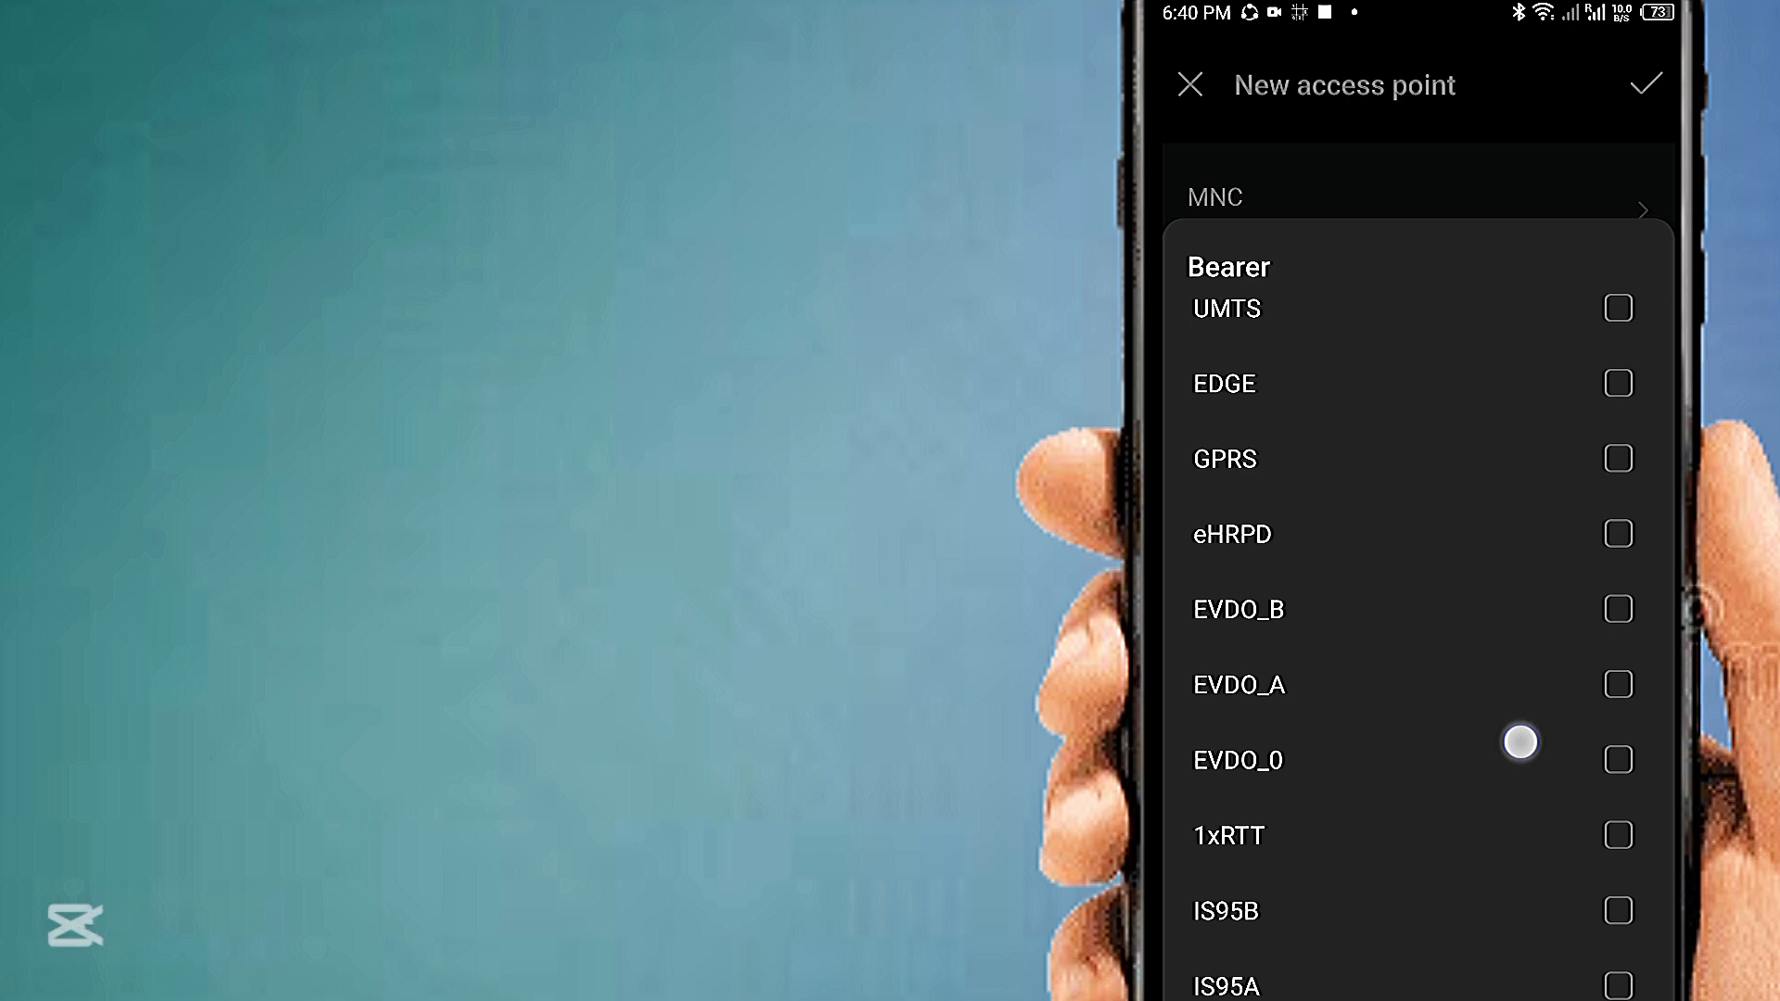
left_click(1617, 308)
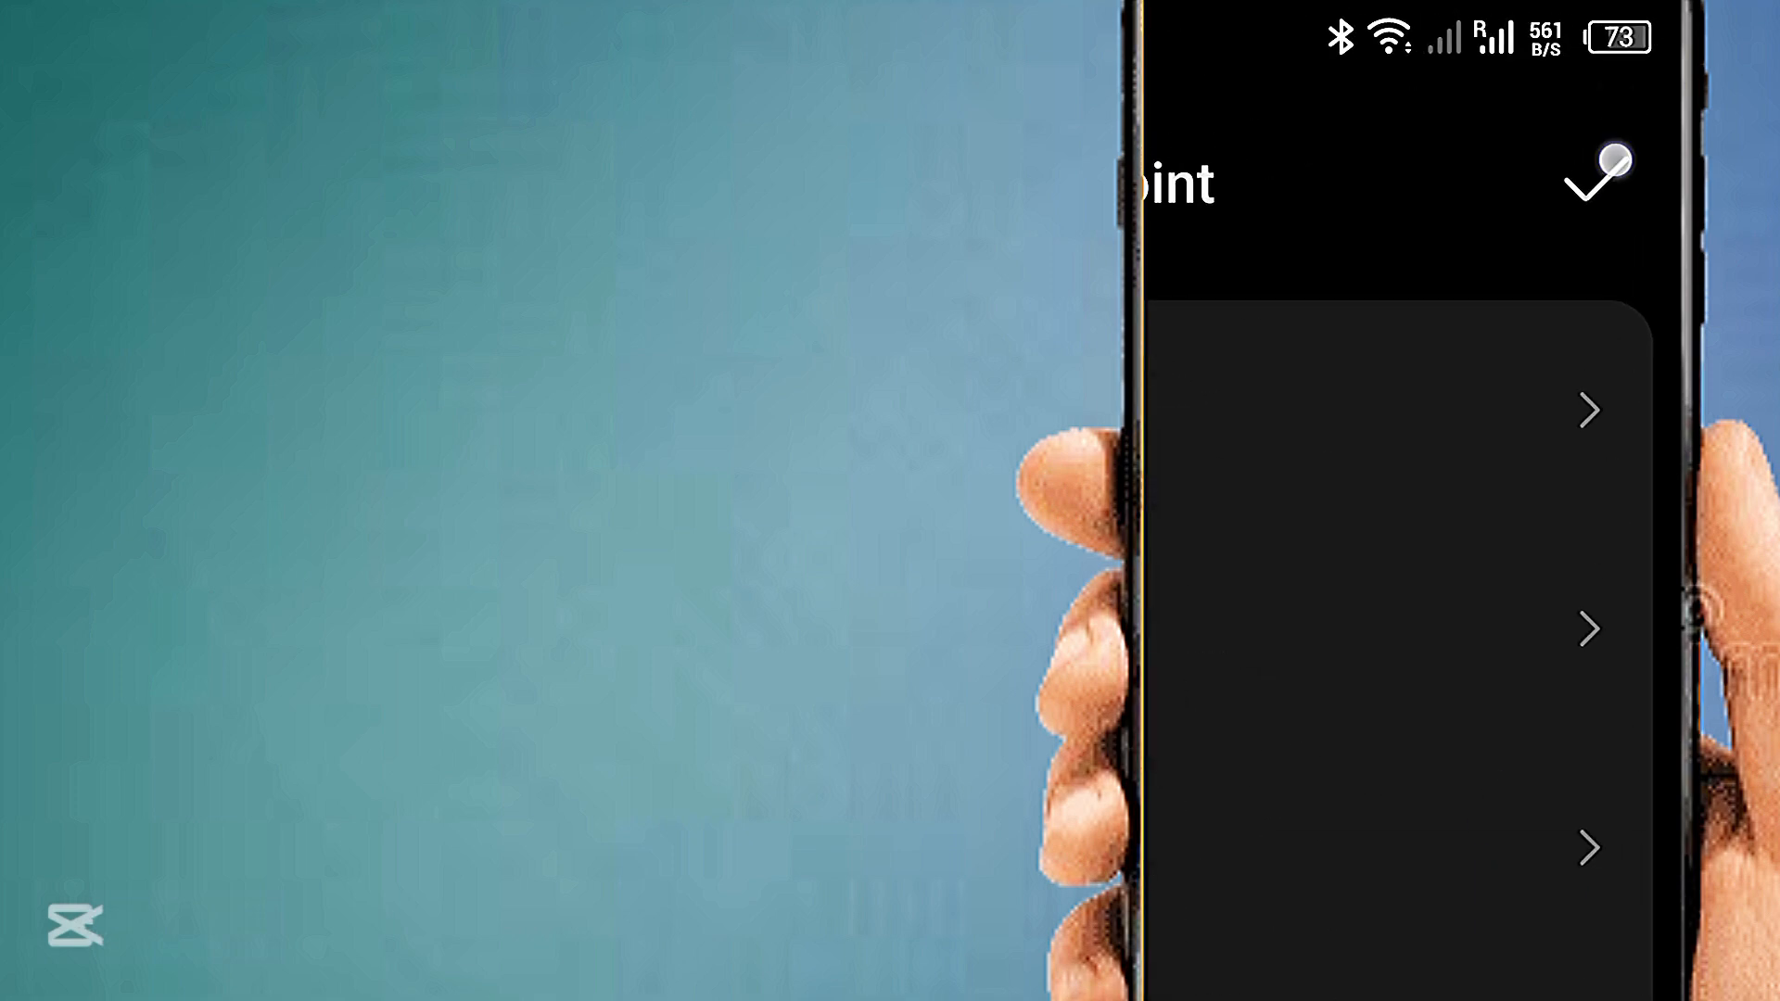
Save the Mobily 4G LTE access point from the top-right menu
left_click(1593, 177)
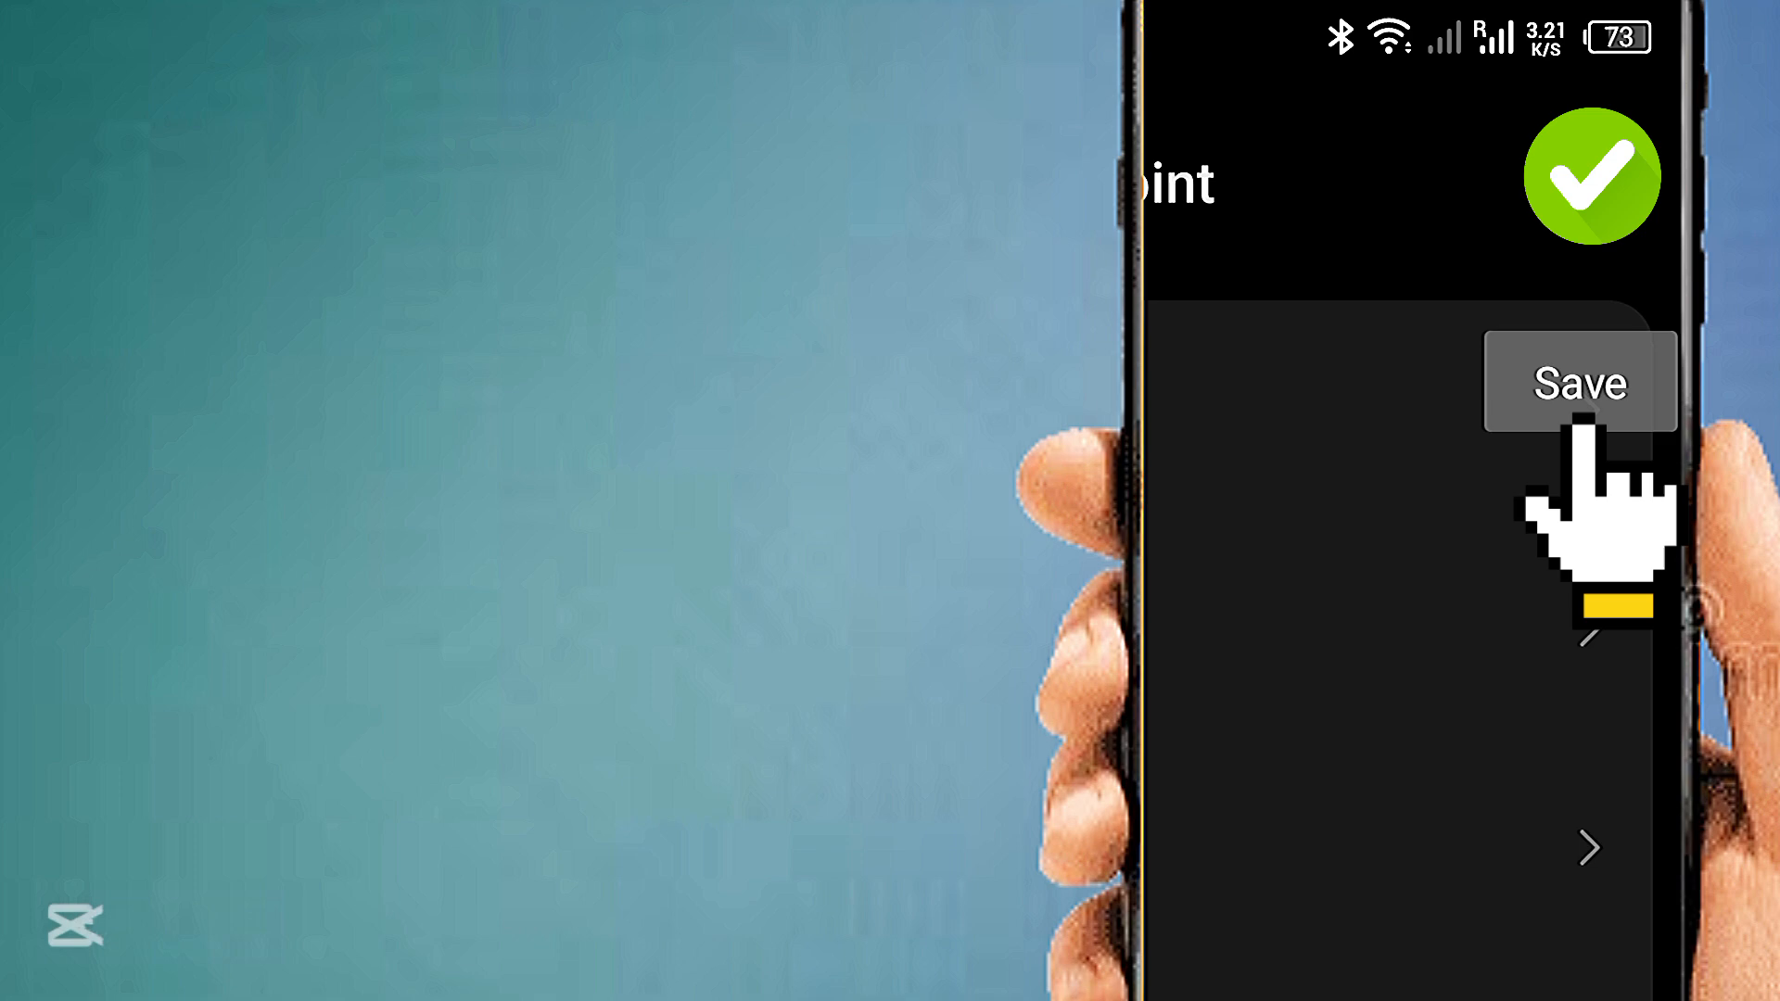
left_click(1578, 383)
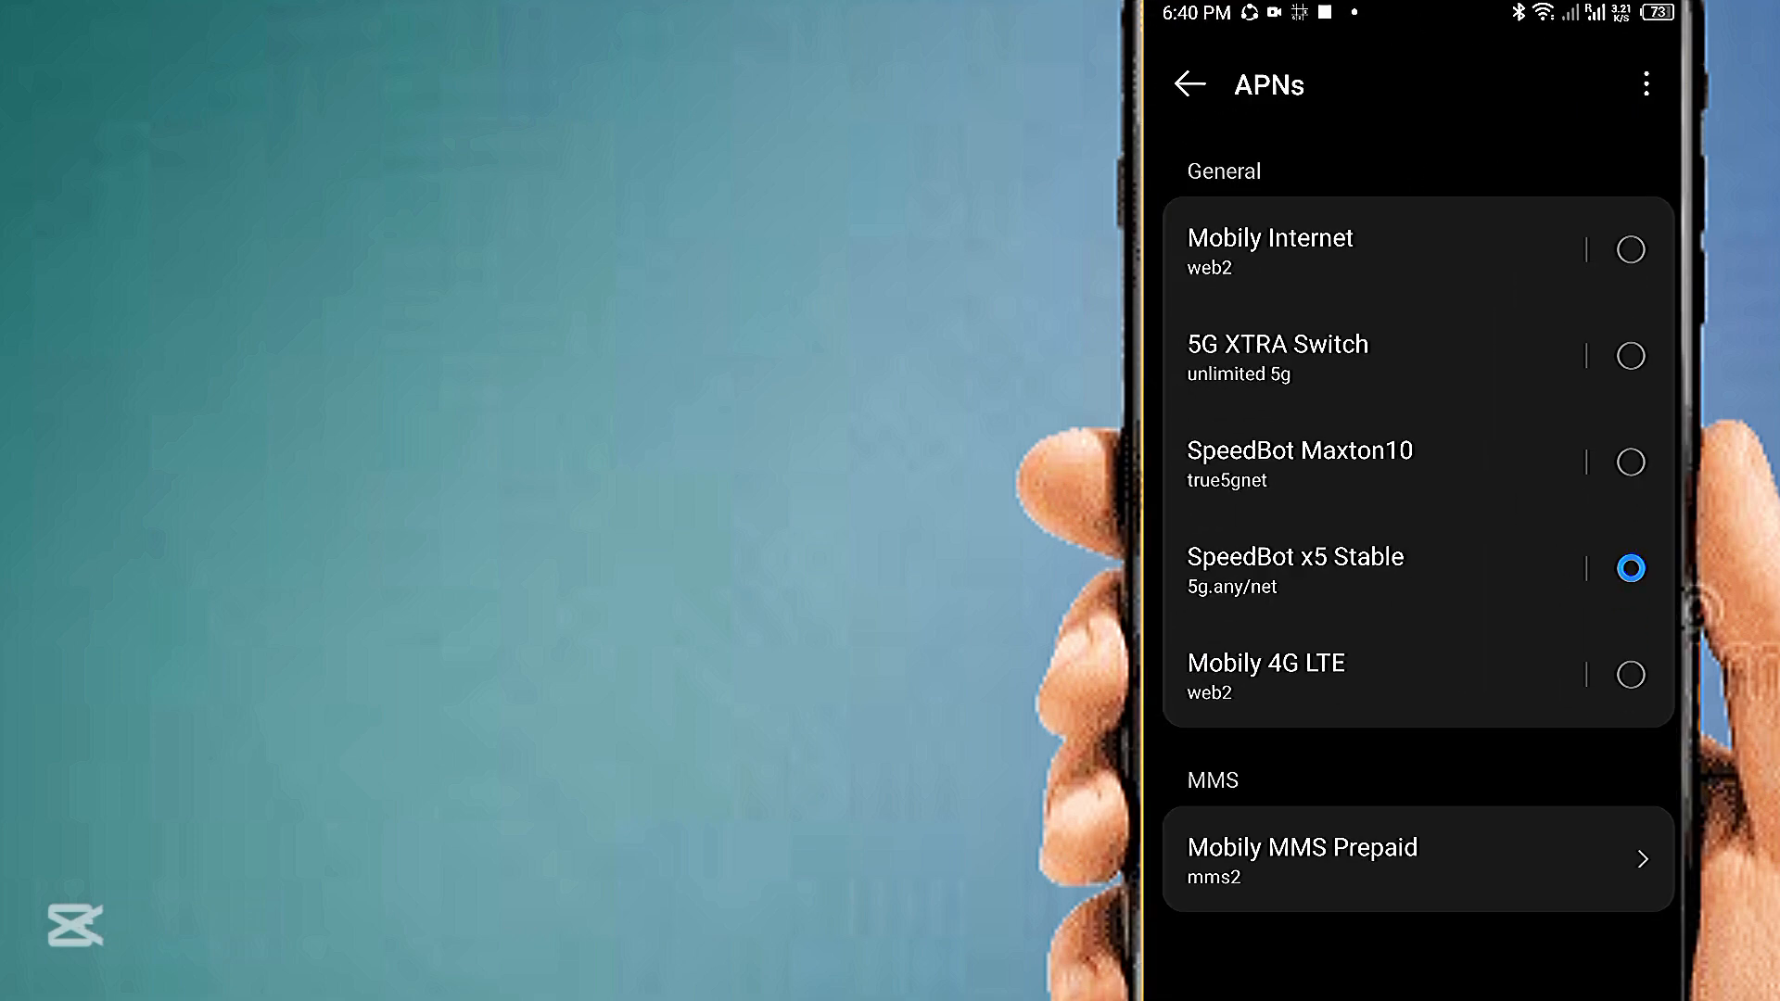